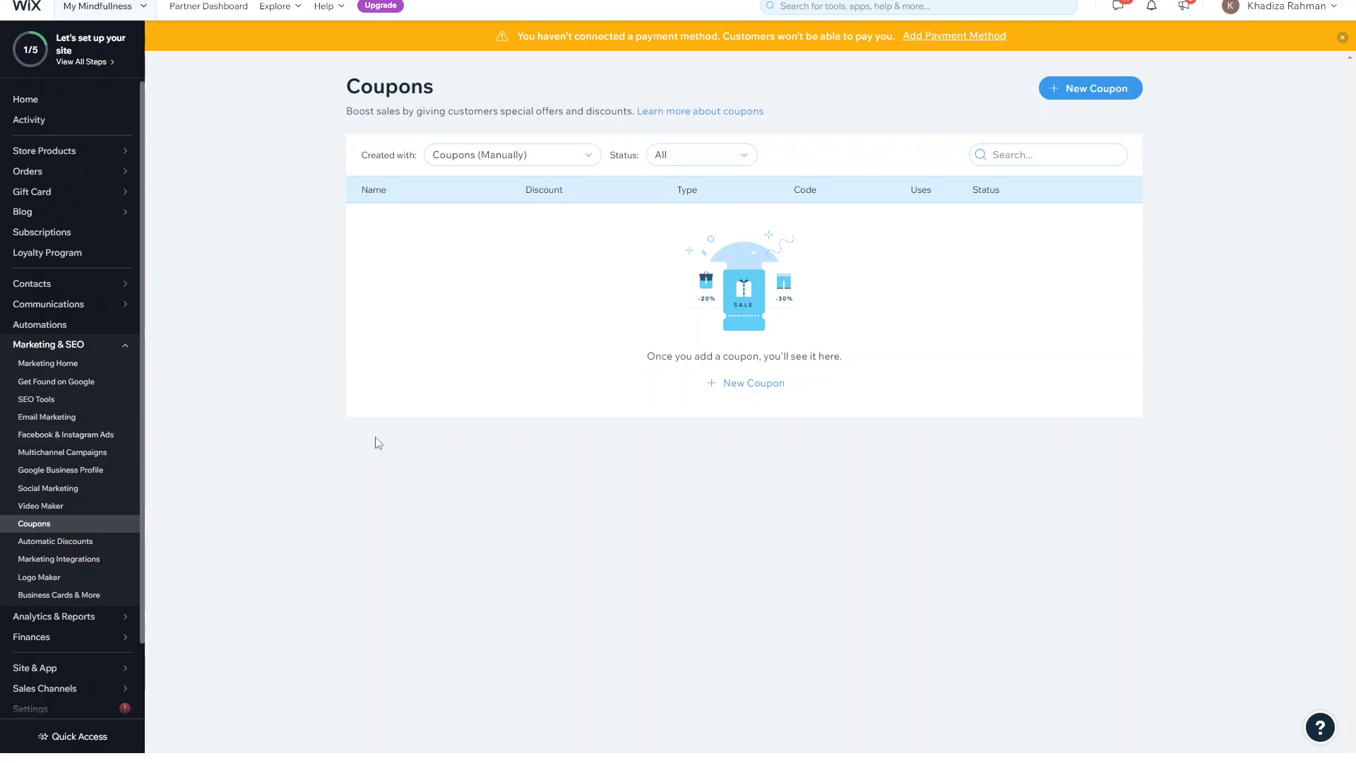
pyautogui.moveTo(432, 398)
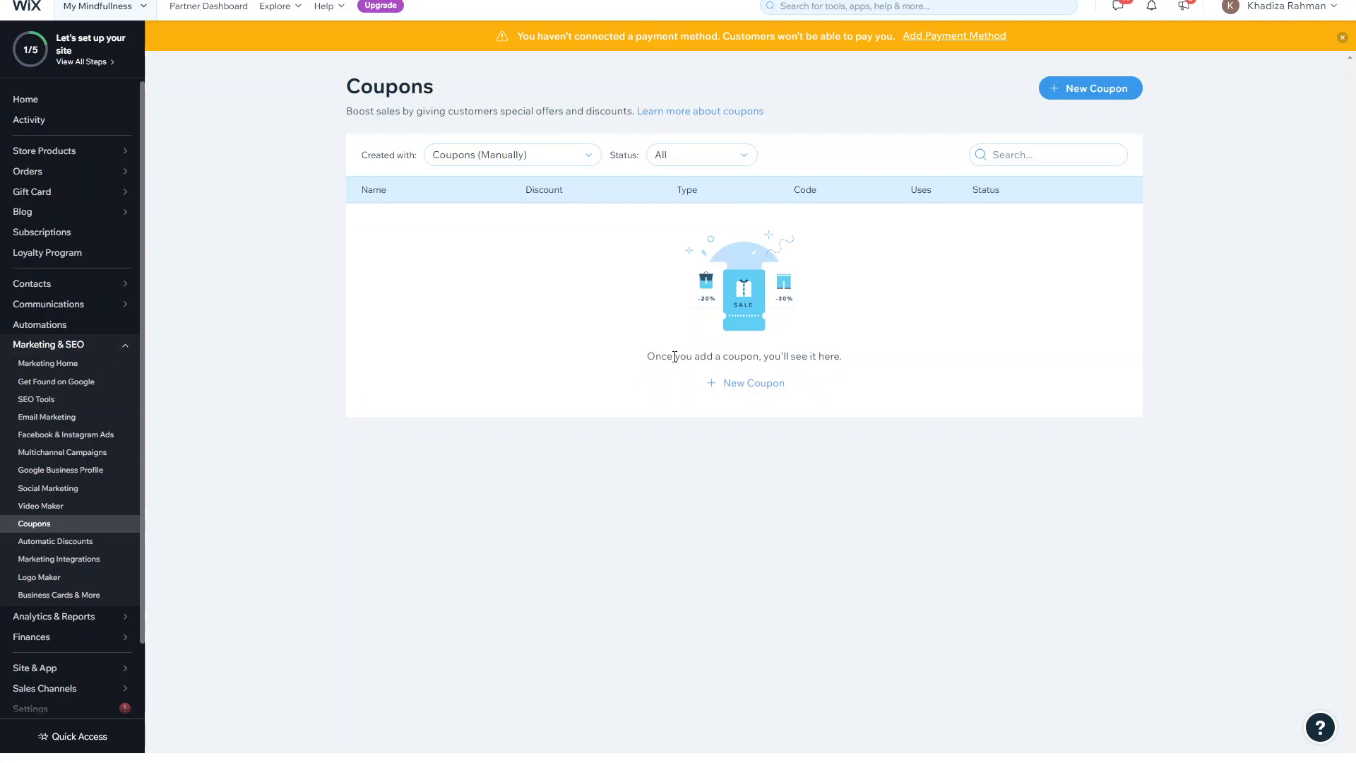
pyautogui.moveTo(48, 345)
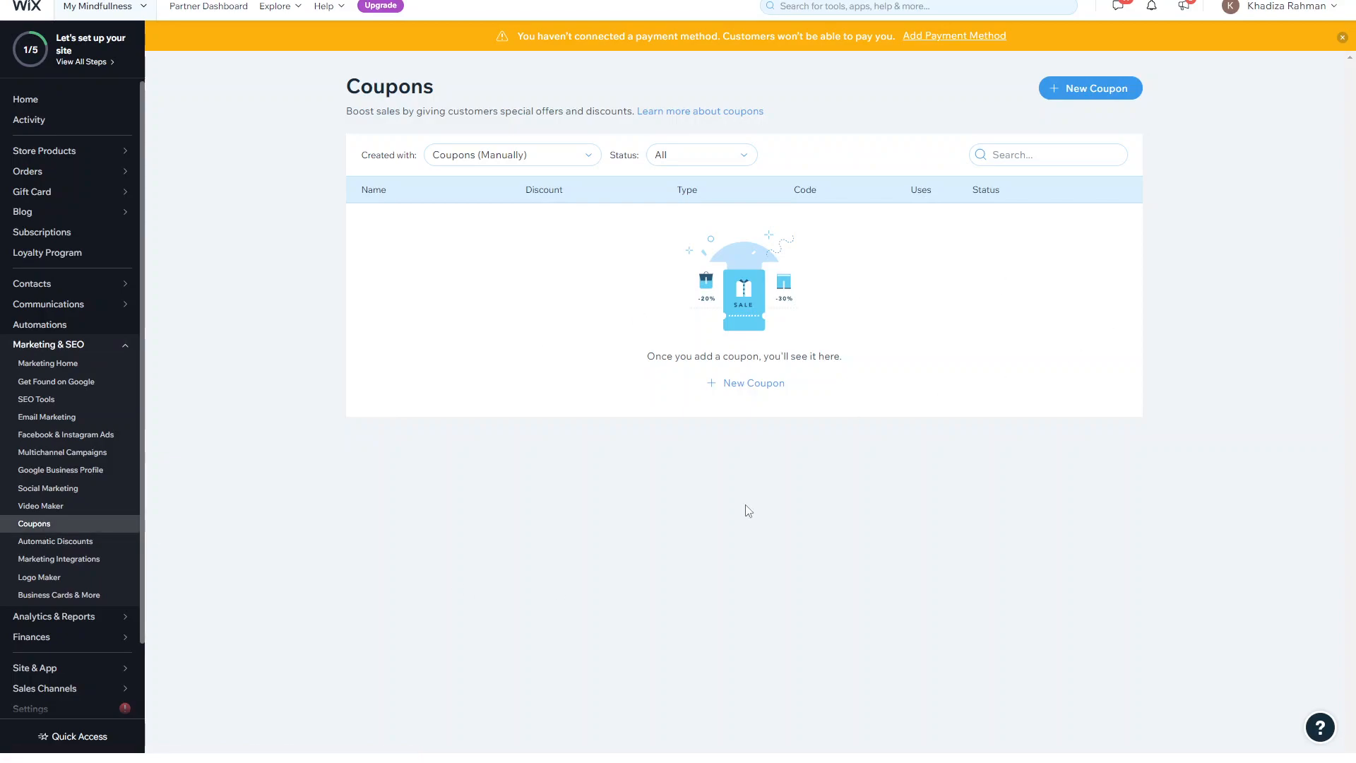
pyautogui.moveTo(862, 425)
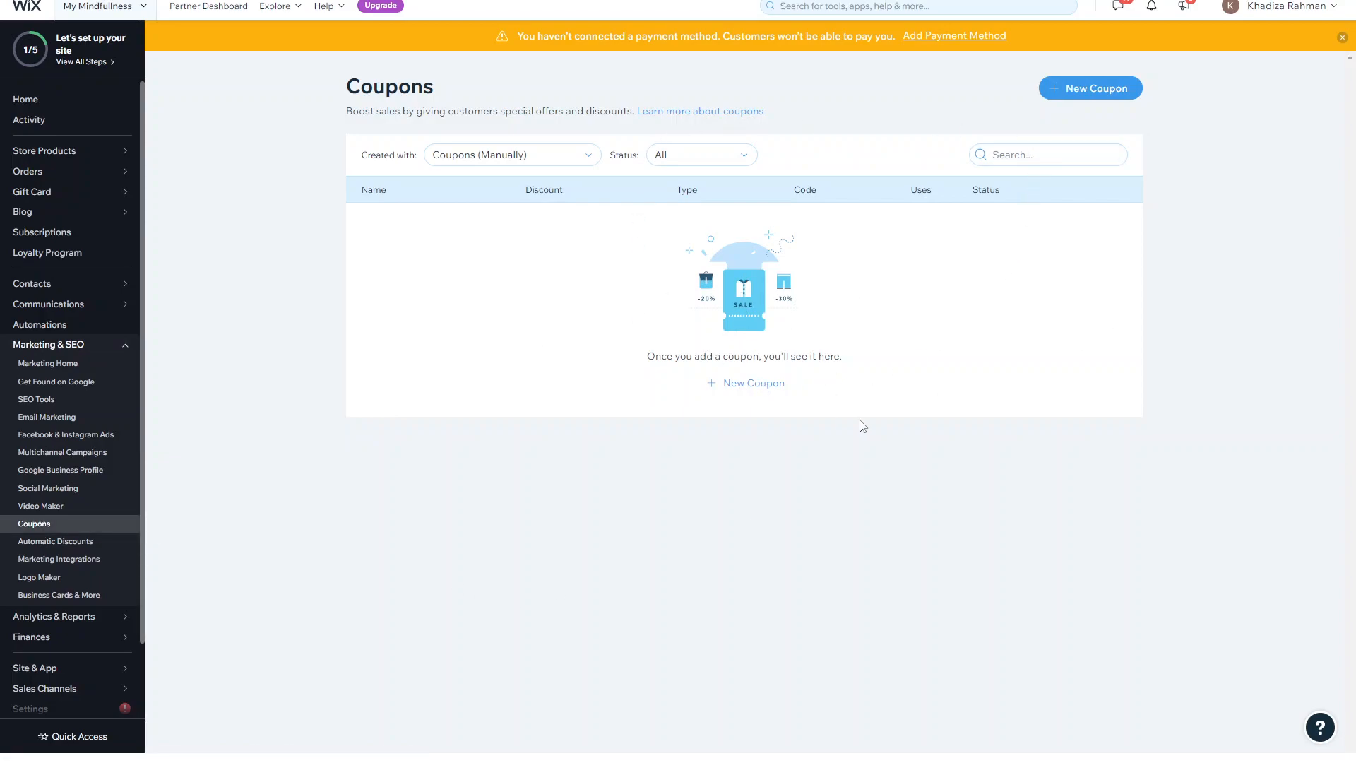
pyautogui.moveTo(800, 403)
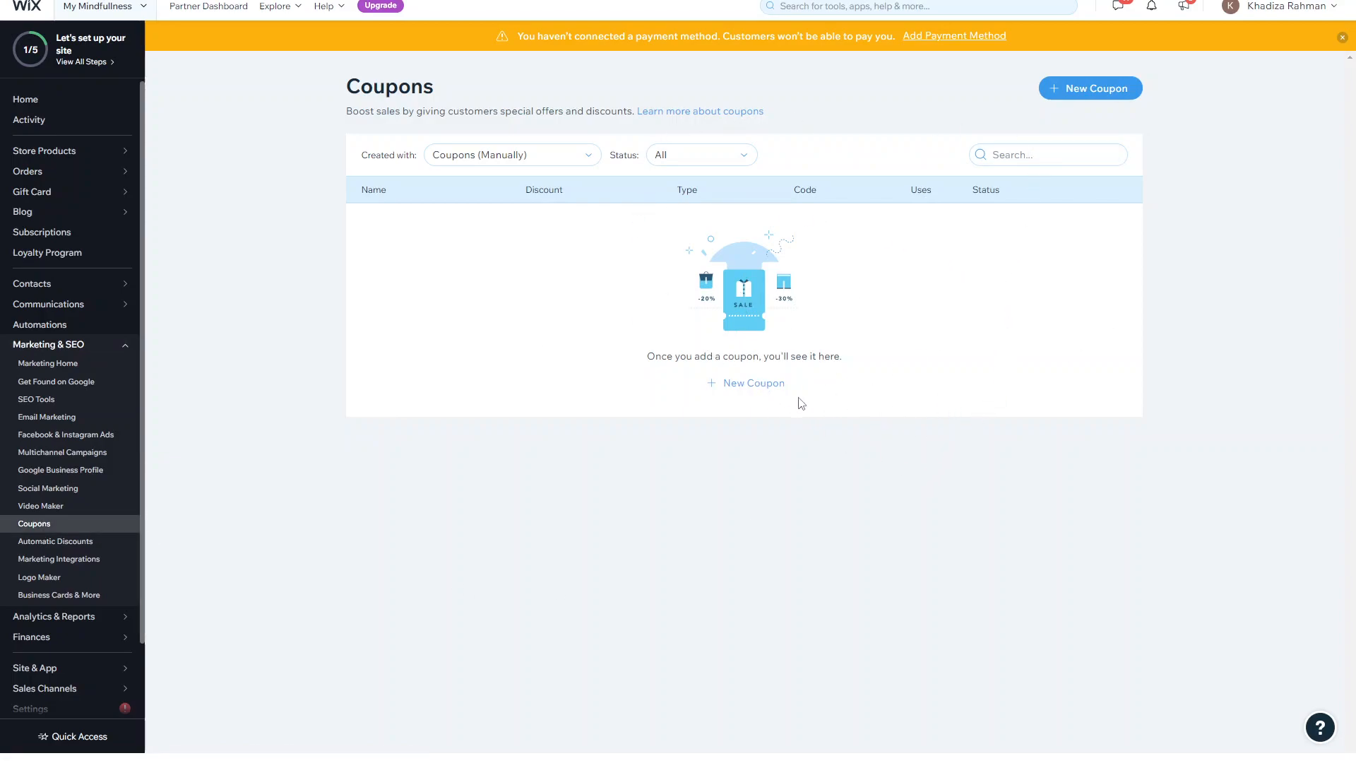
pyautogui.moveTo(856, 366)
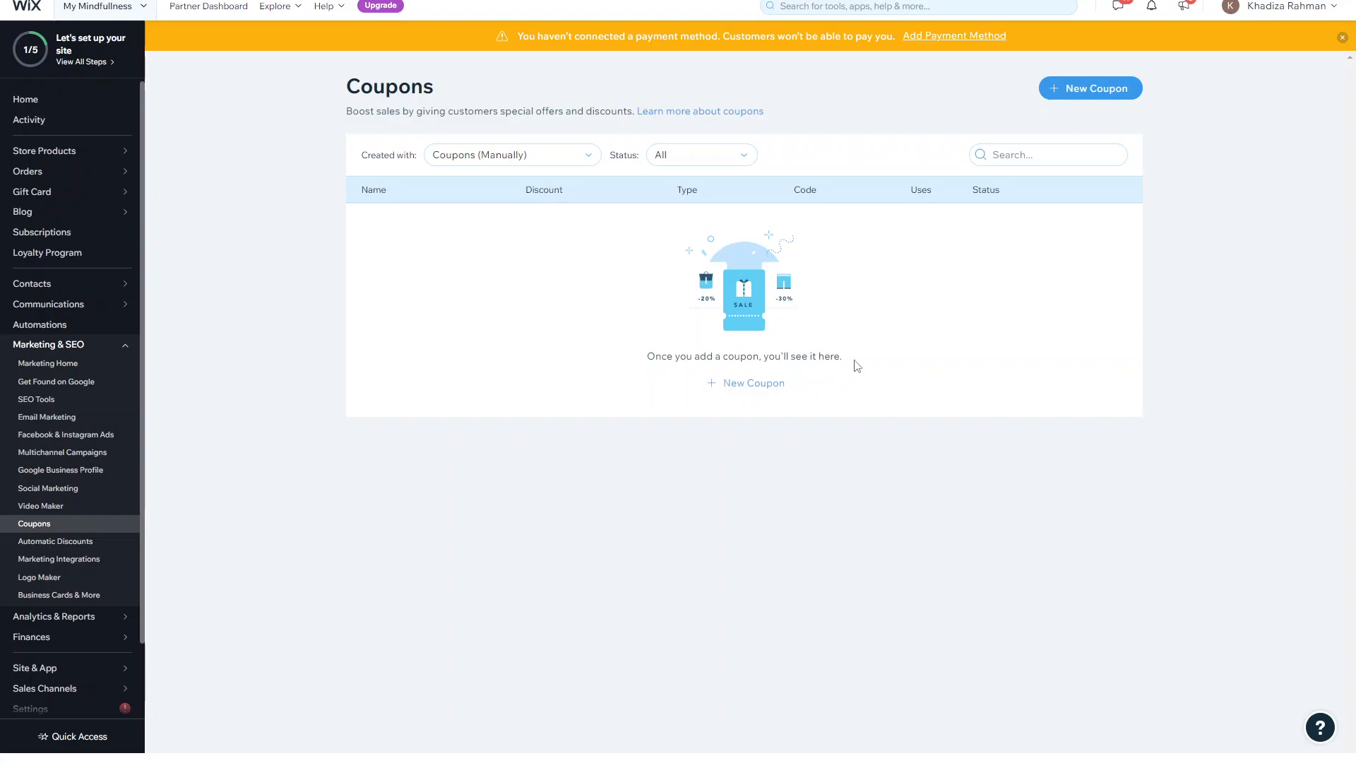
pyautogui.moveTo(764, 364)
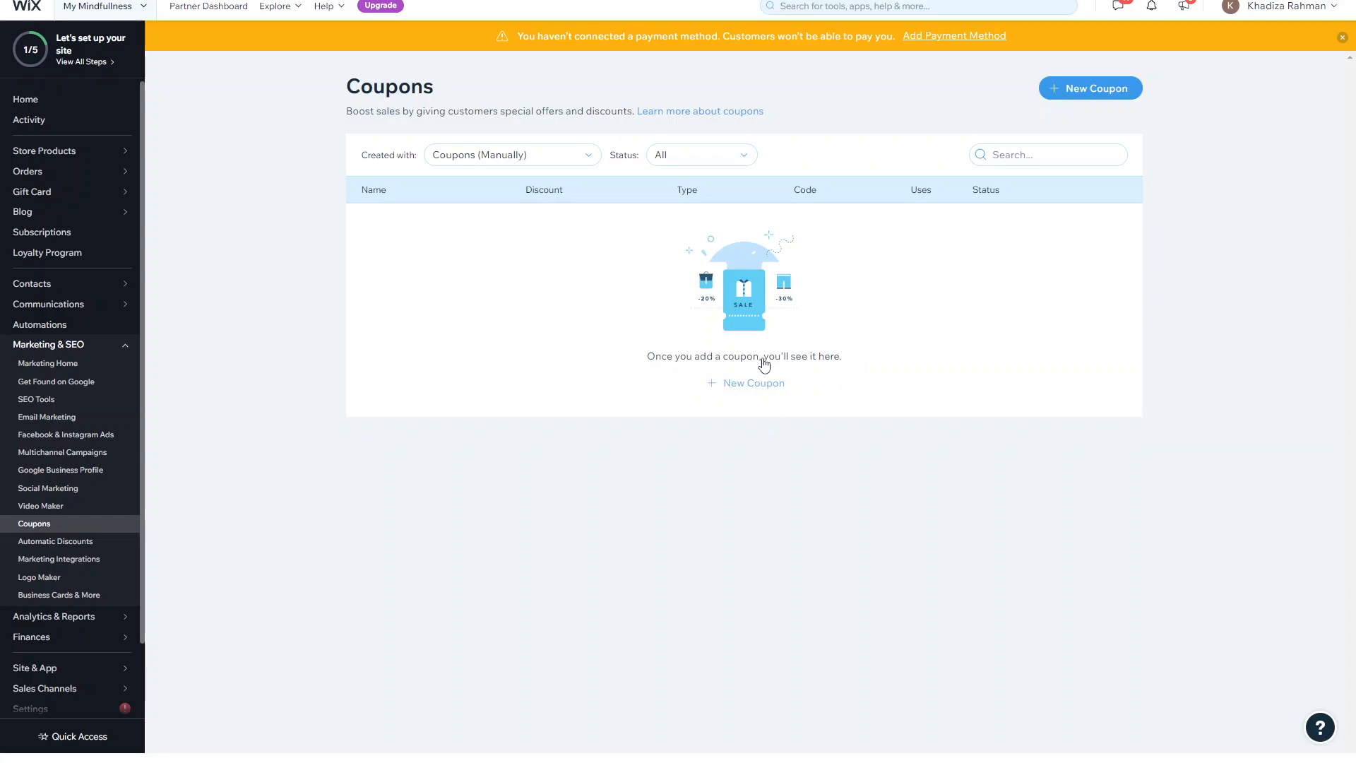
# Start a new coupon and choose the fixed £ Discount type after previewing buy X get Y free.
pyautogui.click(1089, 87)
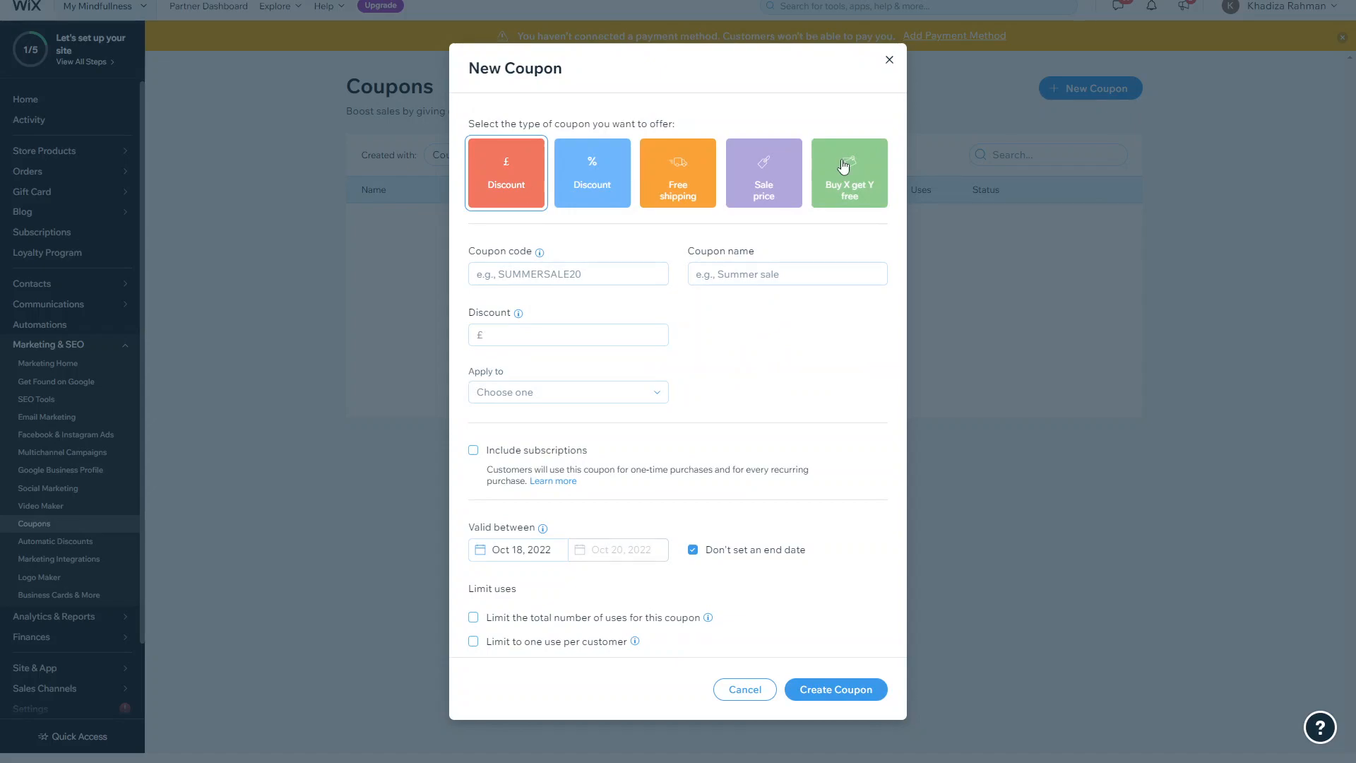
pyautogui.moveTo(818, 198)
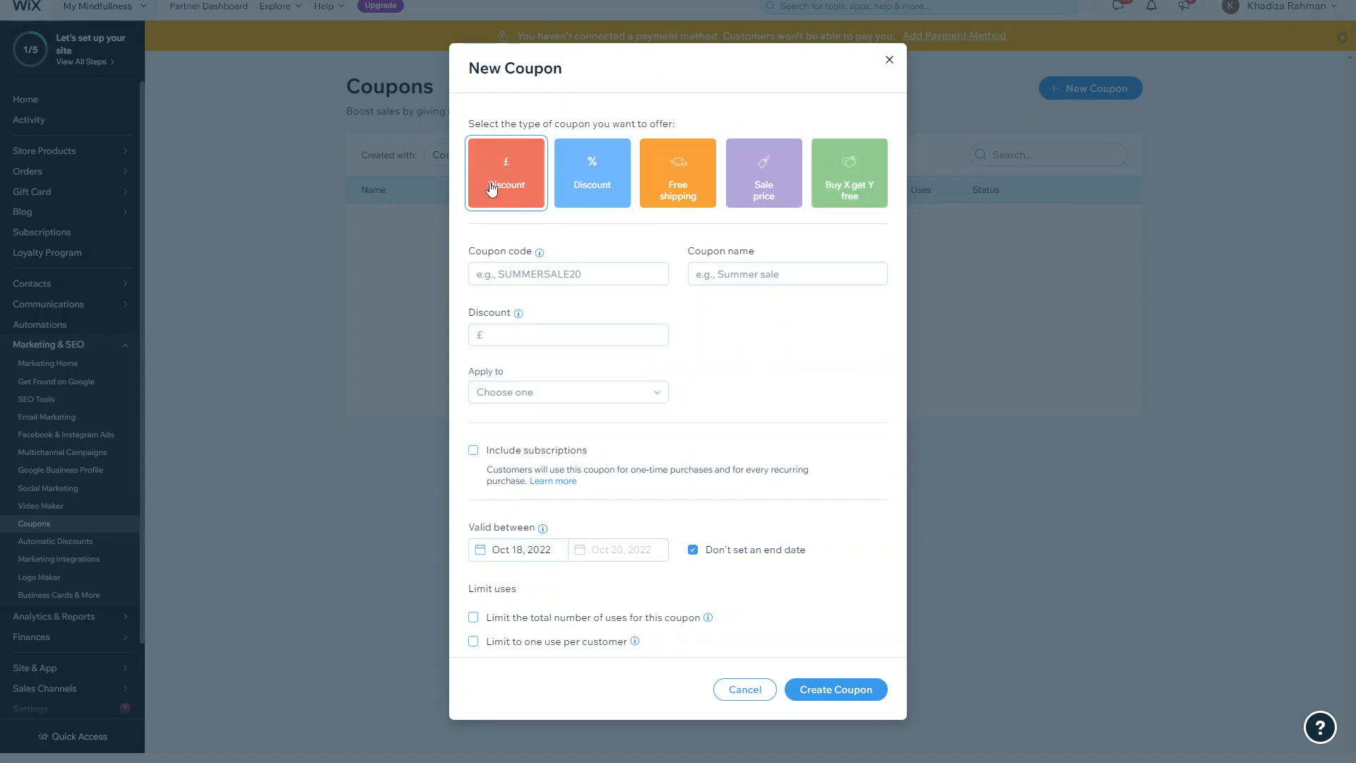
pyautogui.moveTo(517, 200)
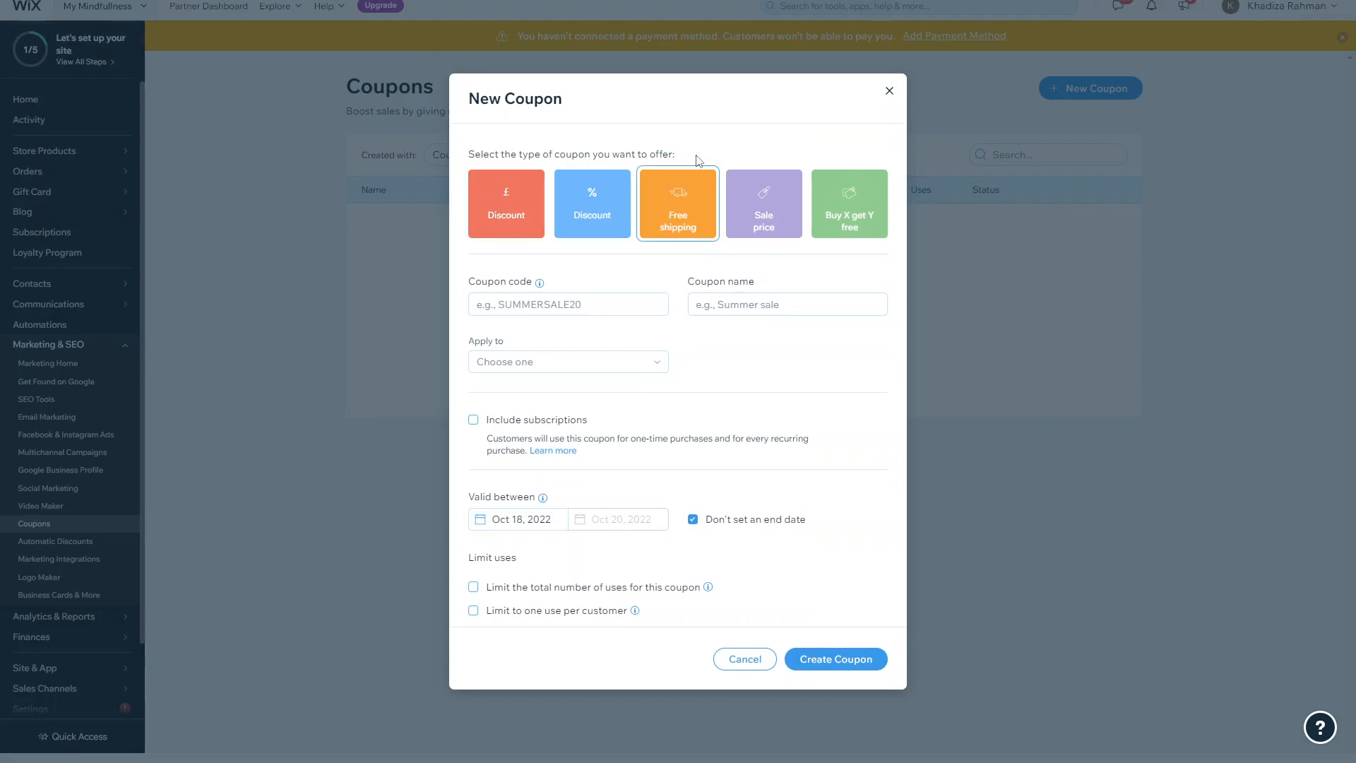
pyautogui.moveTo(765, 203)
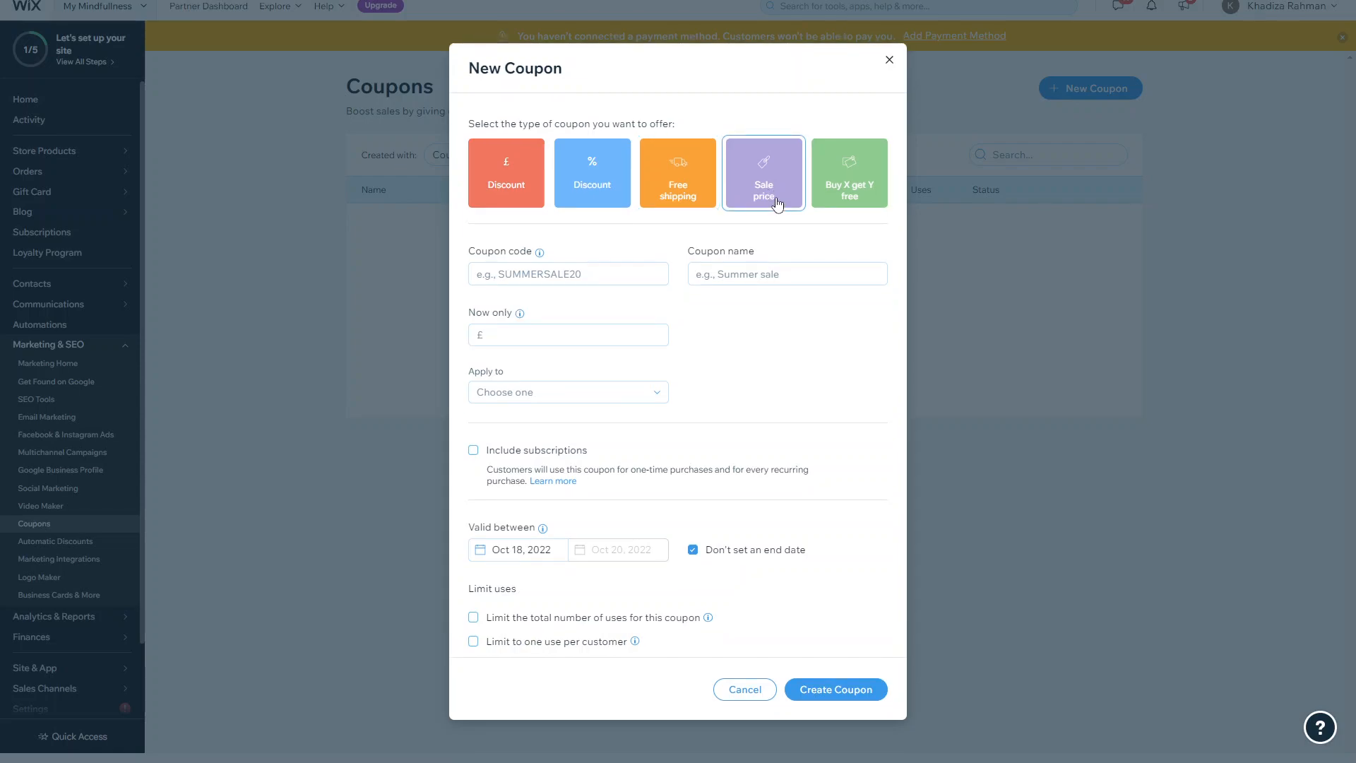
pyautogui.click(849, 205)
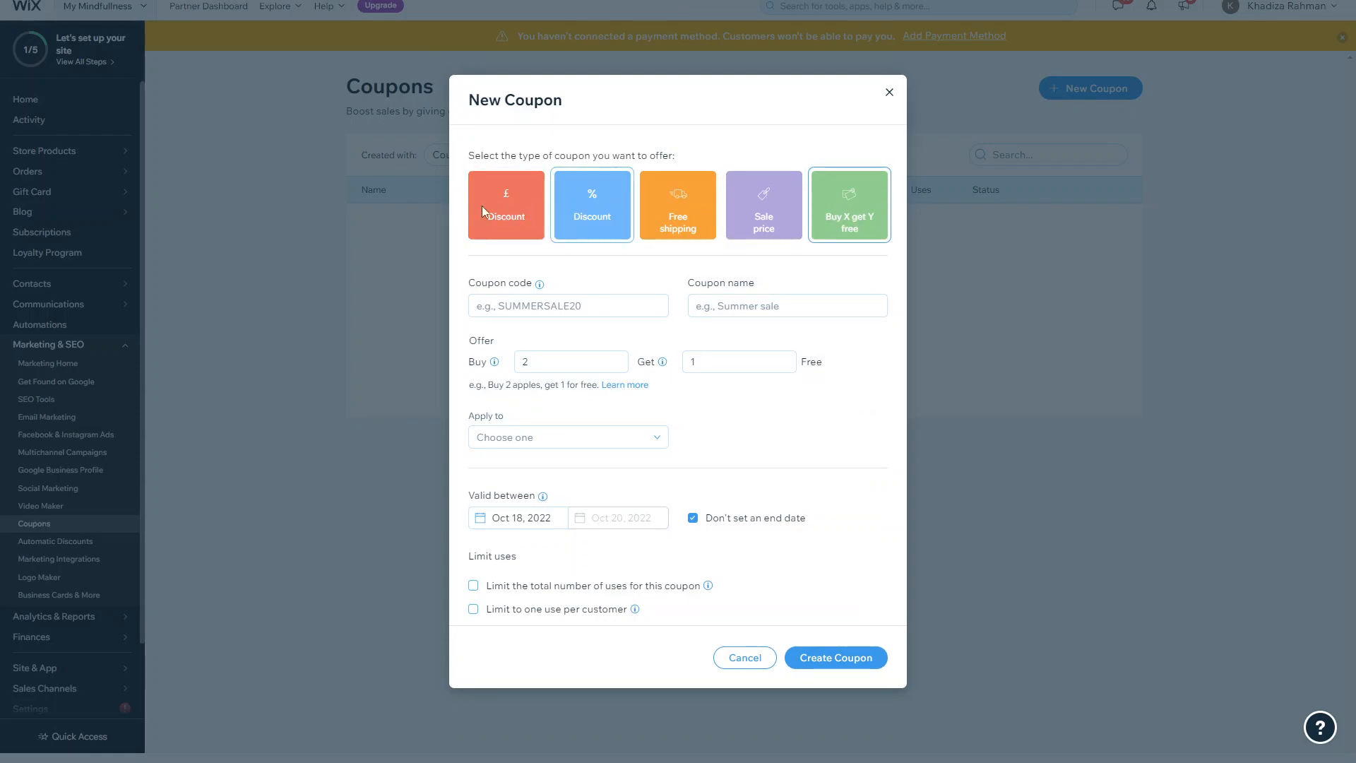
pyautogui.click(506, 205)
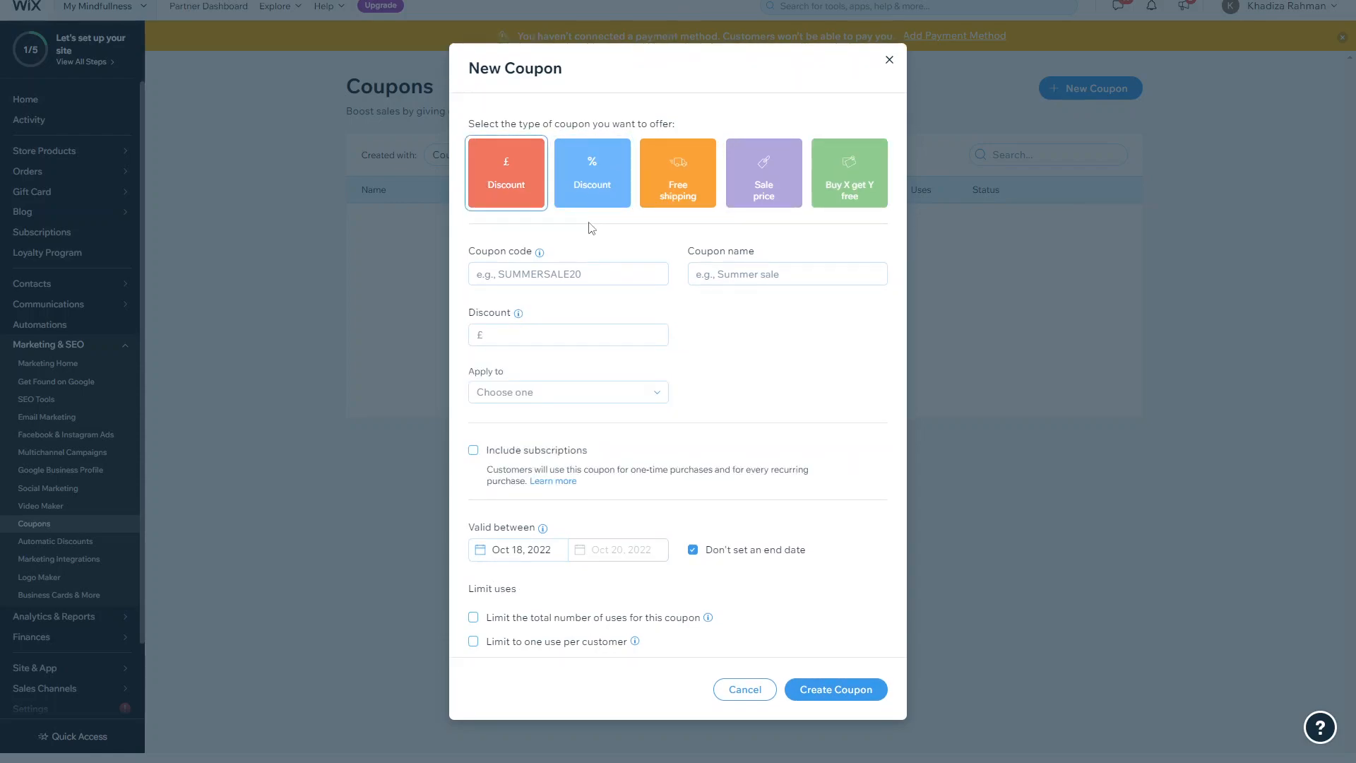
pyautogui.moveTo(550, 234)
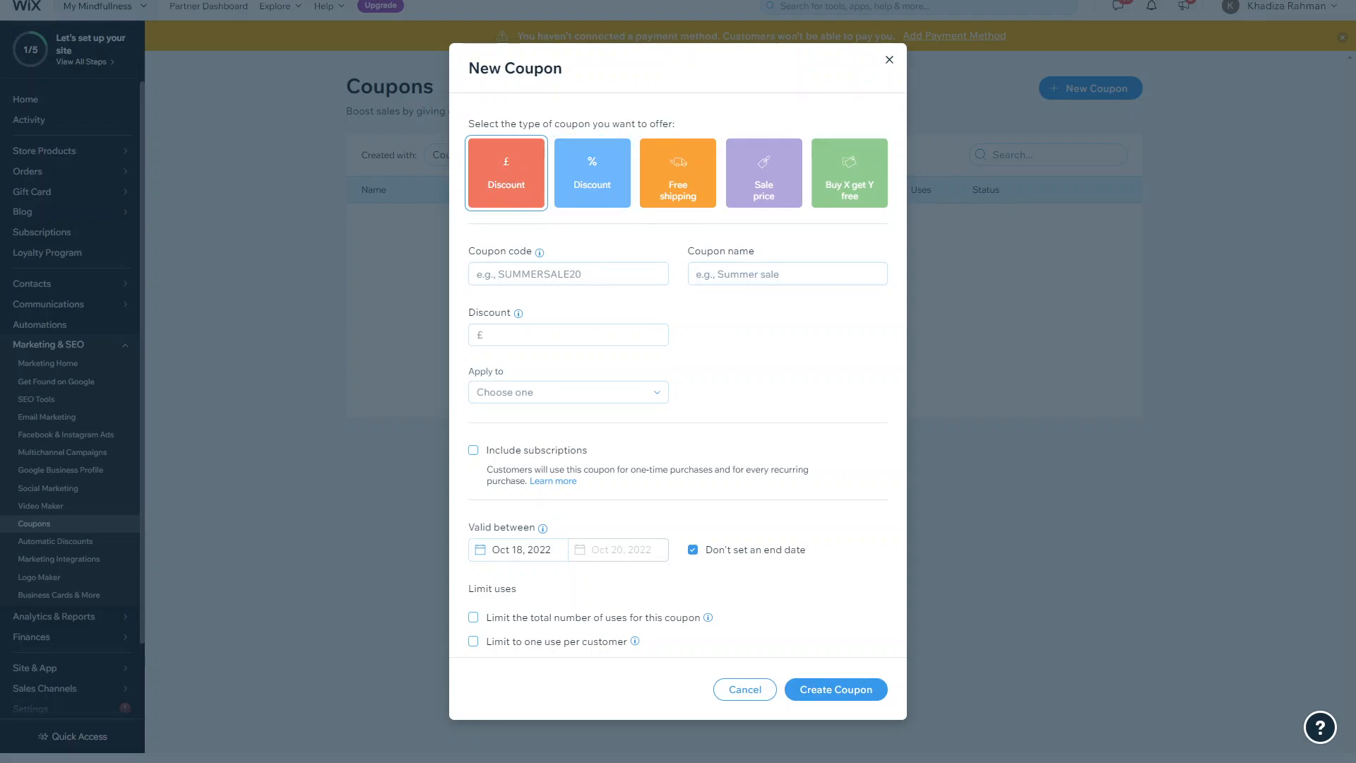
pyautogui.moveTo(697, 539)
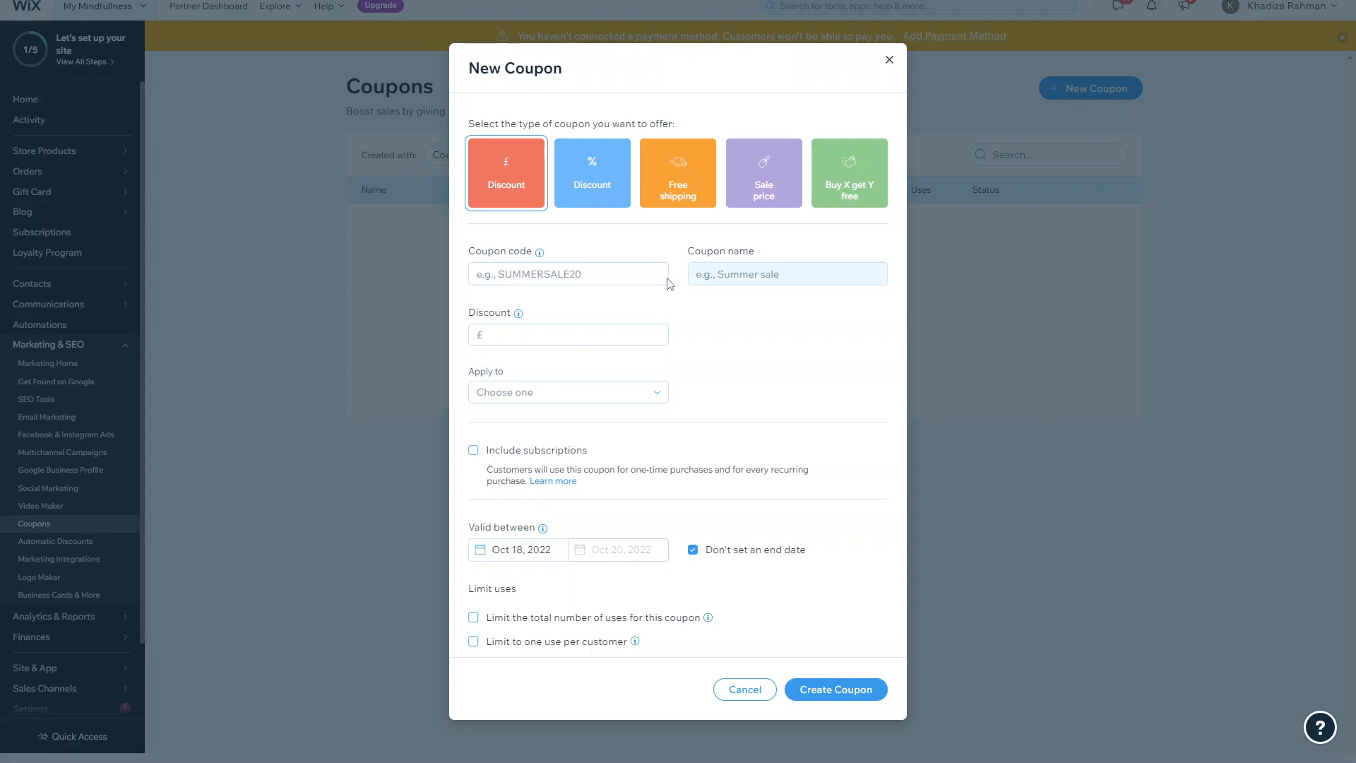
# Enter coupon code and name XMAS22 with a discount amount of 20.
pyautogui.click(567, 273)
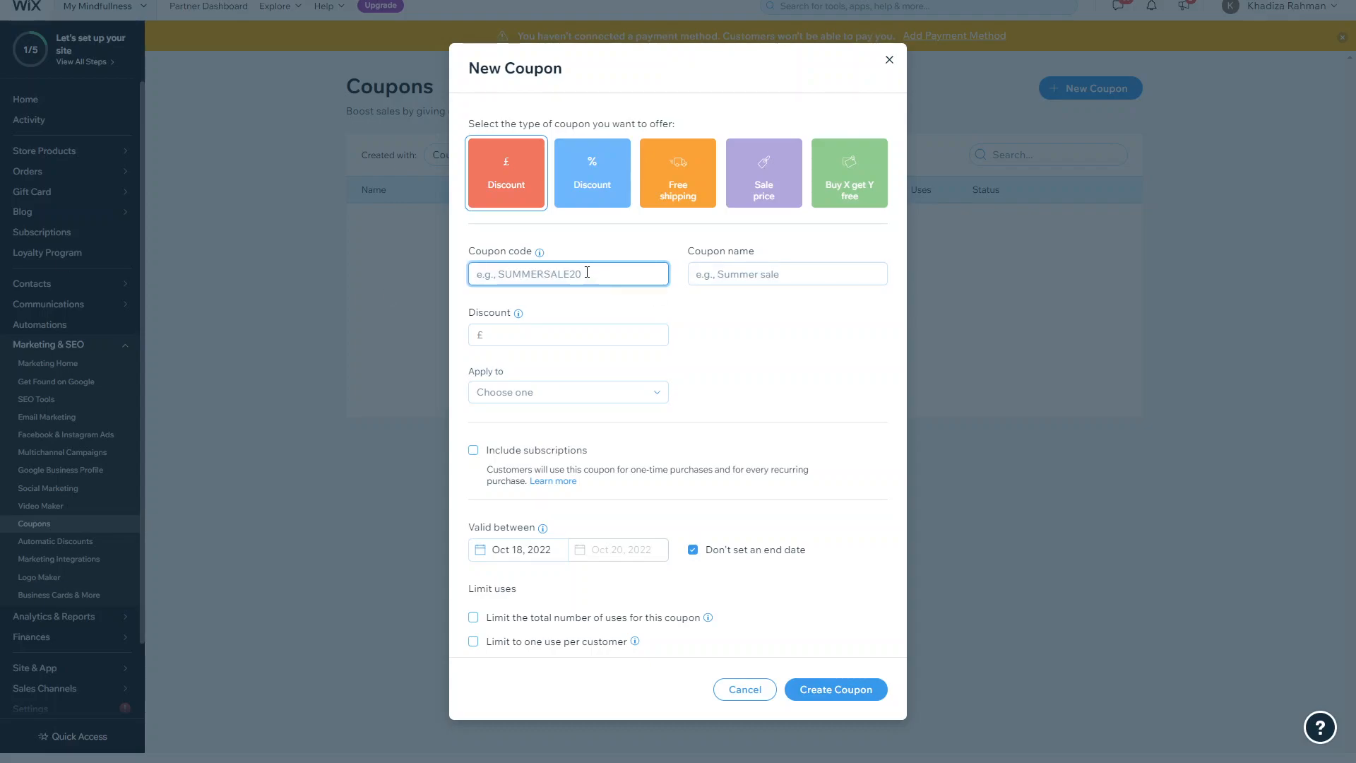
pyautogui.write('XMAS22')
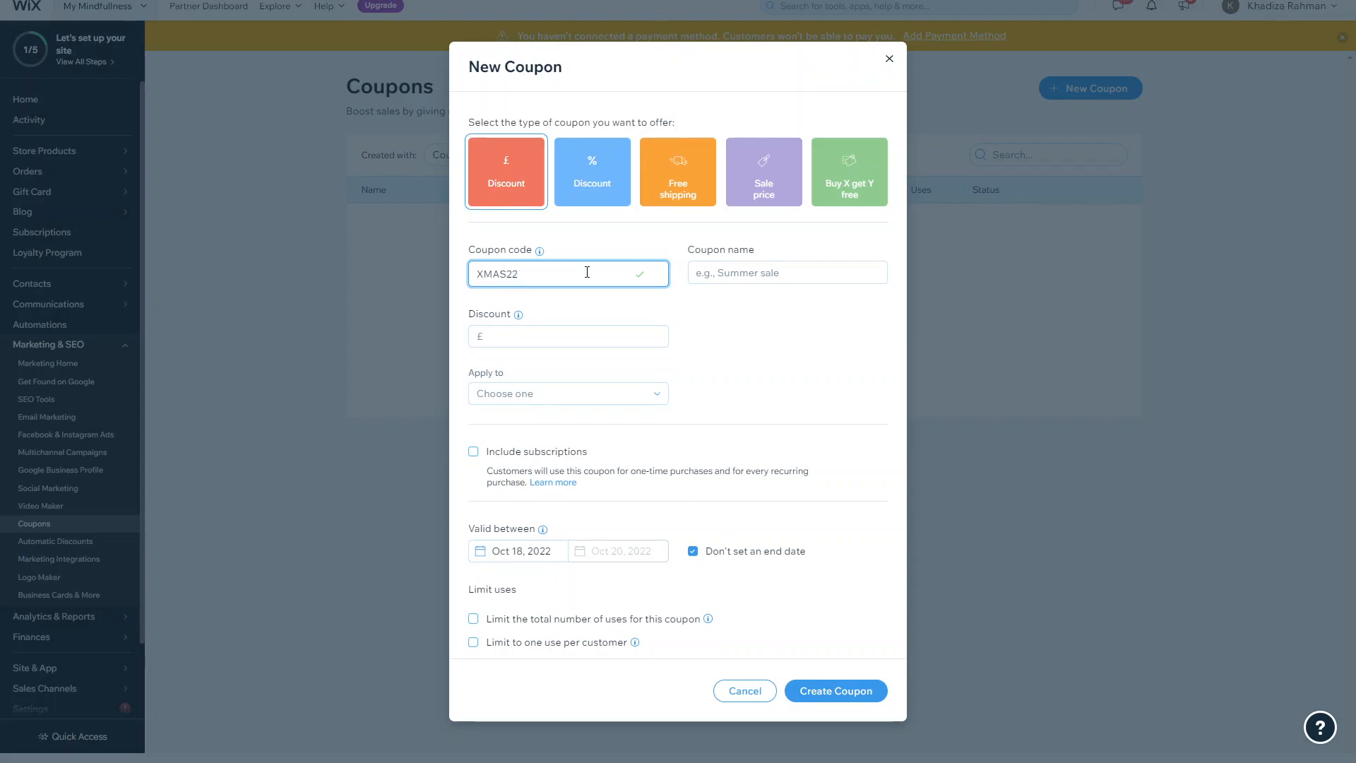
pyautogui.moveTo(592, 269)
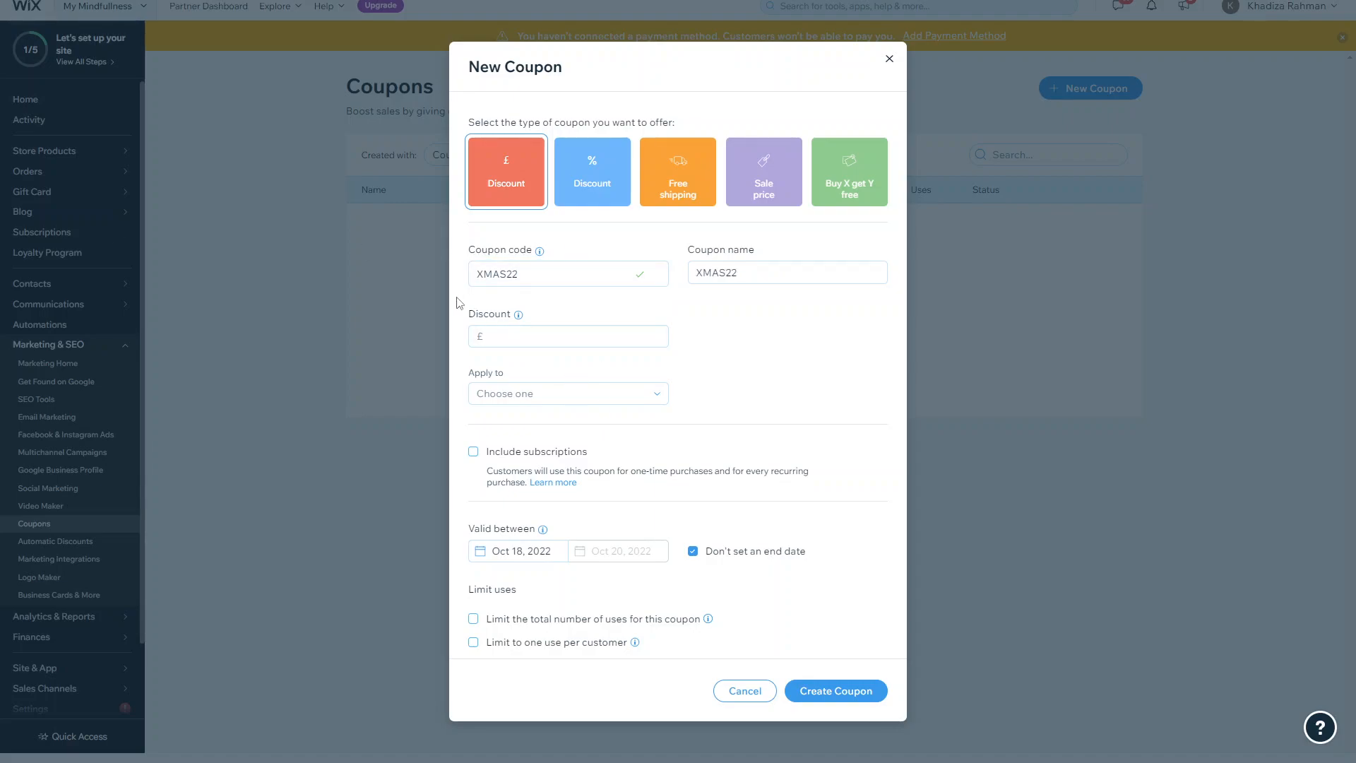
pyautogui.click(568, 336)
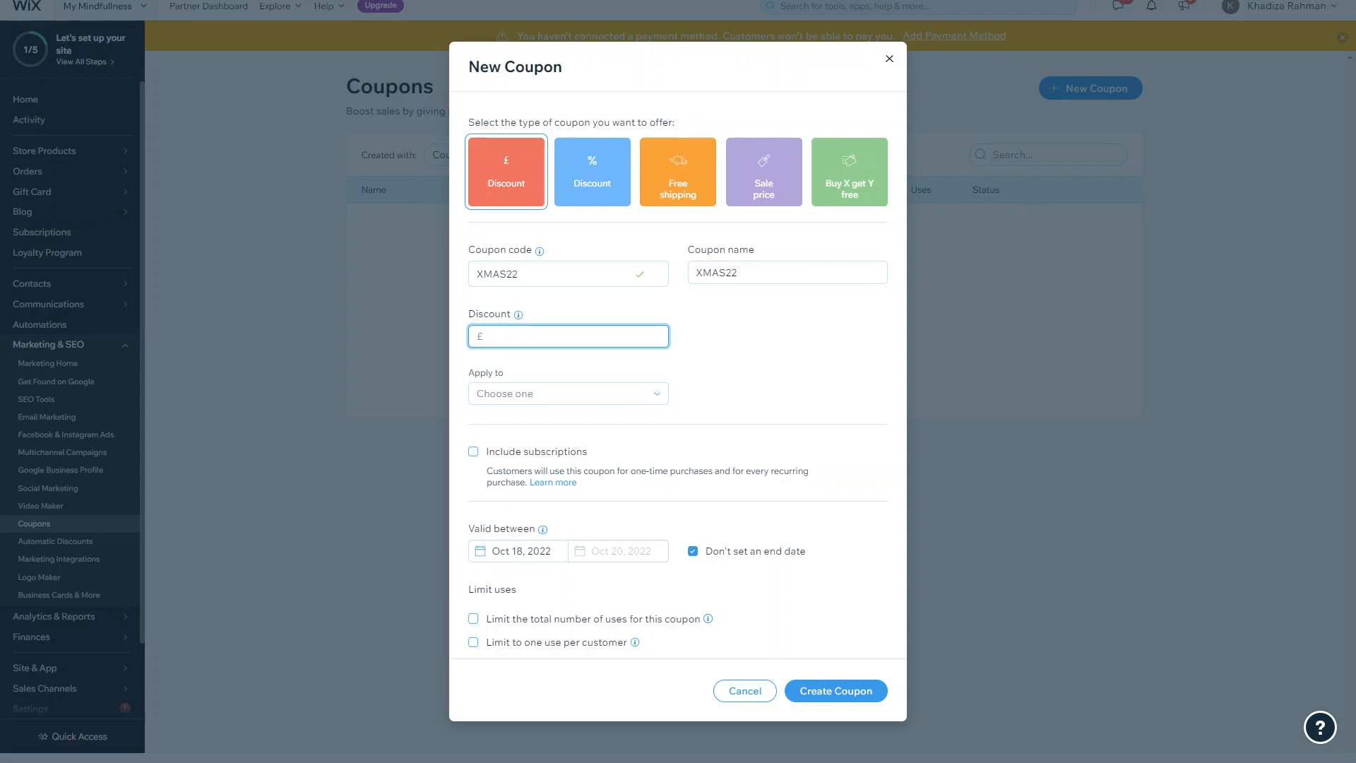
pyautogui.click(552, 336)
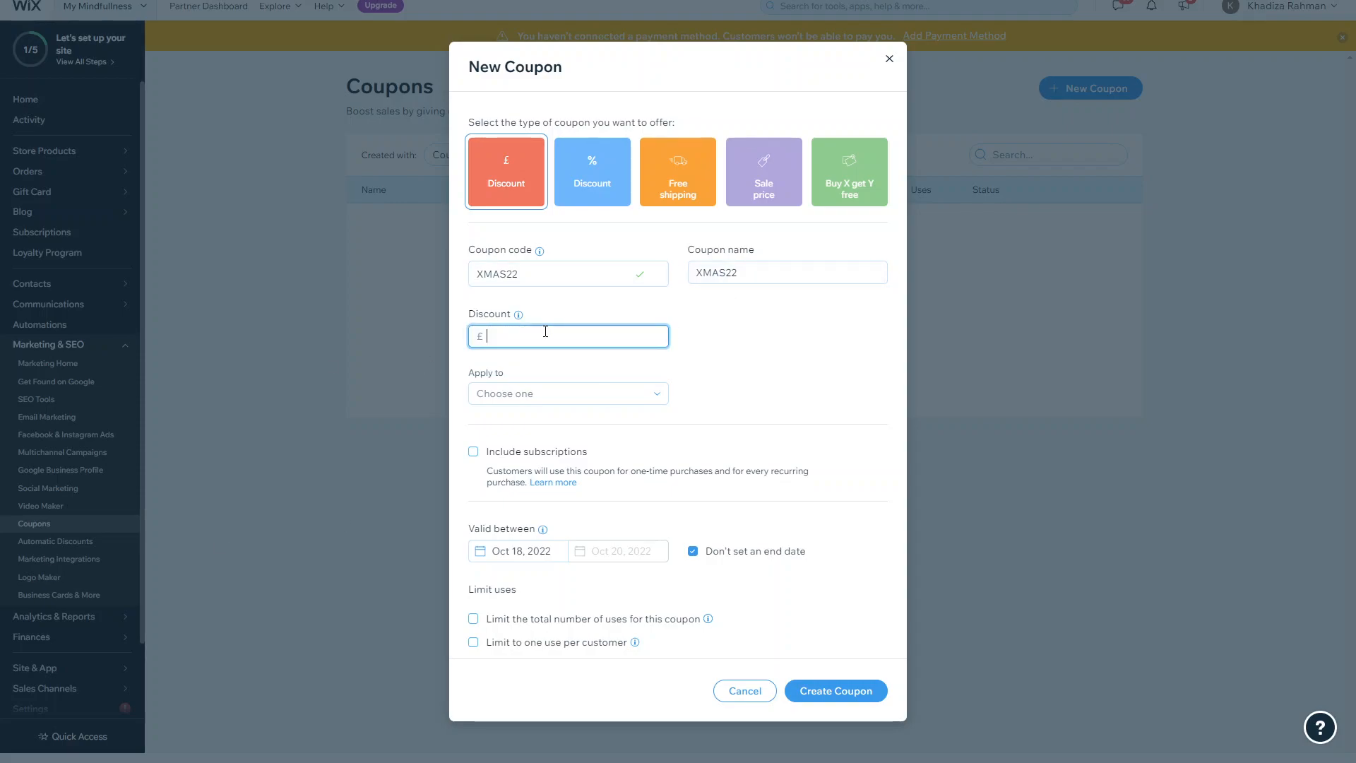
pyautogui.write('20')
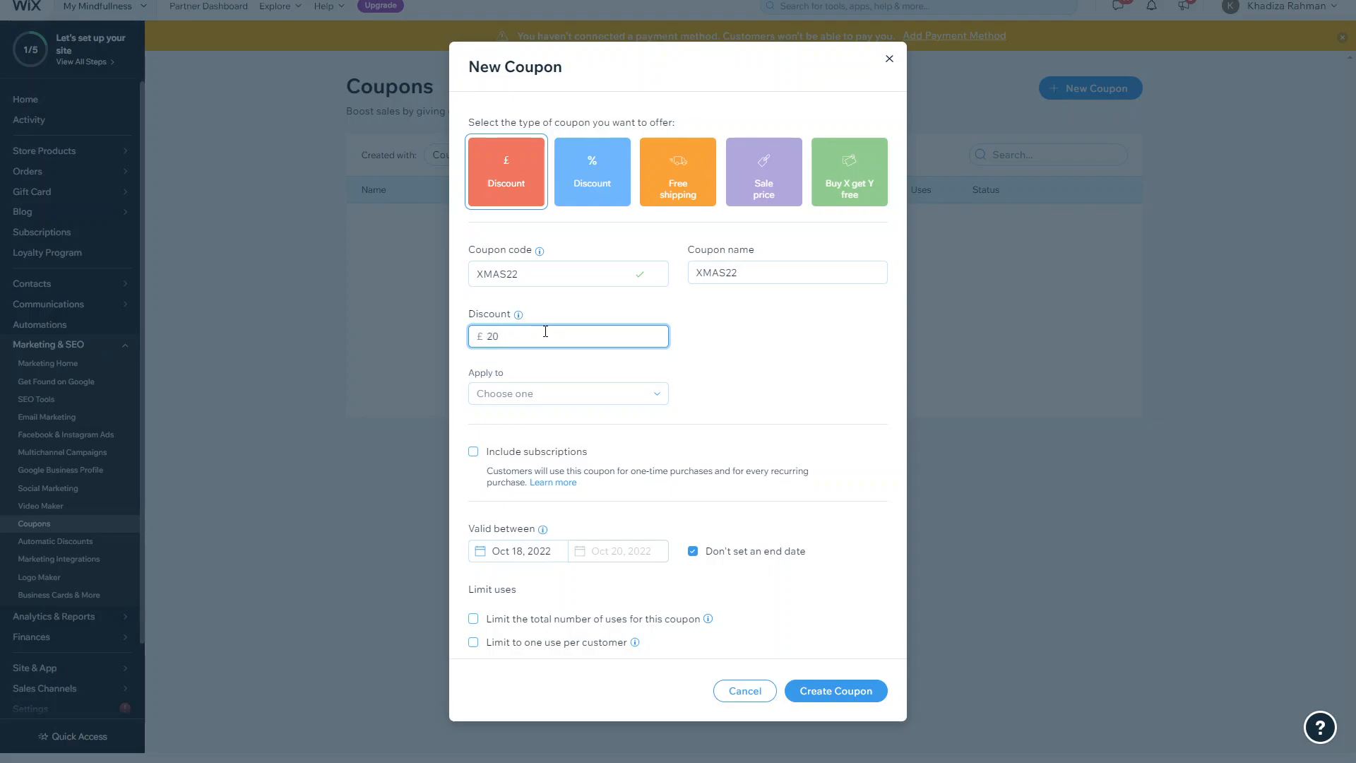
pyautogui.moveTo(576, 306)
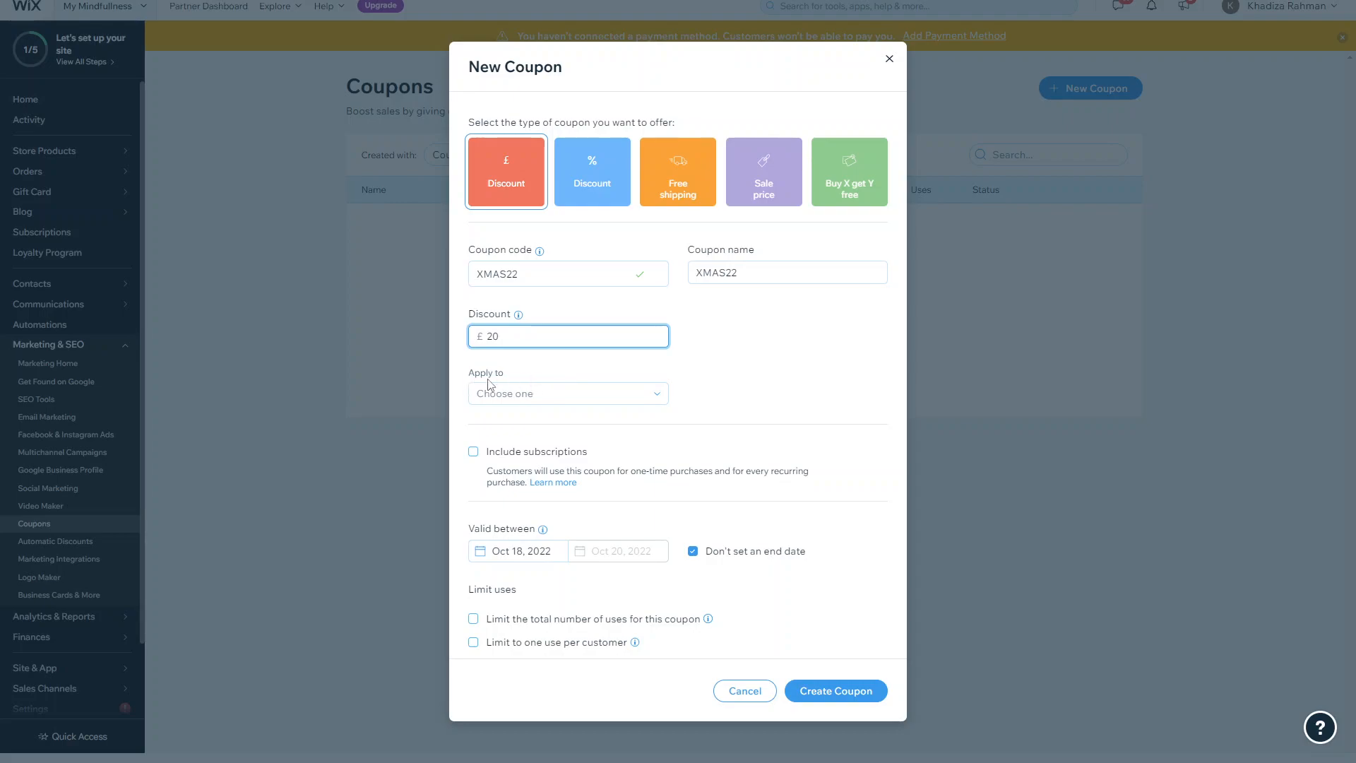
# Apply the coupon to a specific collection and pick Clothing.
pyautogui.click(568, 394)
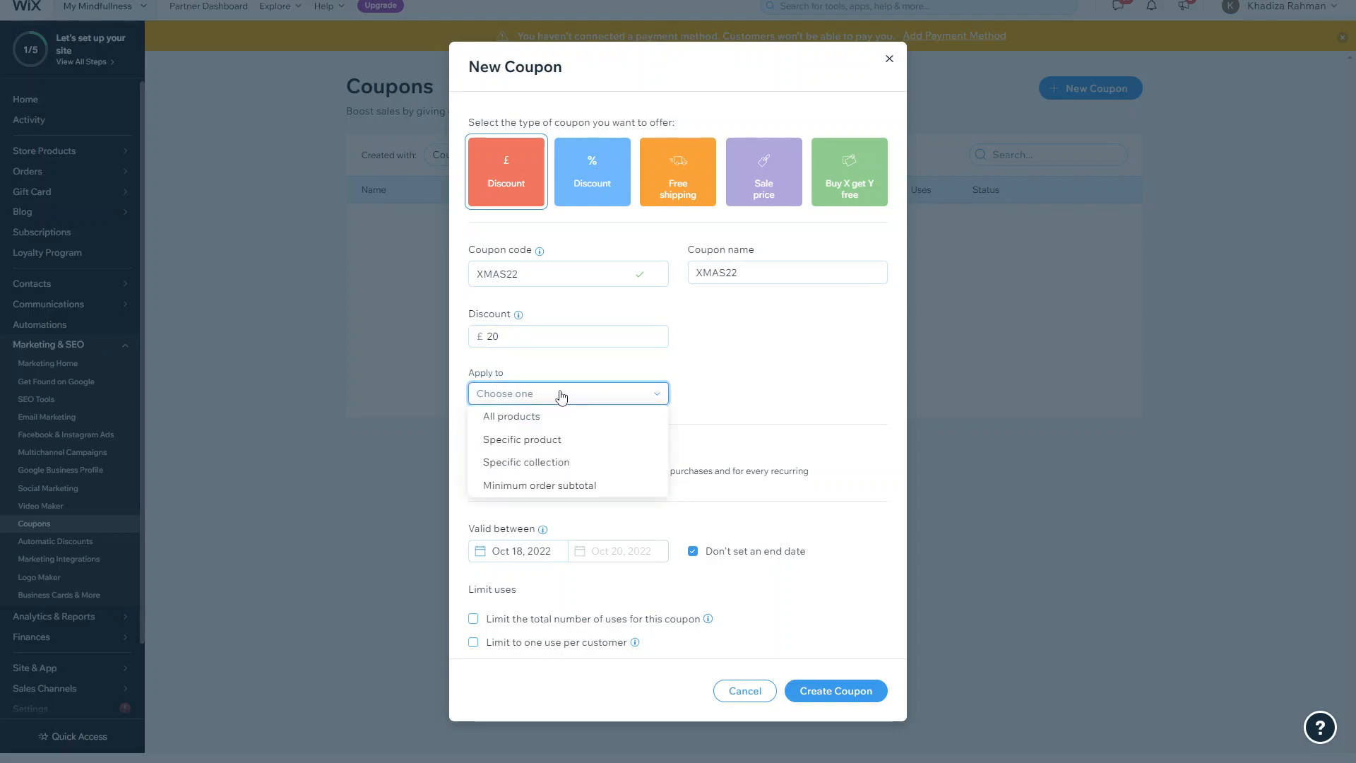
pyautogui.moveTo(569, 407)
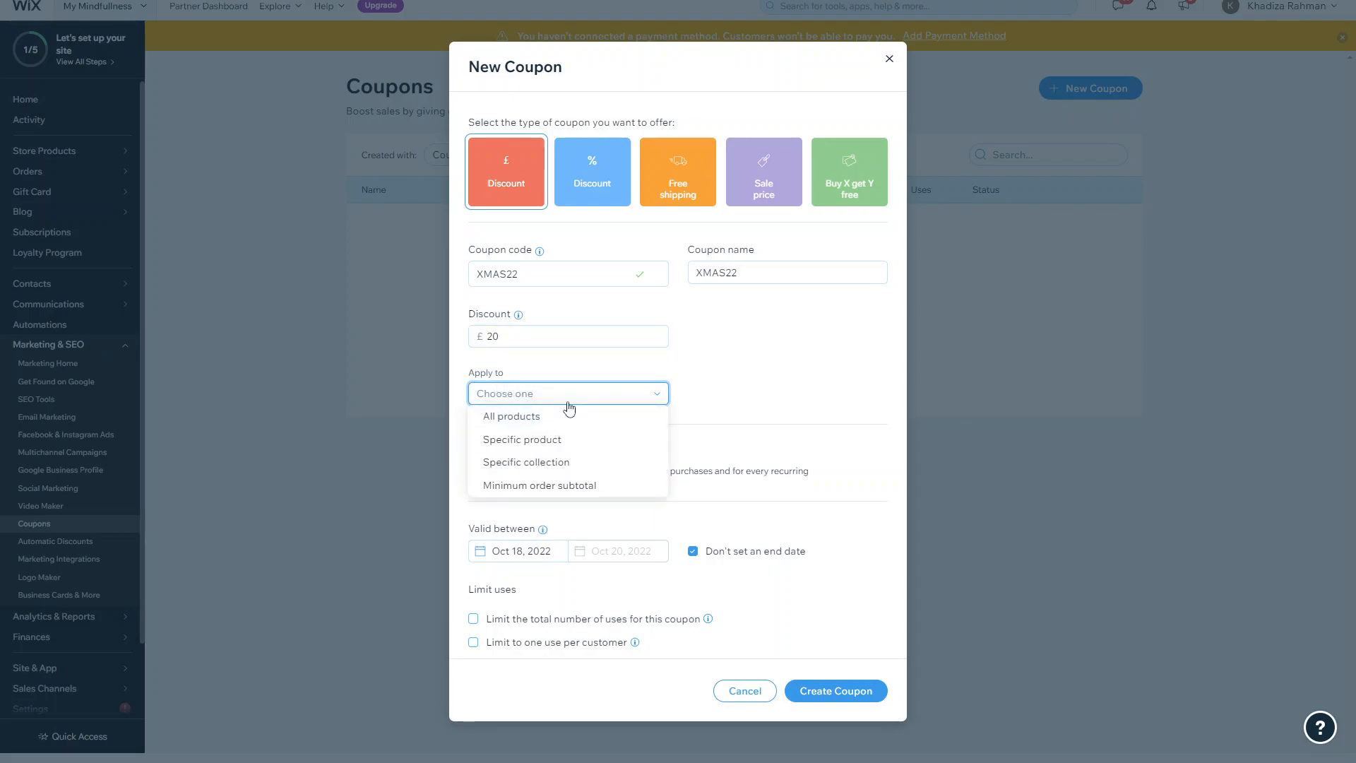
pyautogui.click(525, 462)
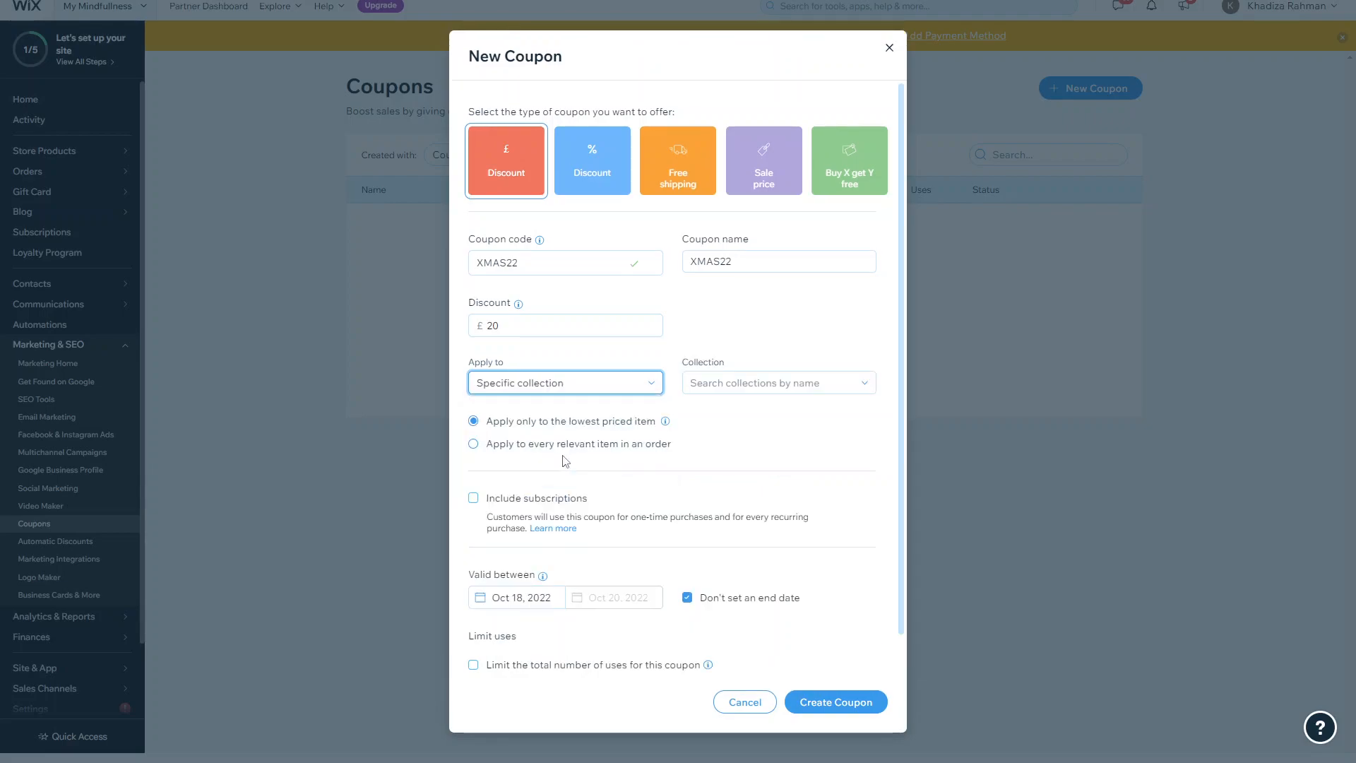
pyautogui.moveTo(583, 387)
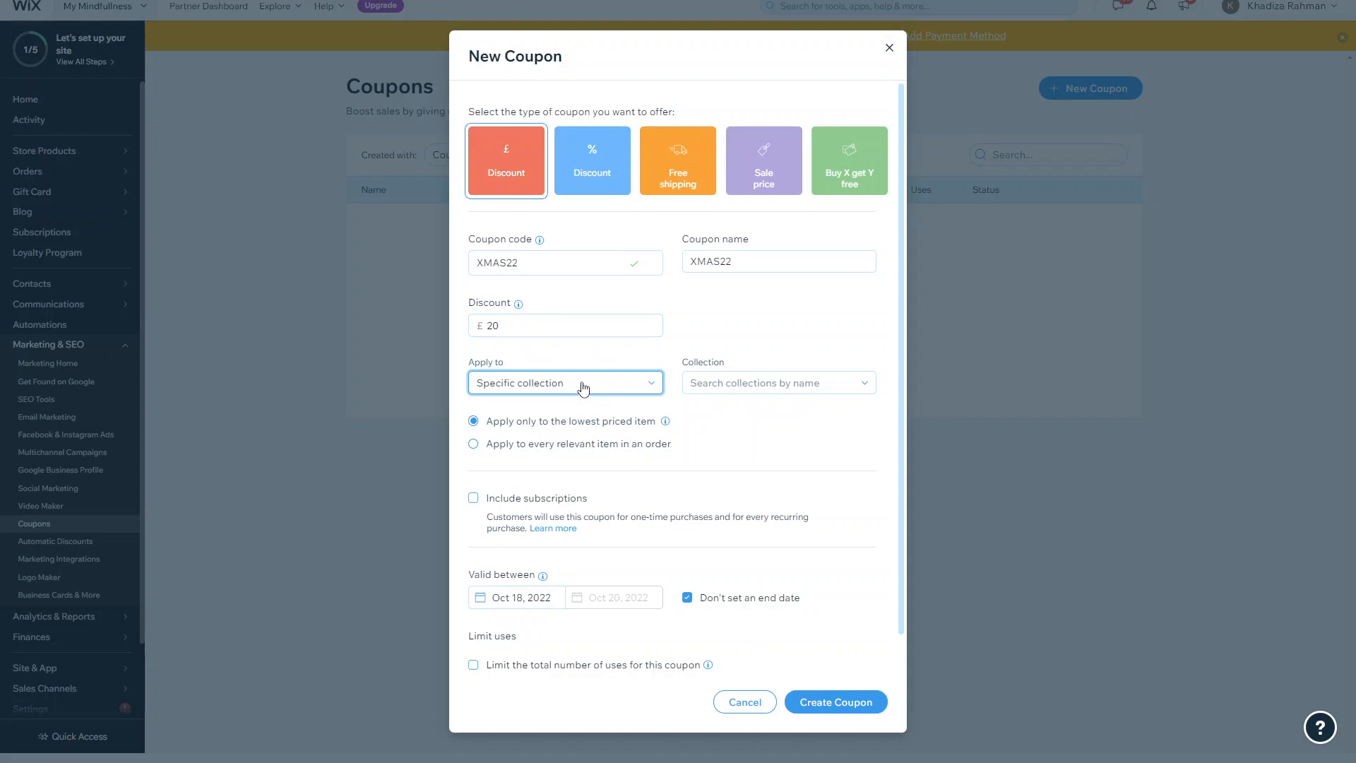
pyautogui.moveTo(630, 394)
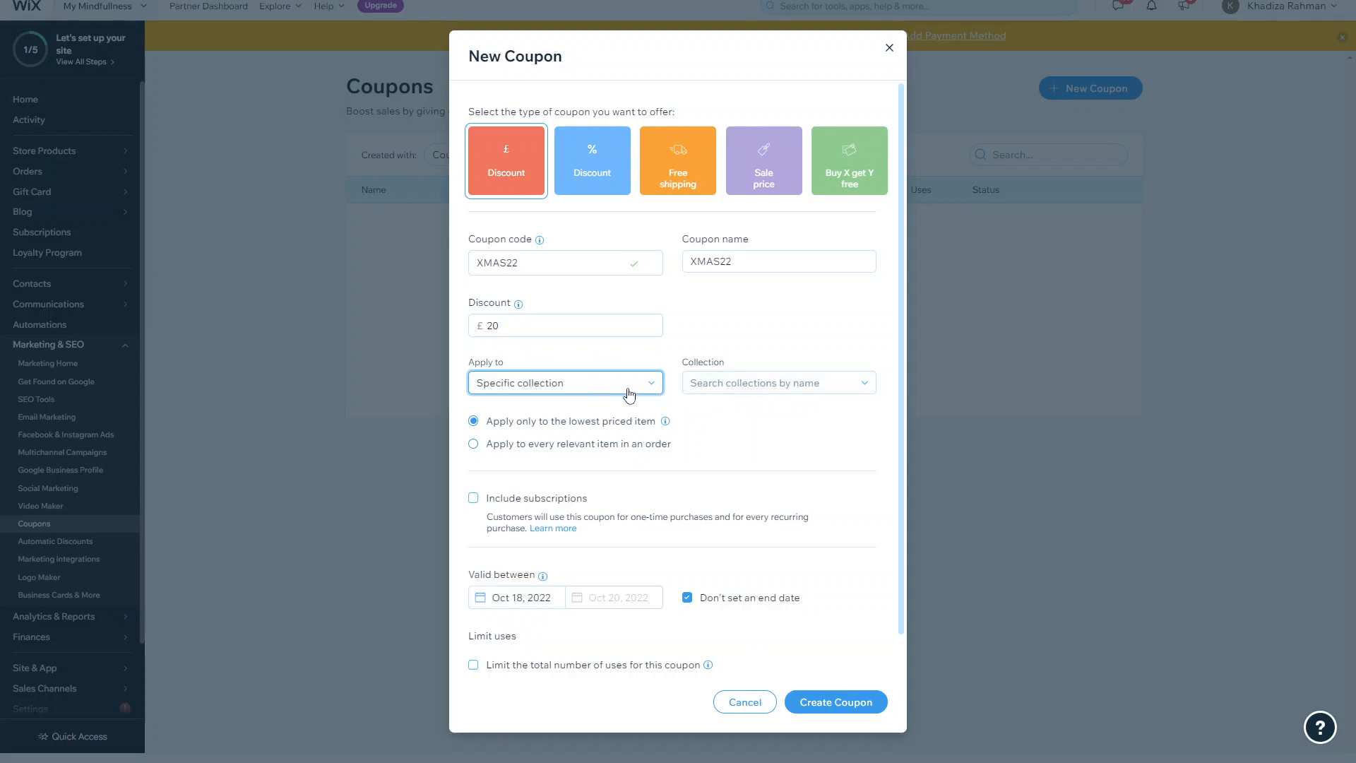
pyautogui.click(777, 383)
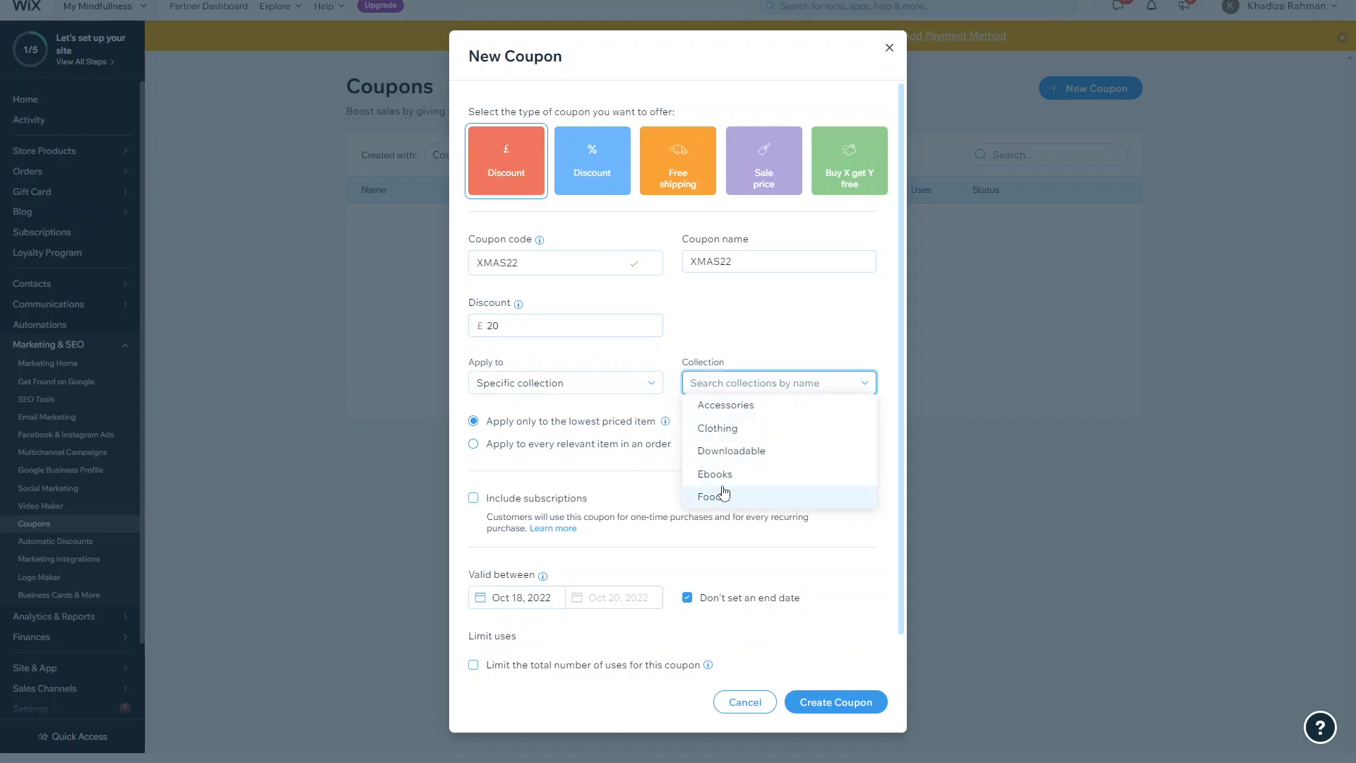
pyautogui.click(718, 428)
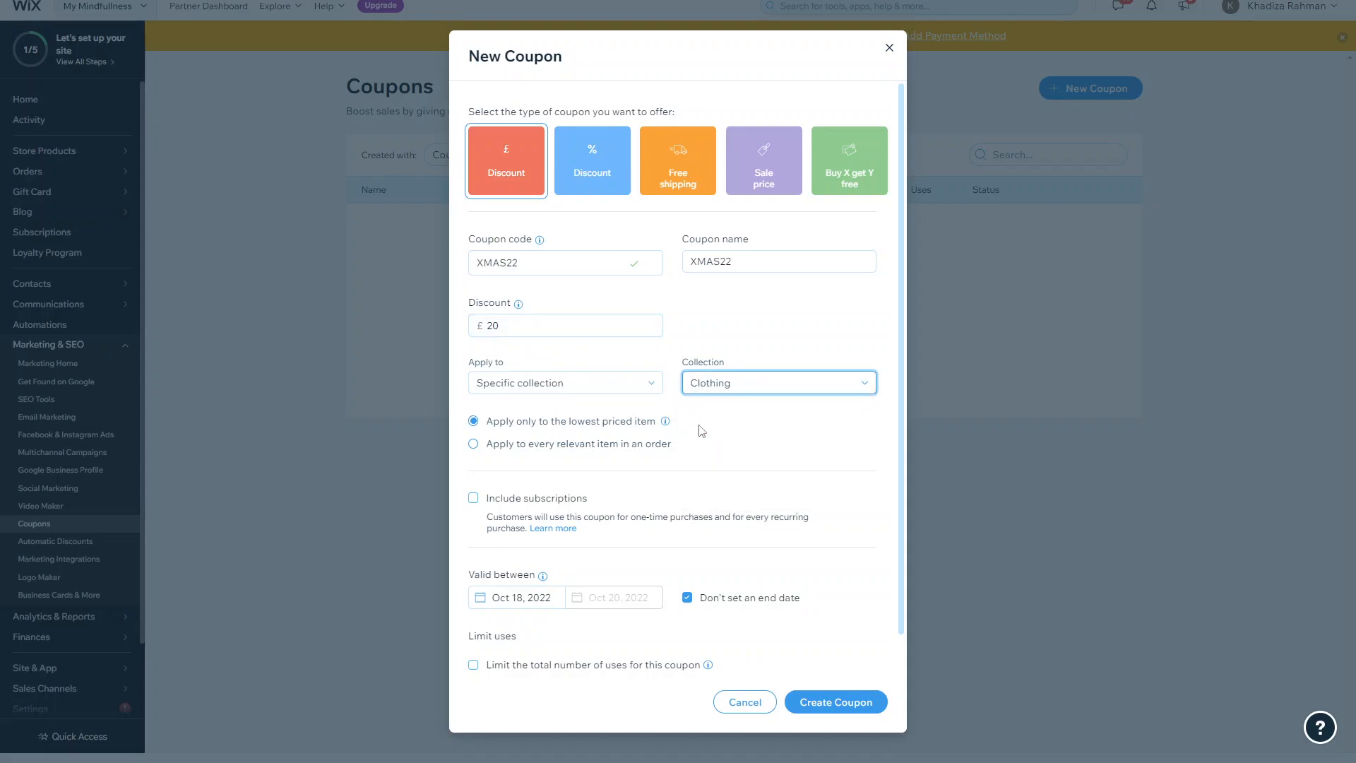
pyautogui.click(563, 383)
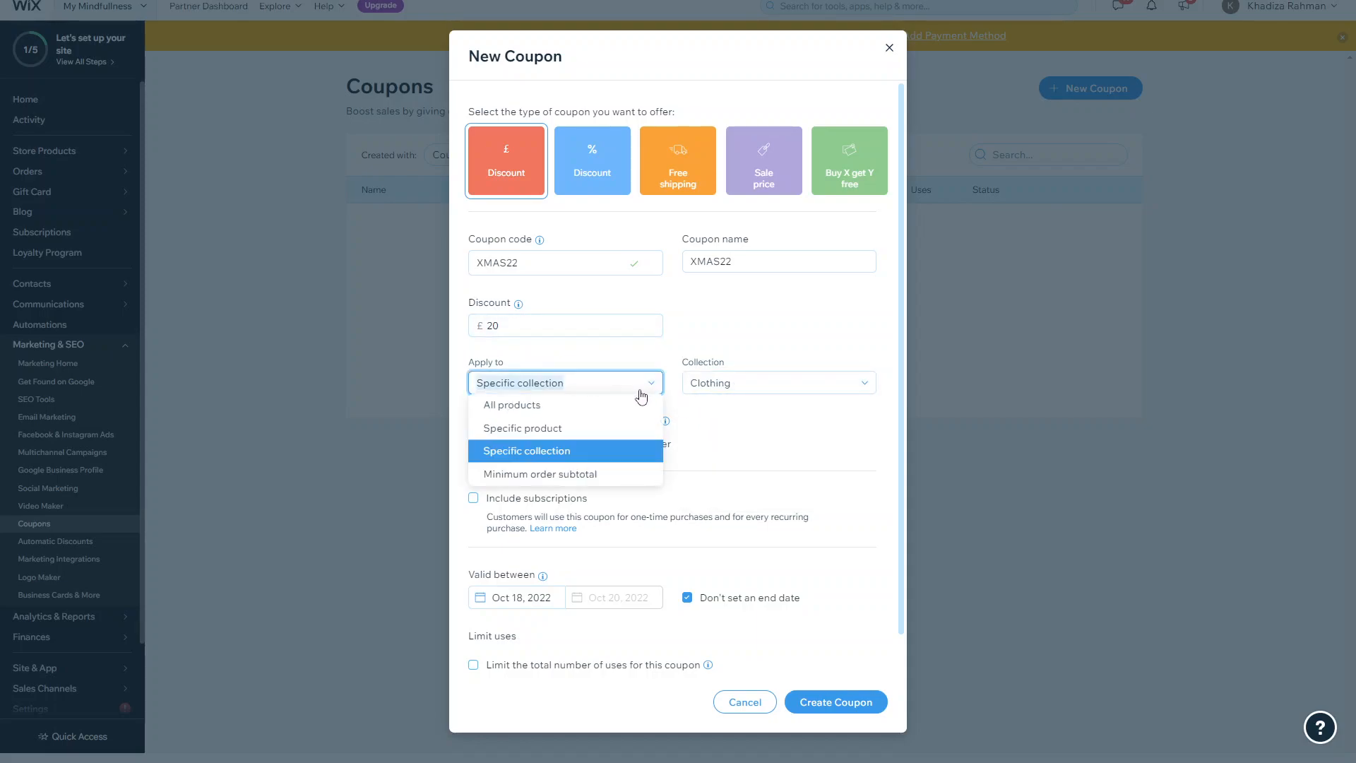
# Switch the coupon's Apply to setting from the Clothing collection to All products.
pyautogui.click(526, 451)
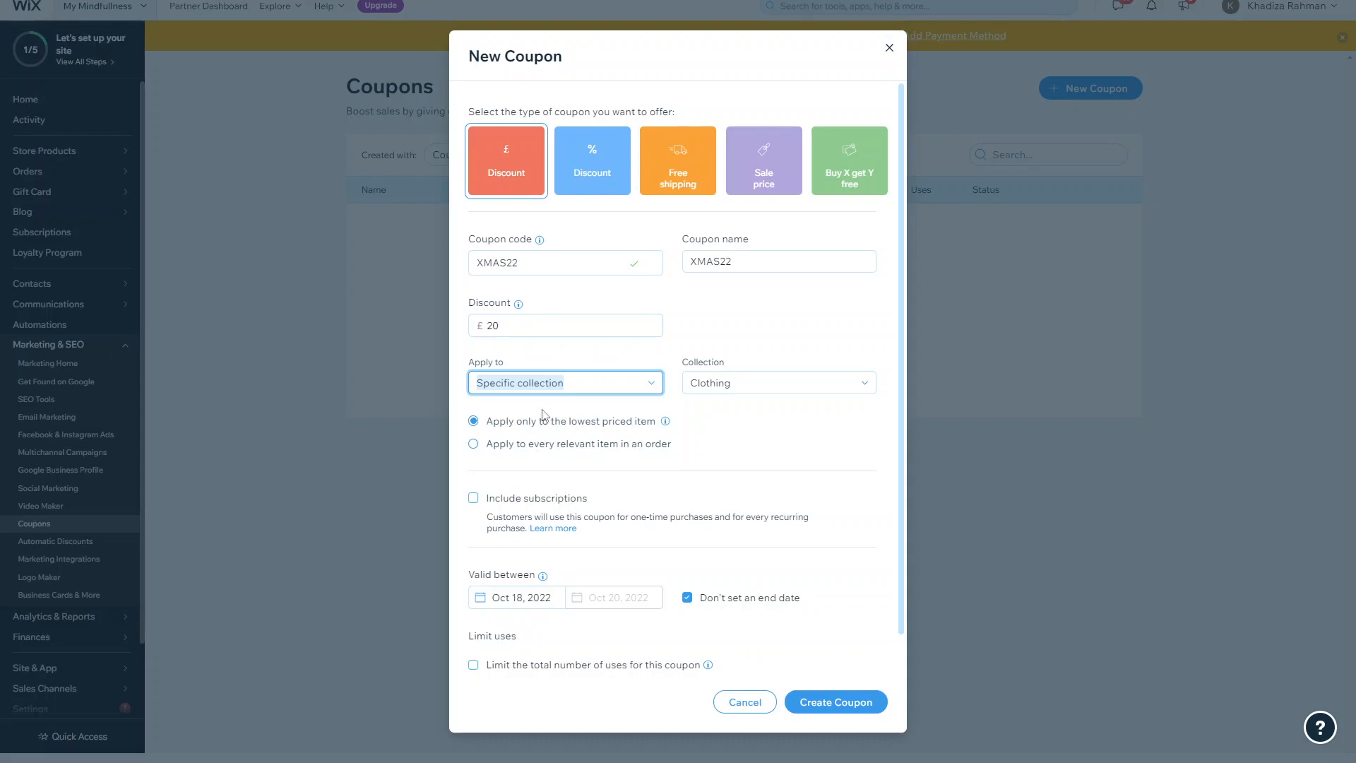
pyautogui.moveTo(665, 421)
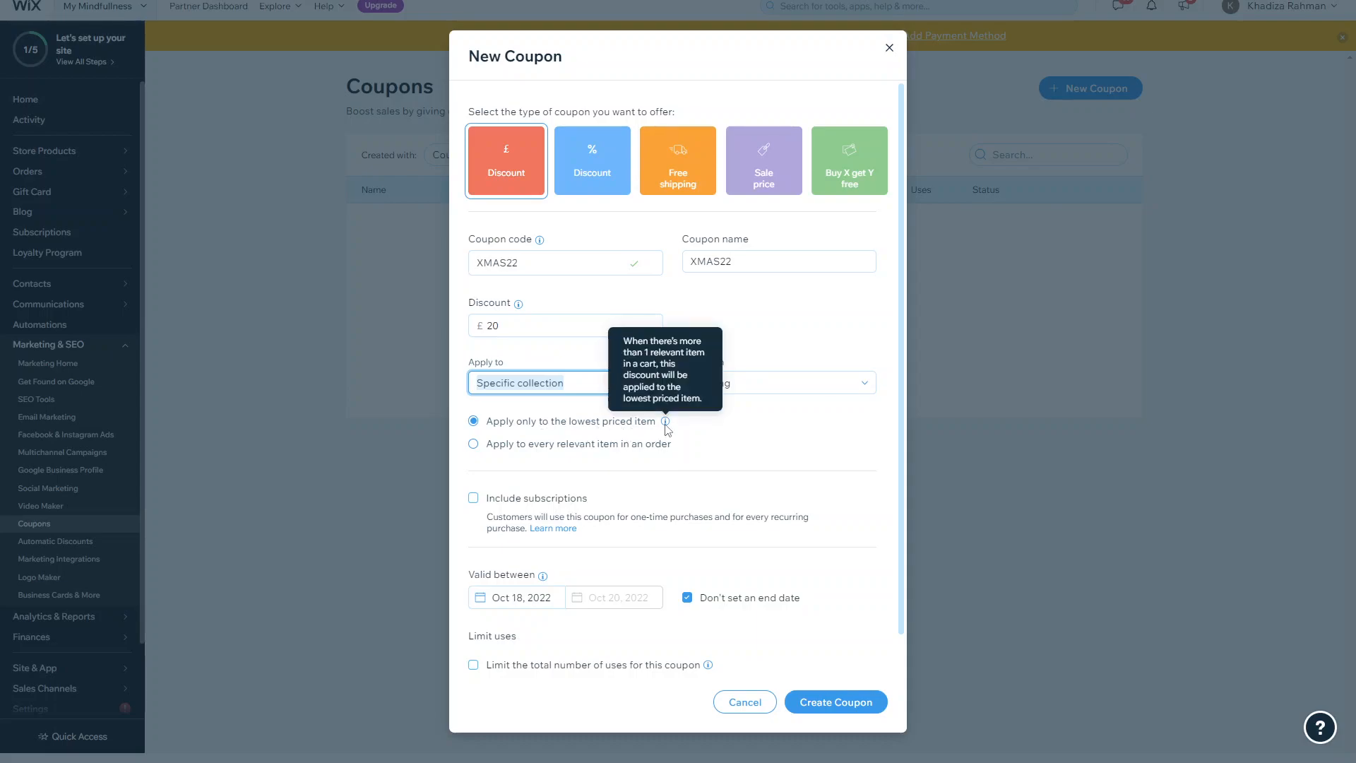
pyautogui.moveTo(606, 449)
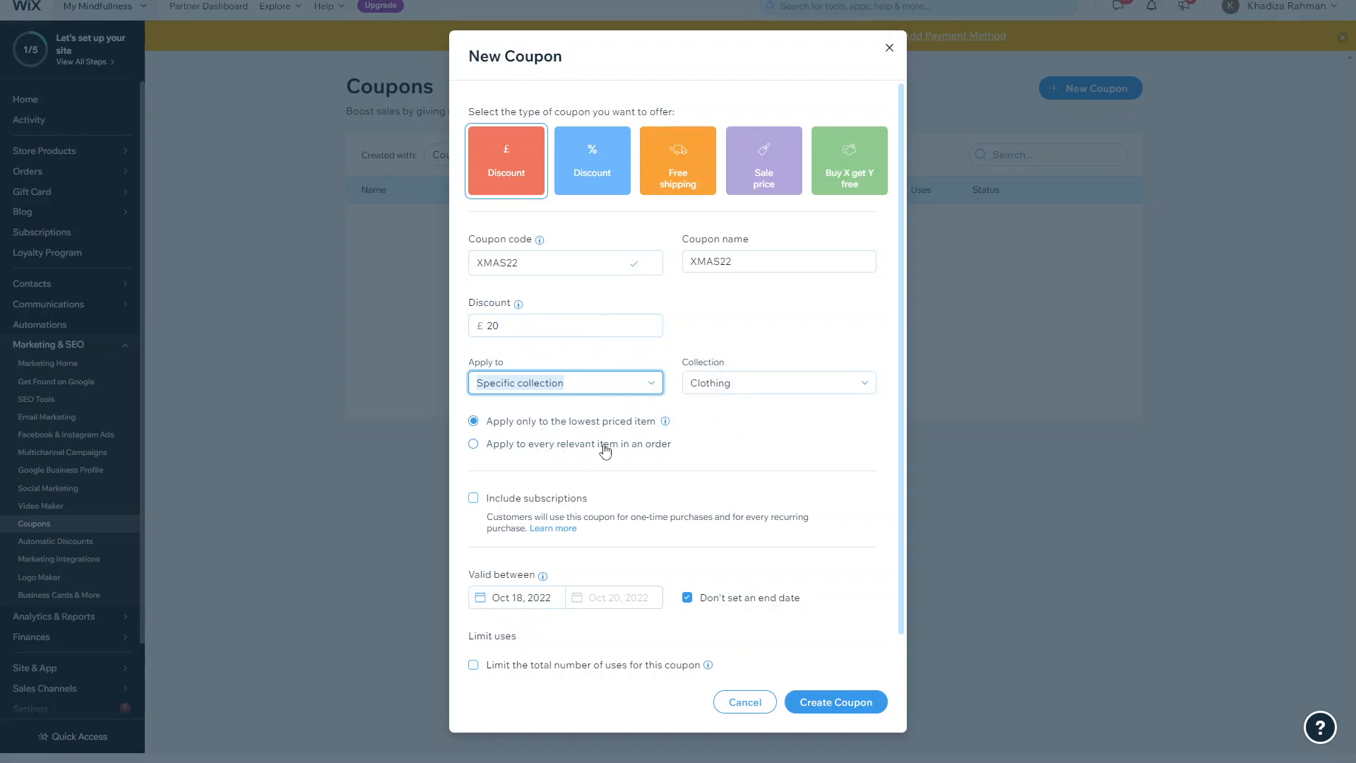
pyautogui.moveTo(803, 462)
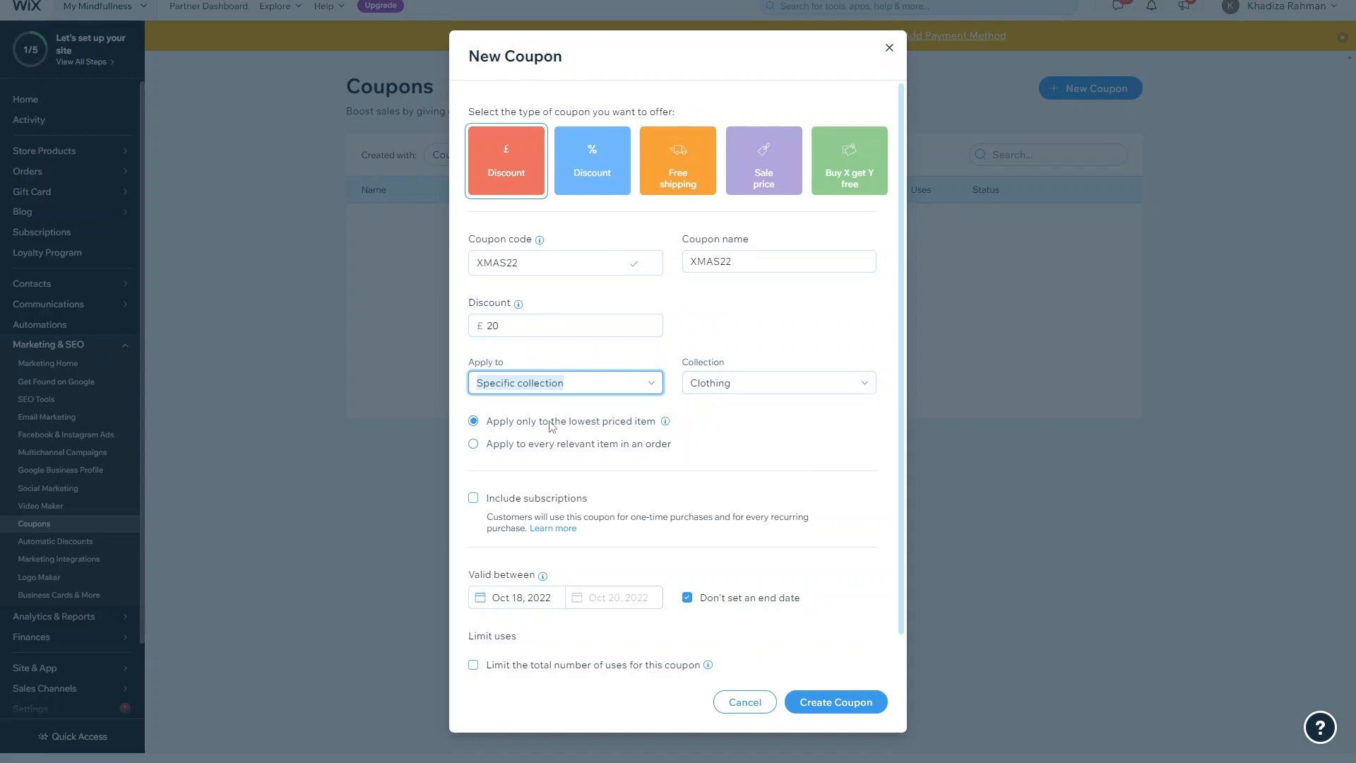
pyautogui.moveTo(615, 440)
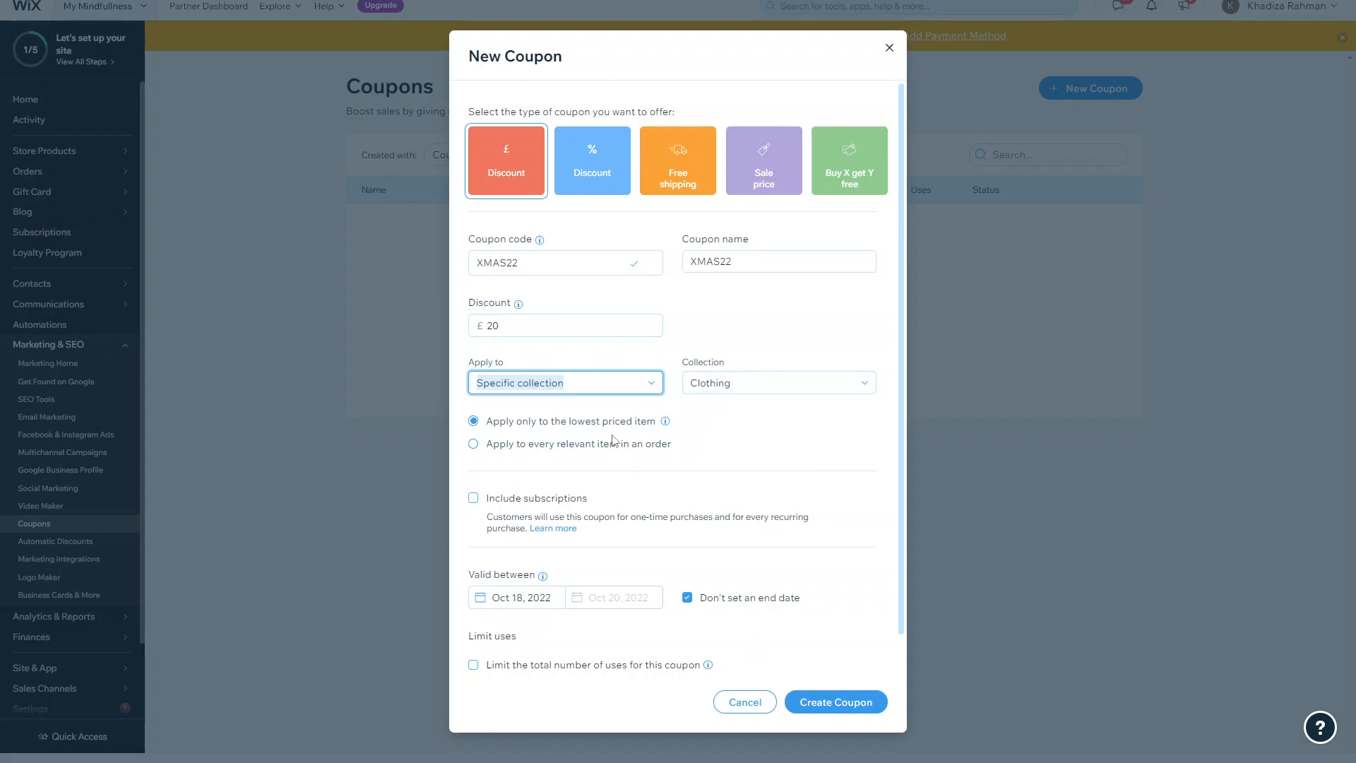
pyautogui.moveTo(579, 451)
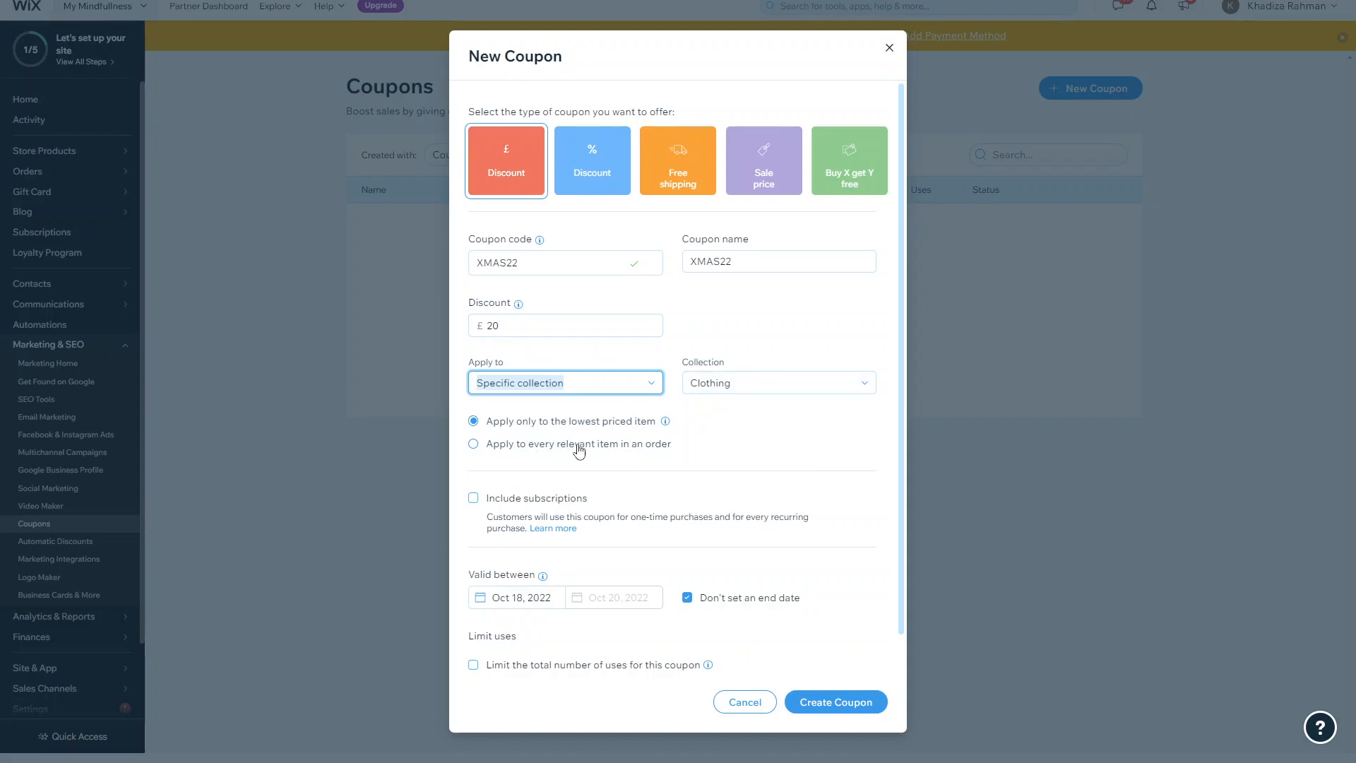
pyautogui.moveTo(601, 438)
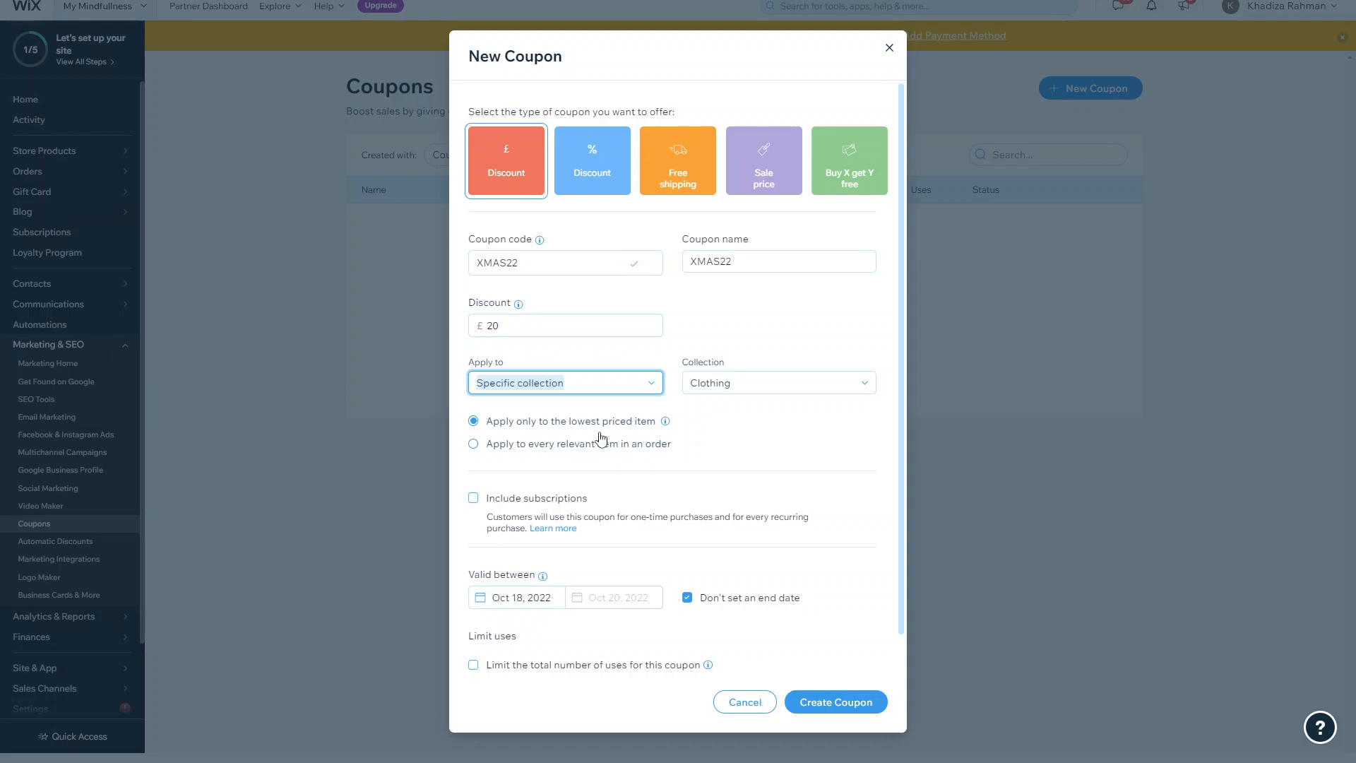
pyautogui.moveTo(591, 454)
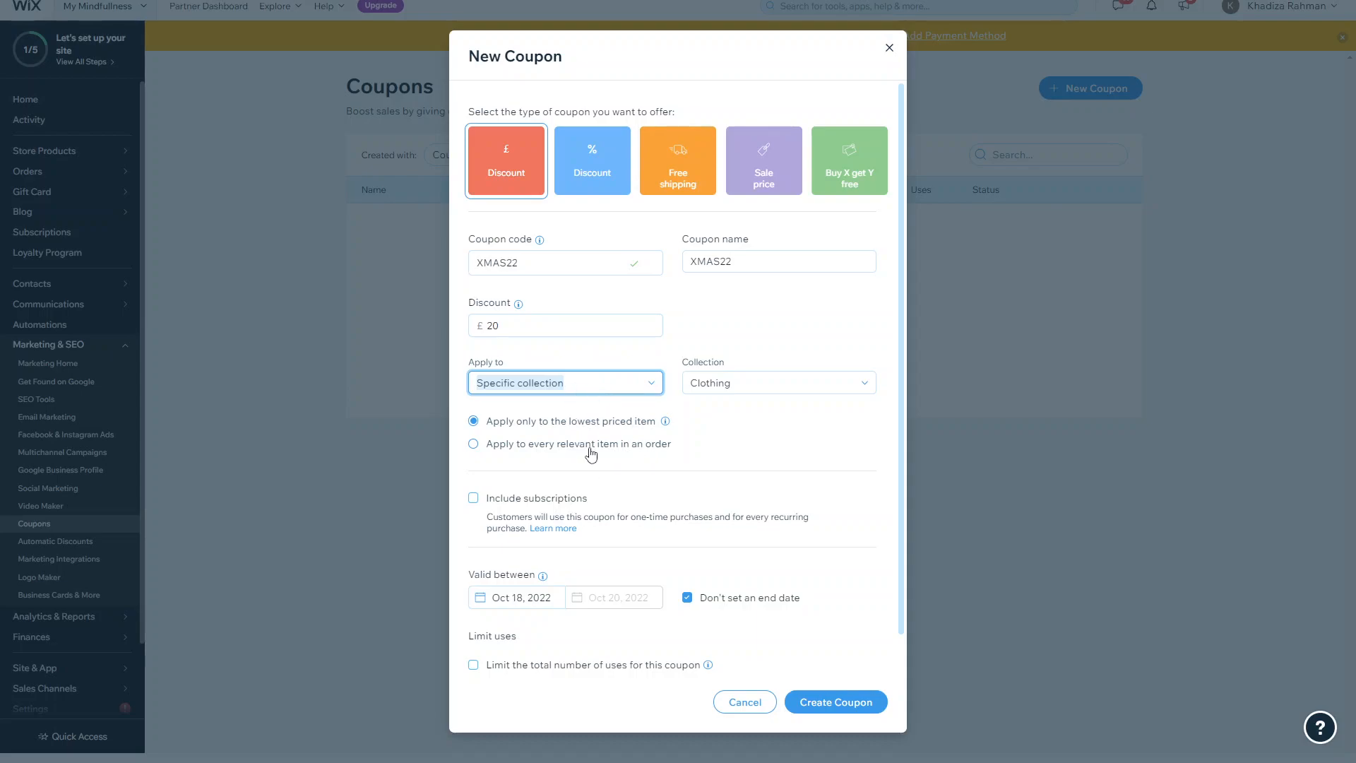
pyautogui.click(565, 383)
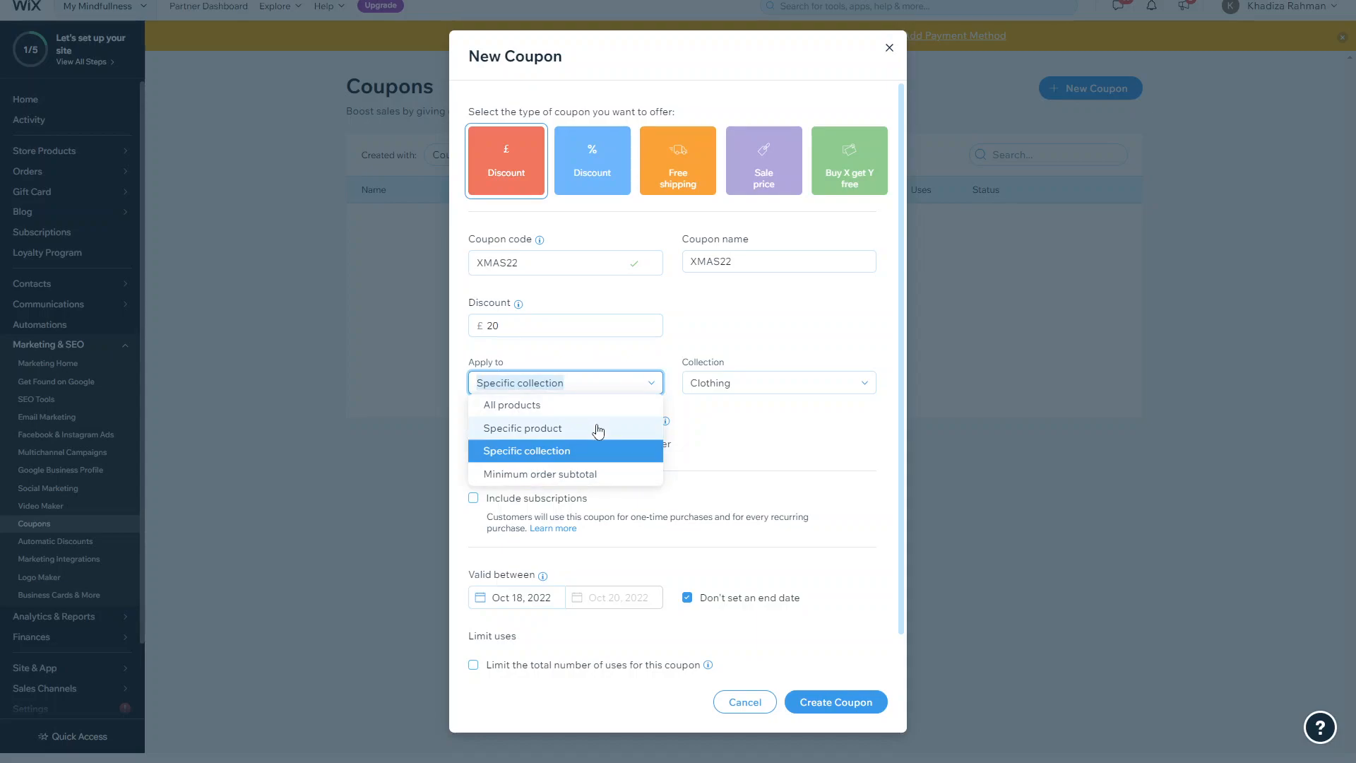
pyautogui.click(511, 405)
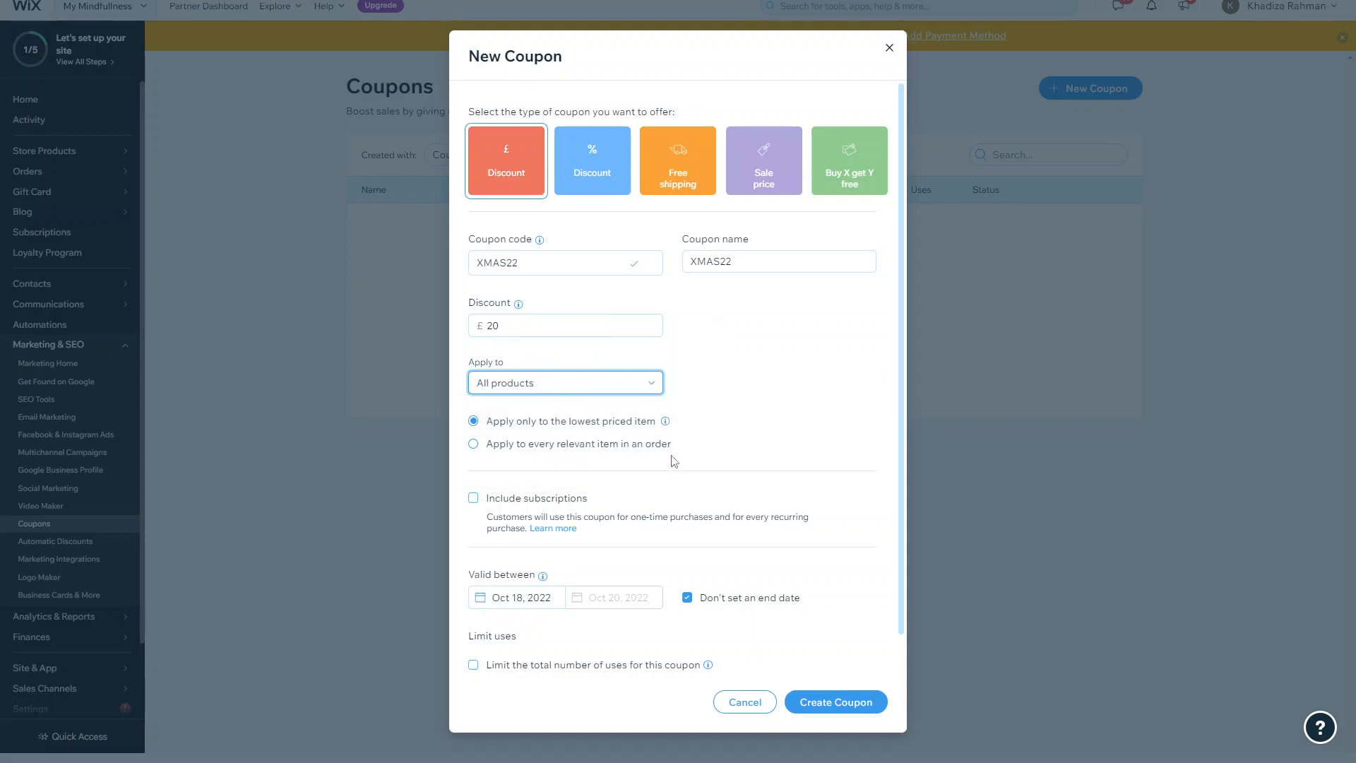
pyautogui.moveTo(576, 454)
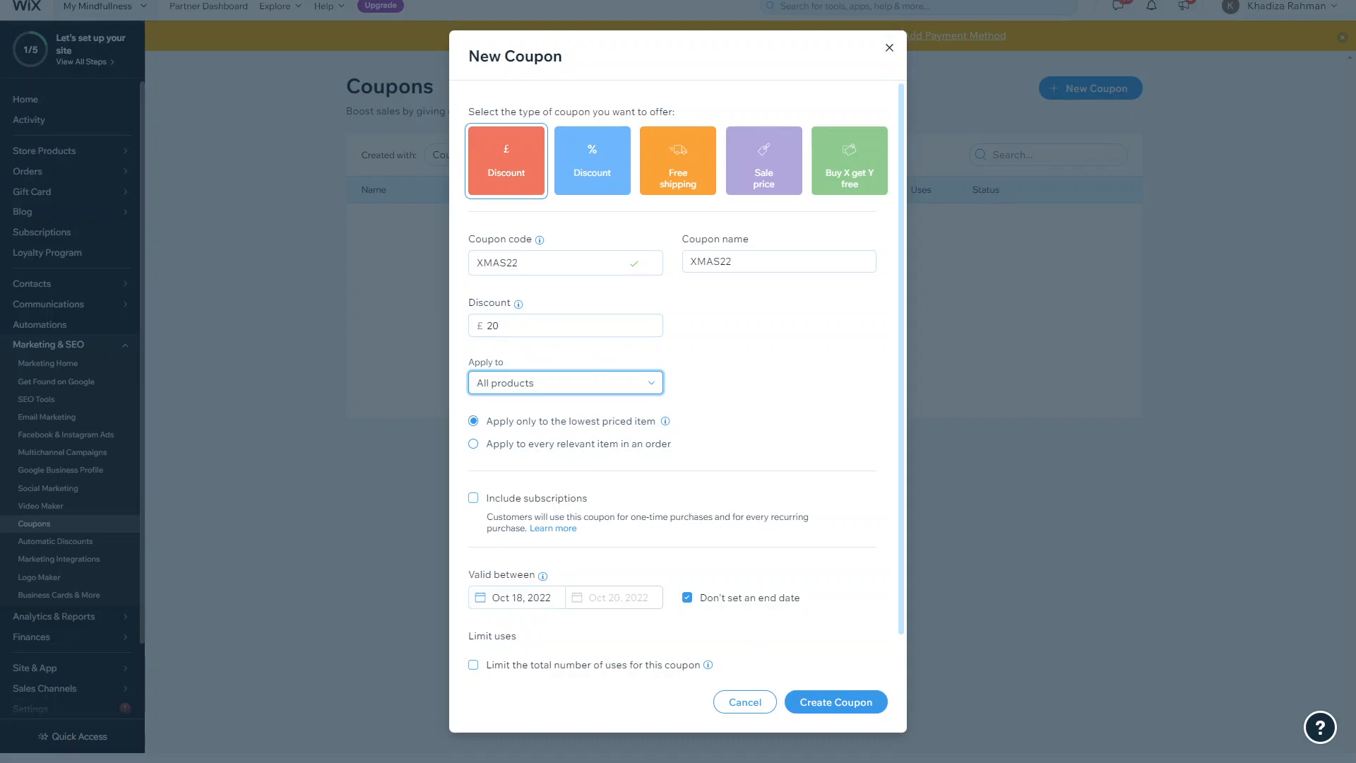
pyautogui.moveTo(647, 352)
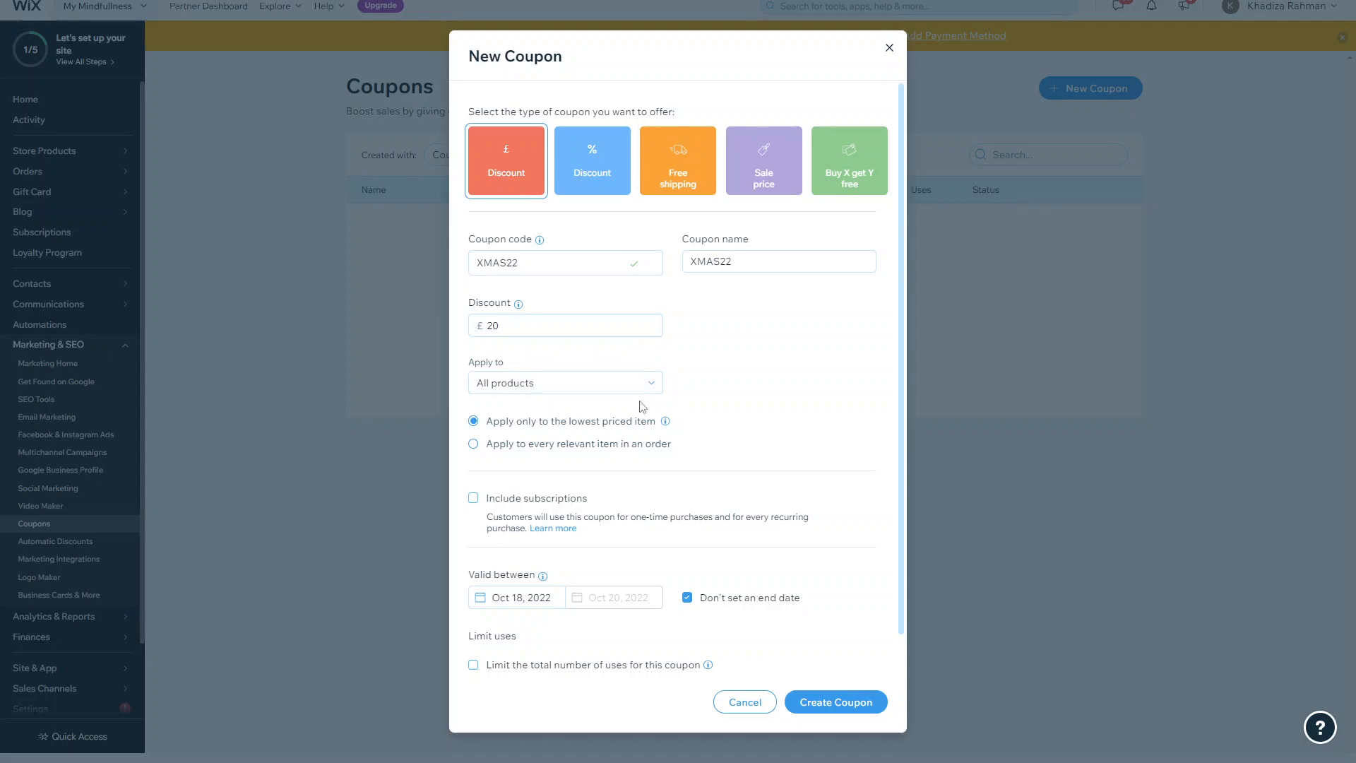
pyautogui.moveTo(605, 450)
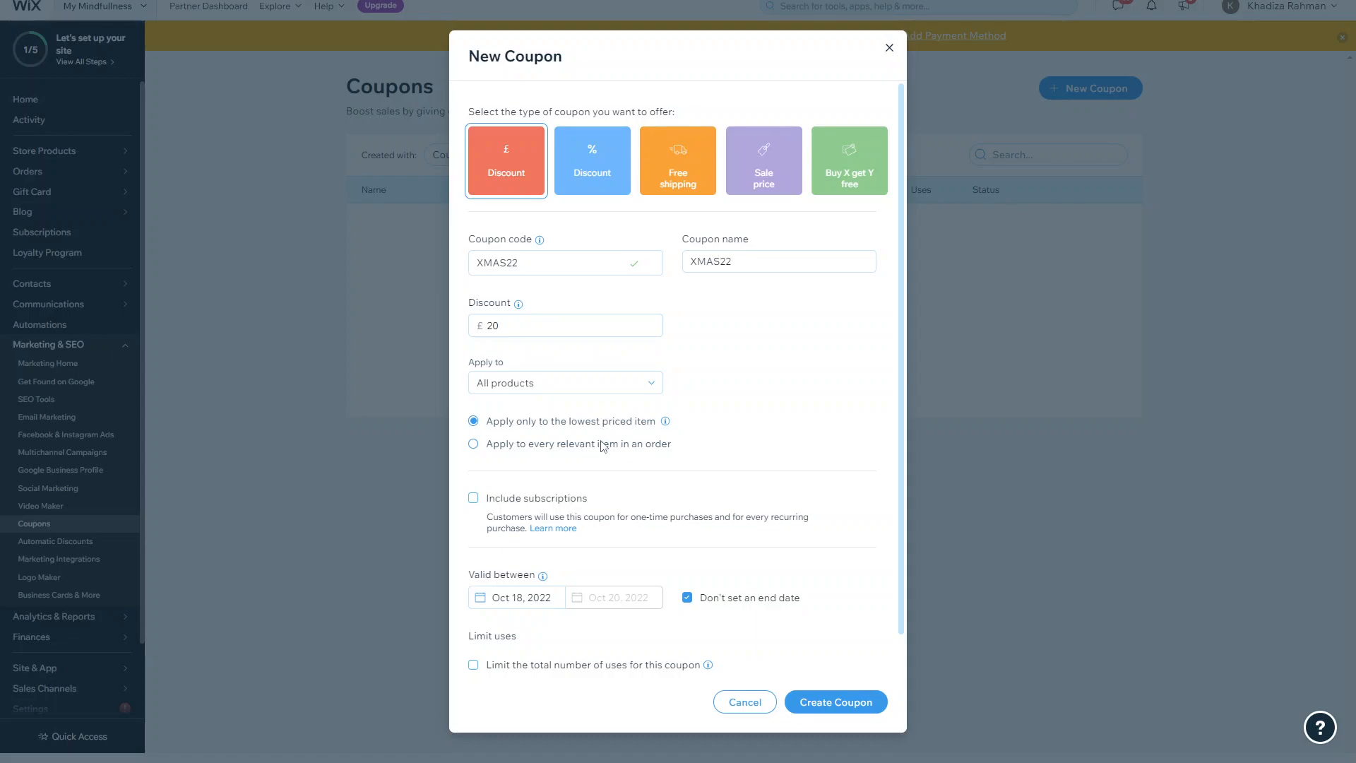
pyautogui.click(565, 382)
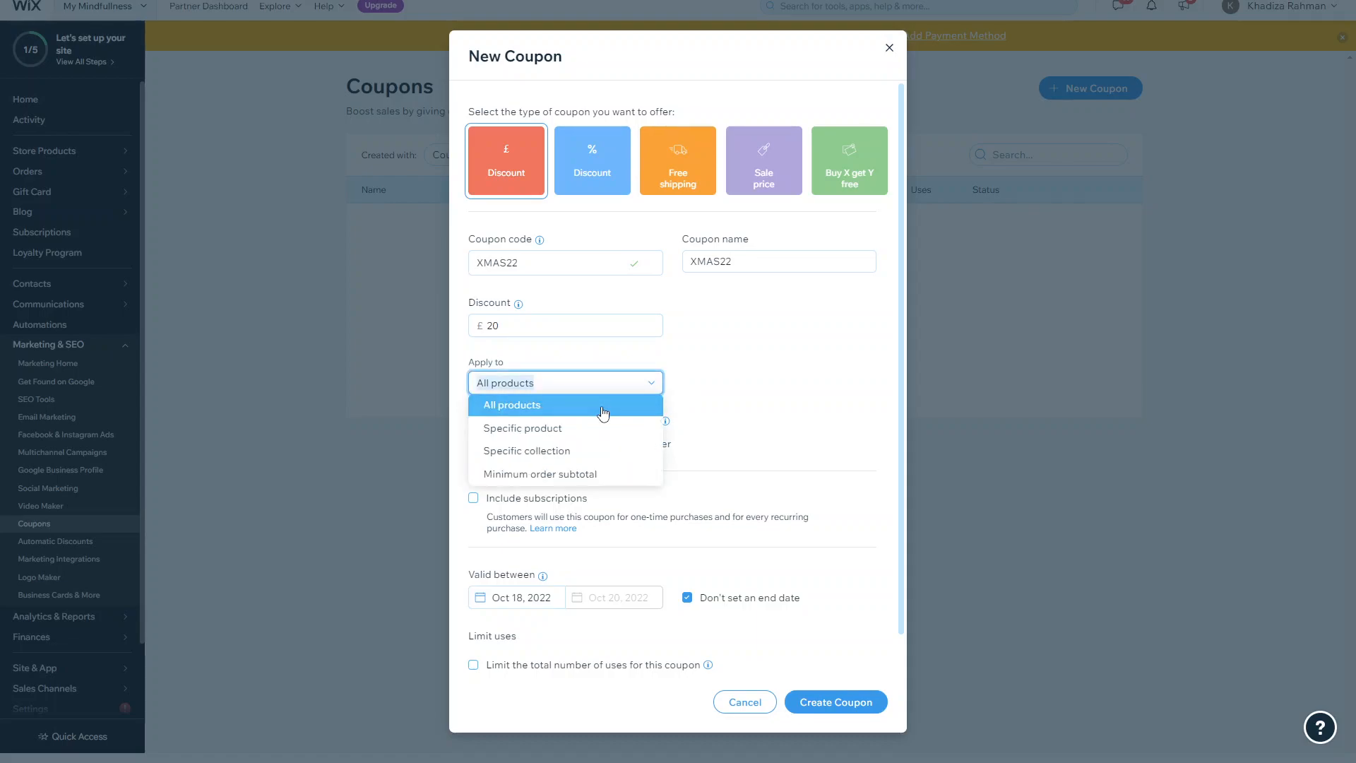
# Require a minimum order subtotal of £50, briefly trying Specific product before returning.
pyautogui.click(540, 473)
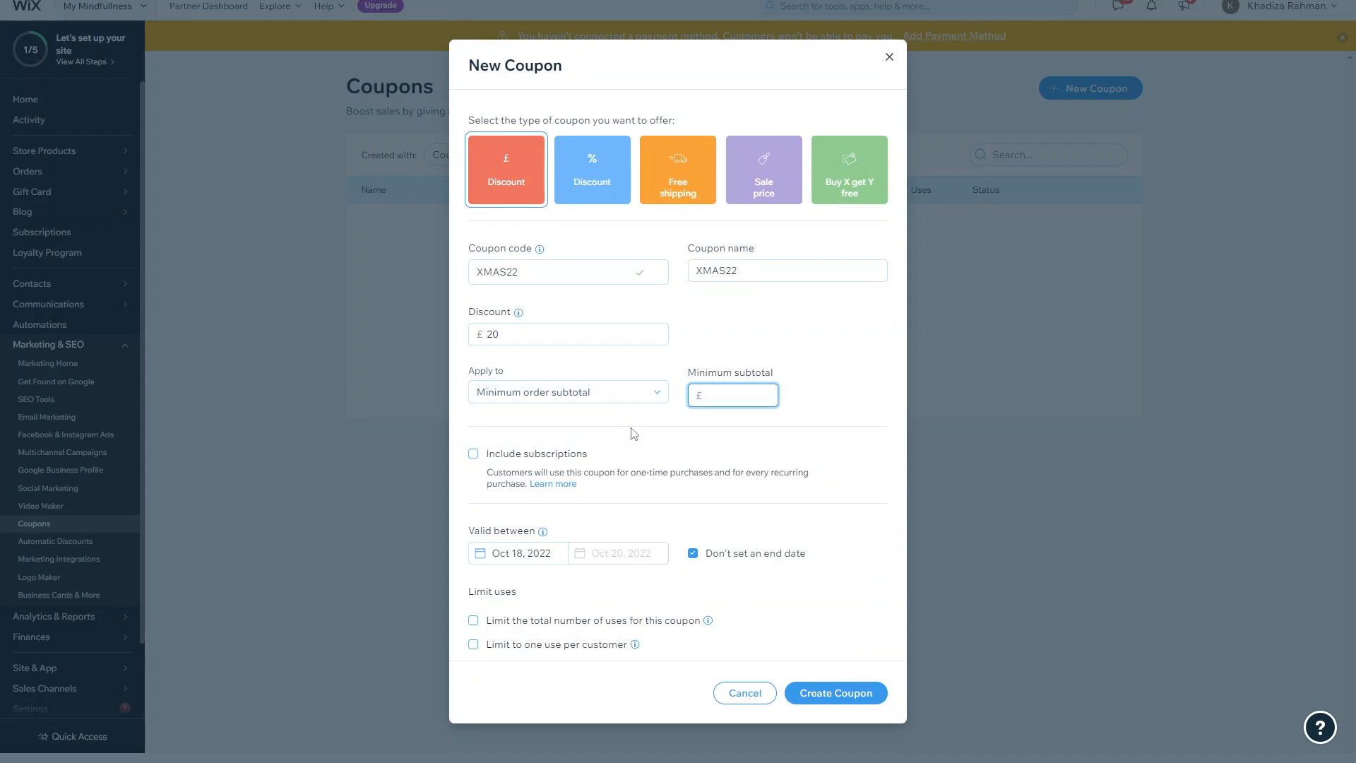
pyautogui.moveTo(663, 433)
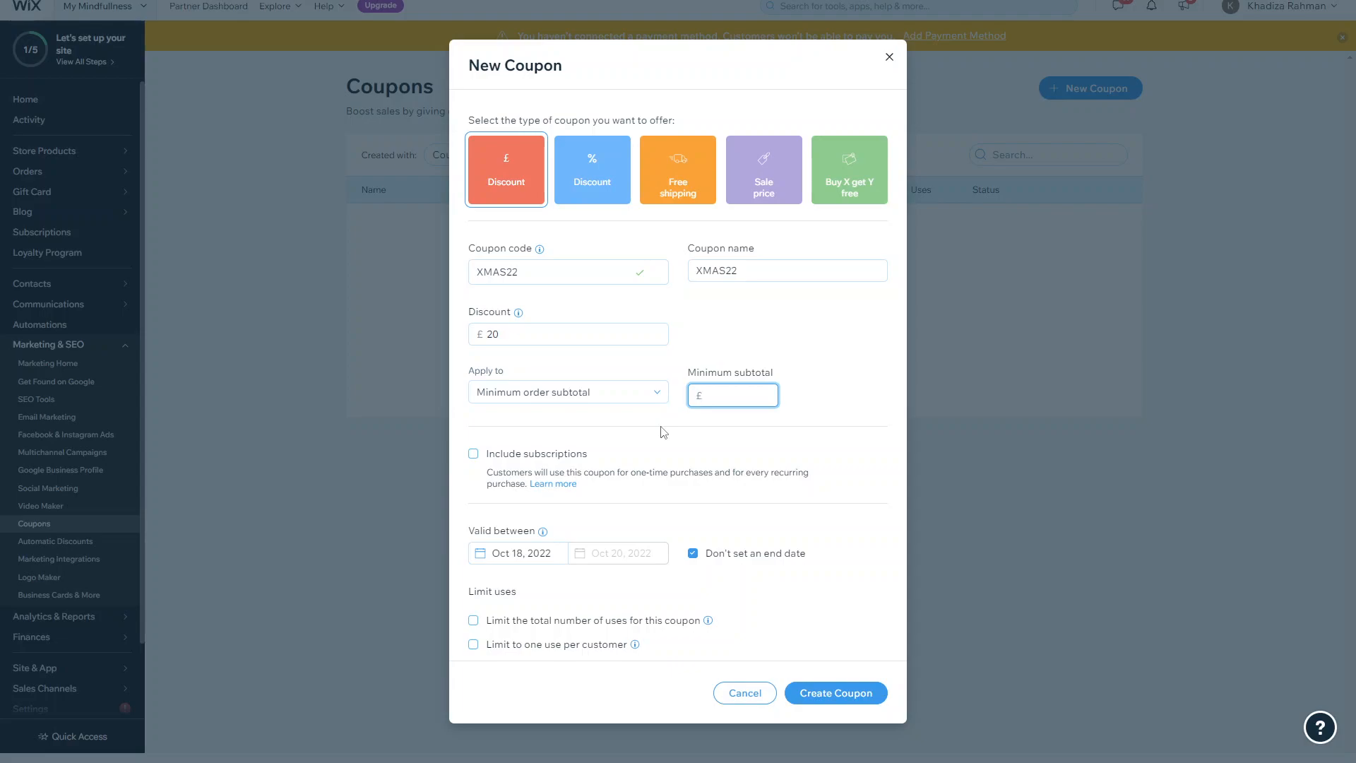
pyautogui.write('2')
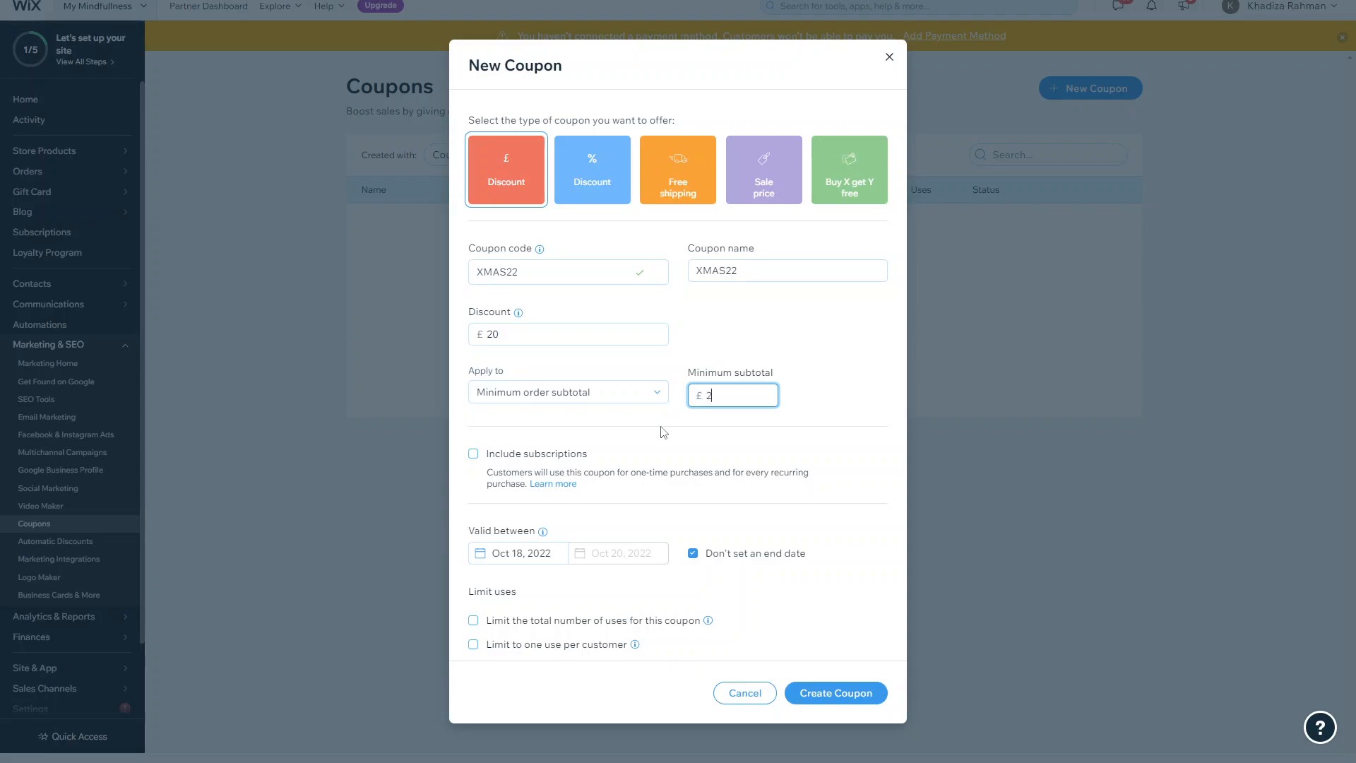
pyautogui.write('5')
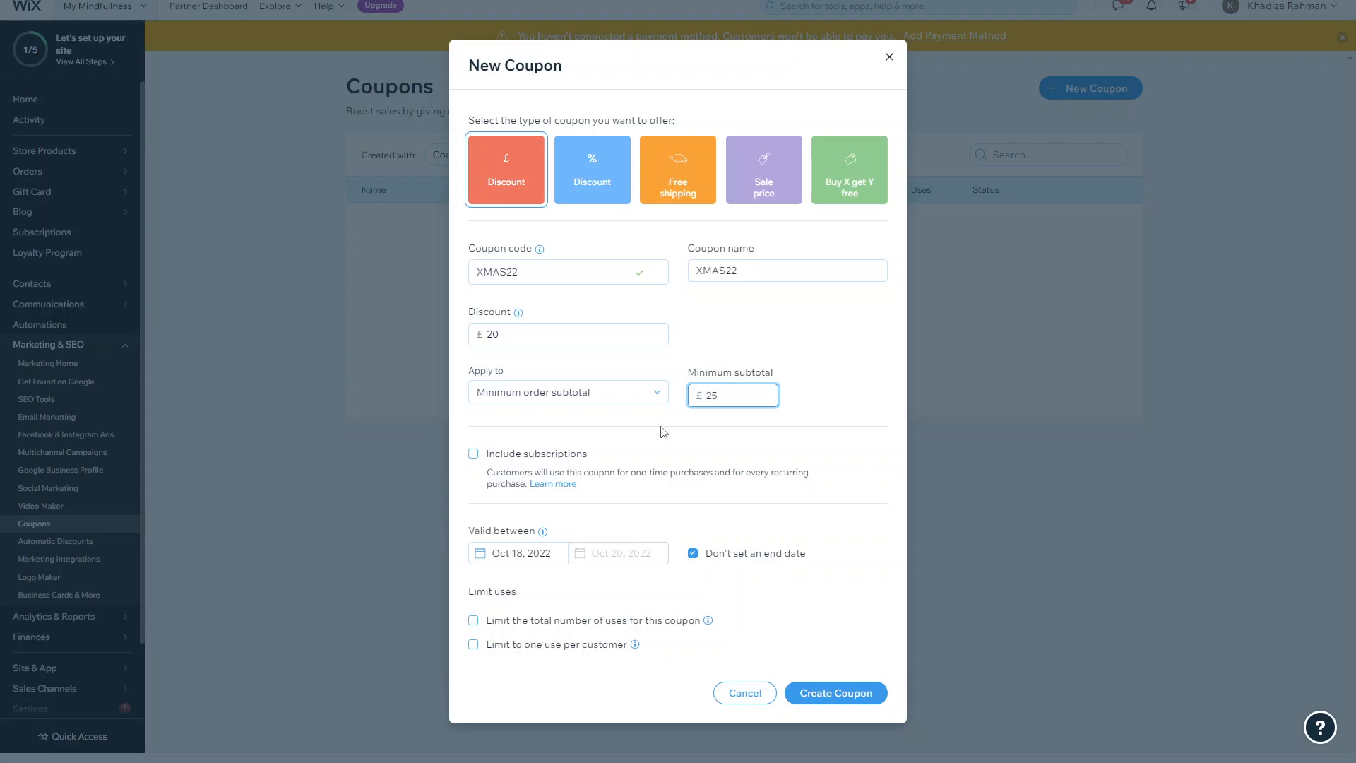
pyautogui.moveTo(734, 423)
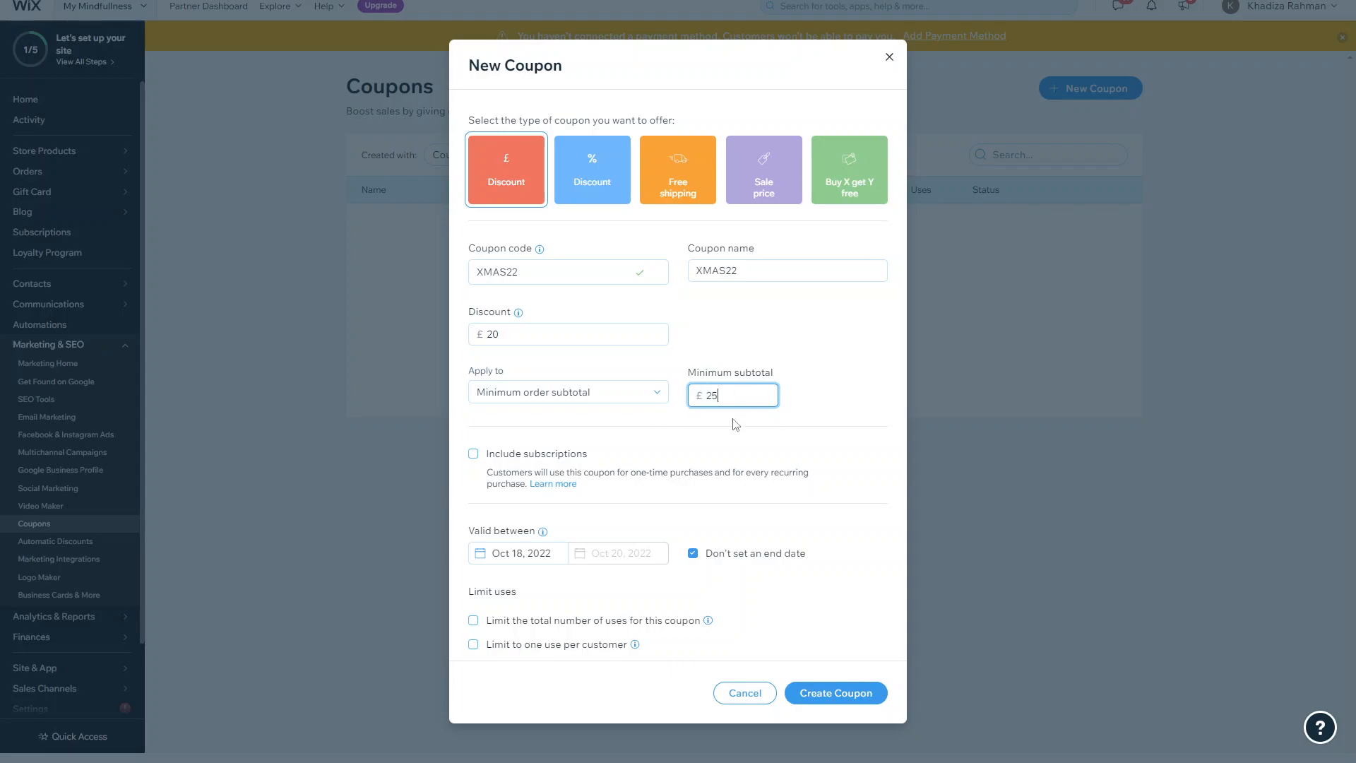
pyautogui.moveTo(714, 351)
pyautogui.write('50')
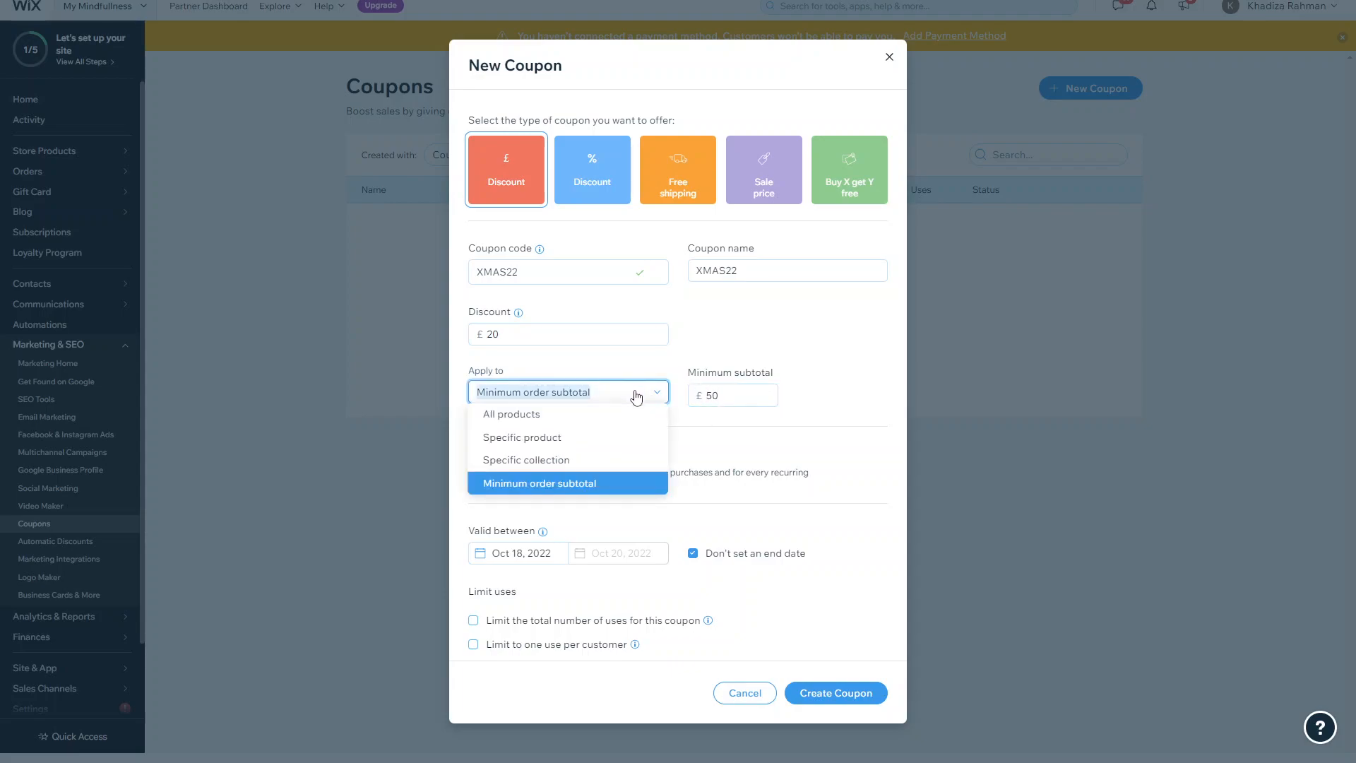
pyautogui.click(521, 437)
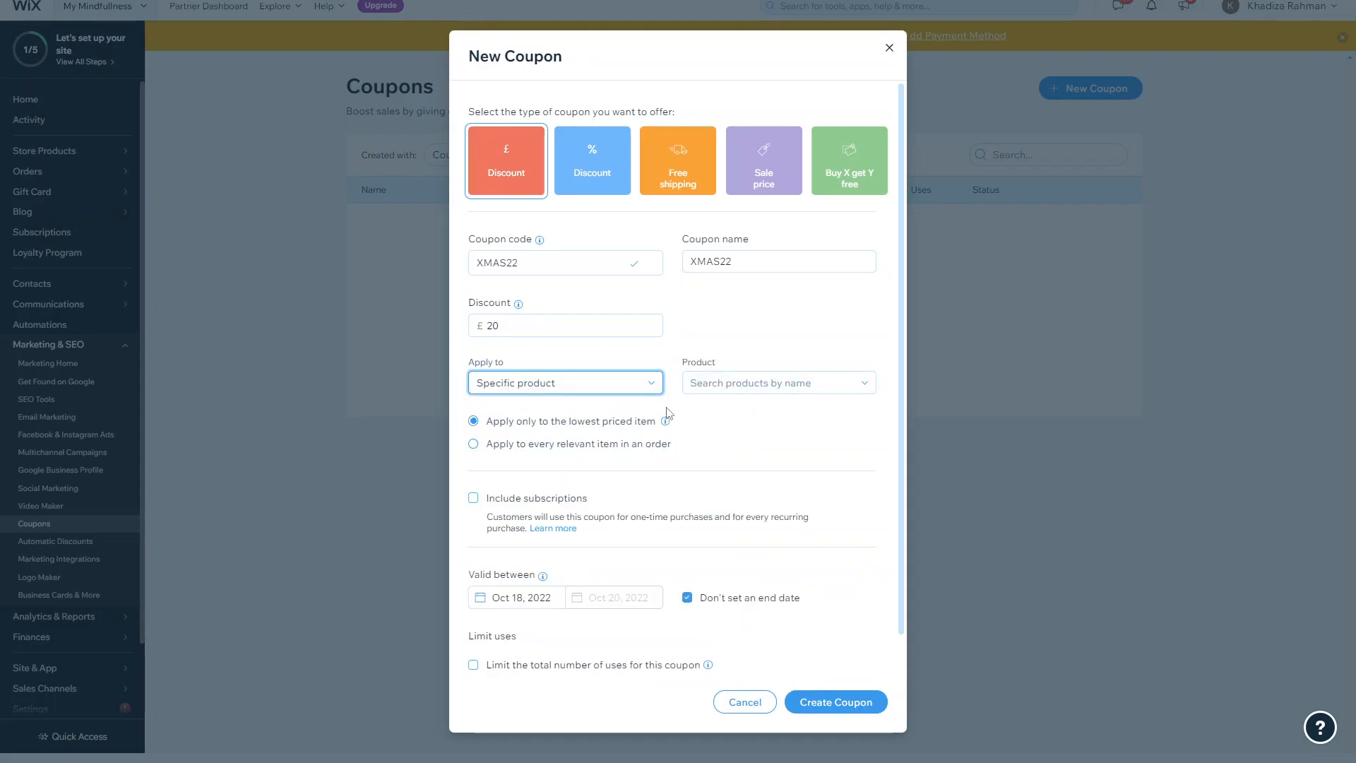
pyautogui.click(565, 383)
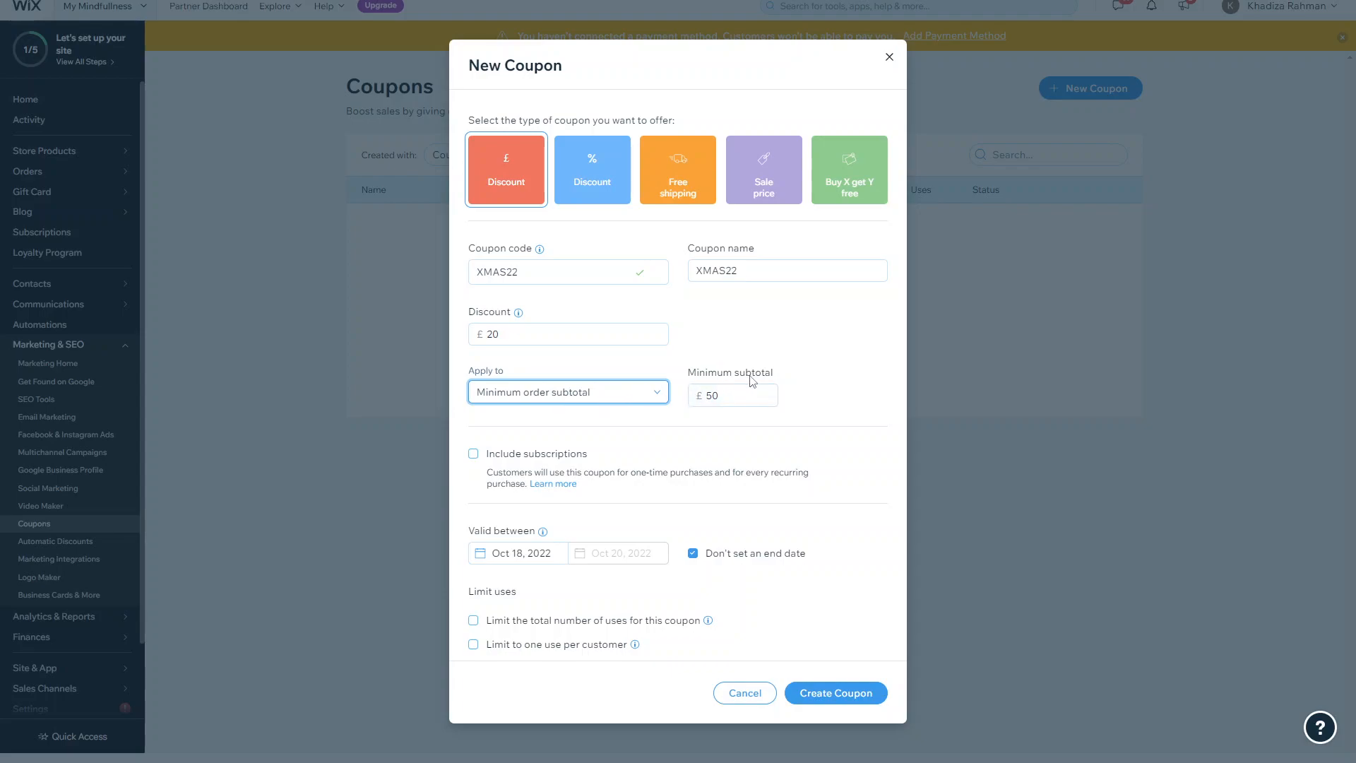
pyautogui.moveTo(585, 367)
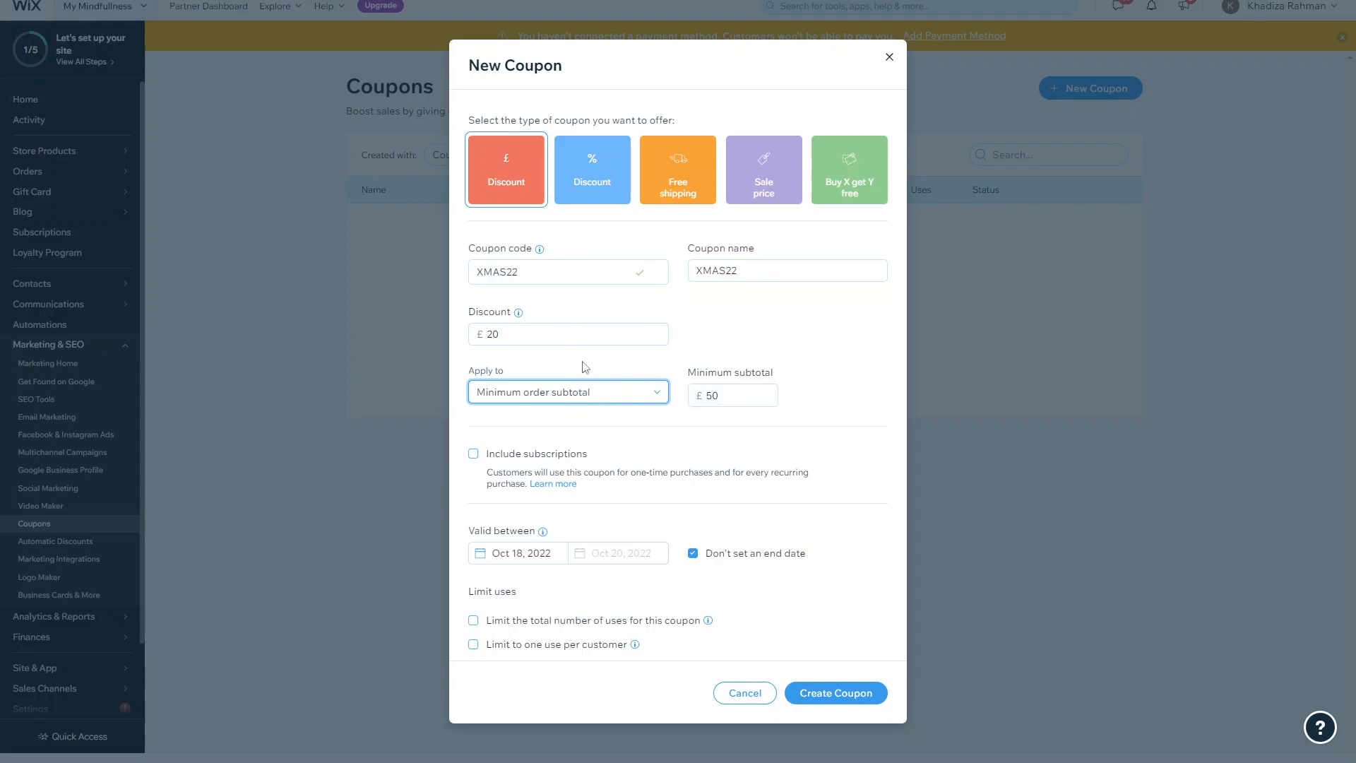
pyautogui.moveTo(565, 483)
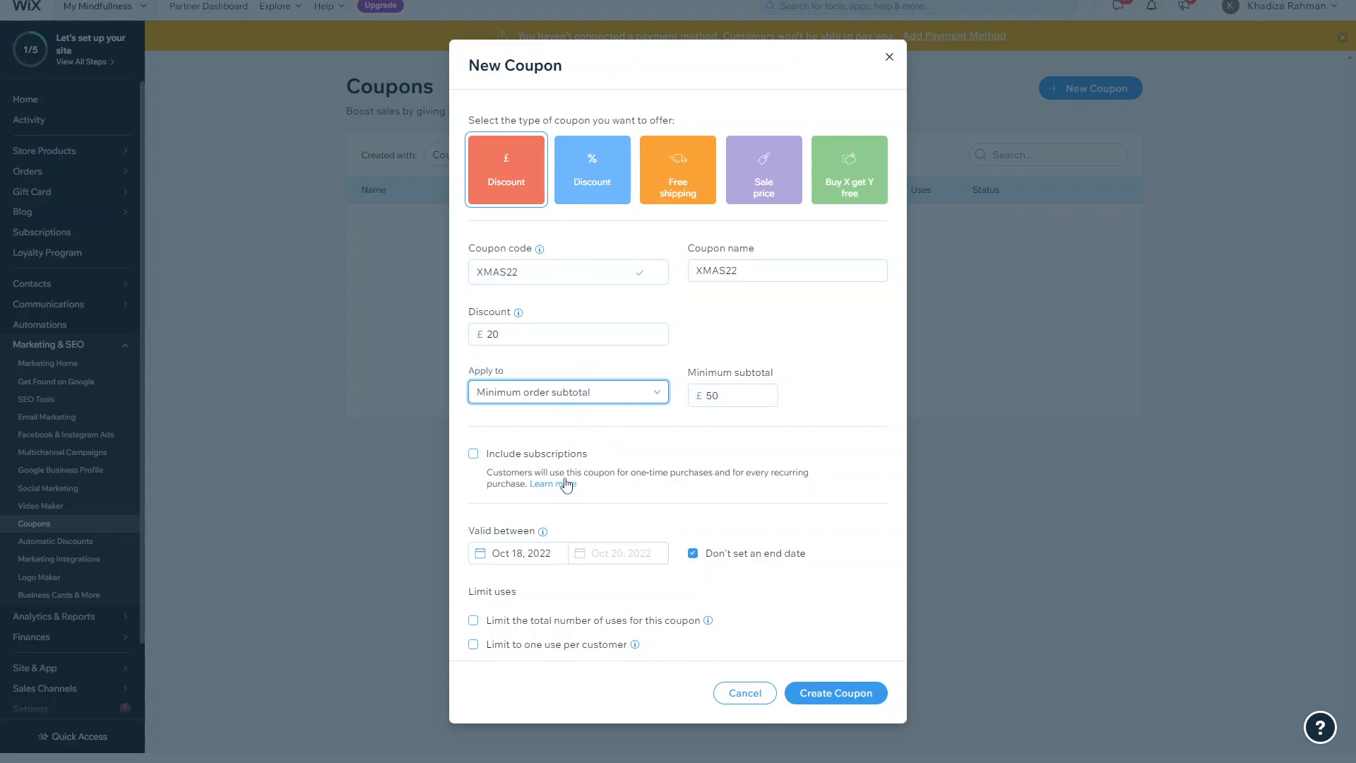
pyautogui.moveTo(736, 431)
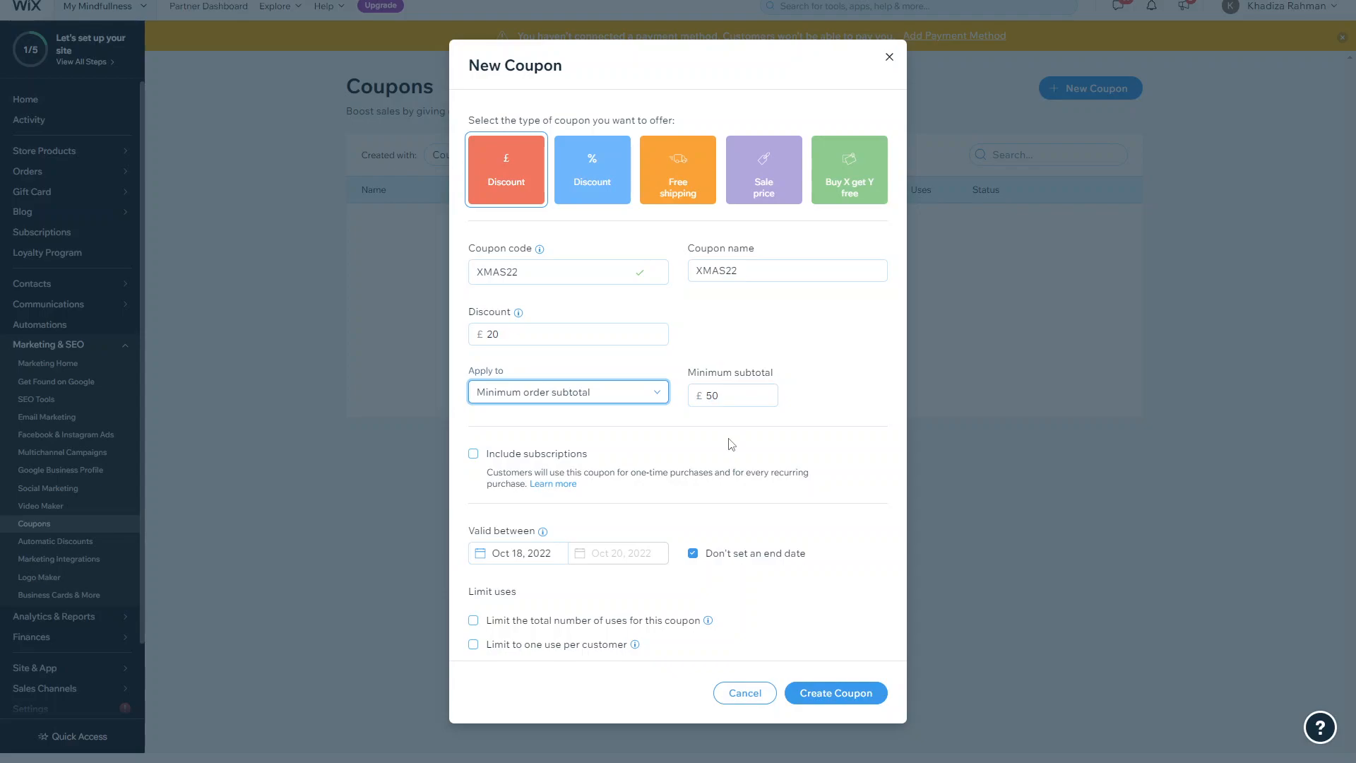
pyautogui.moveTo(534, 580)
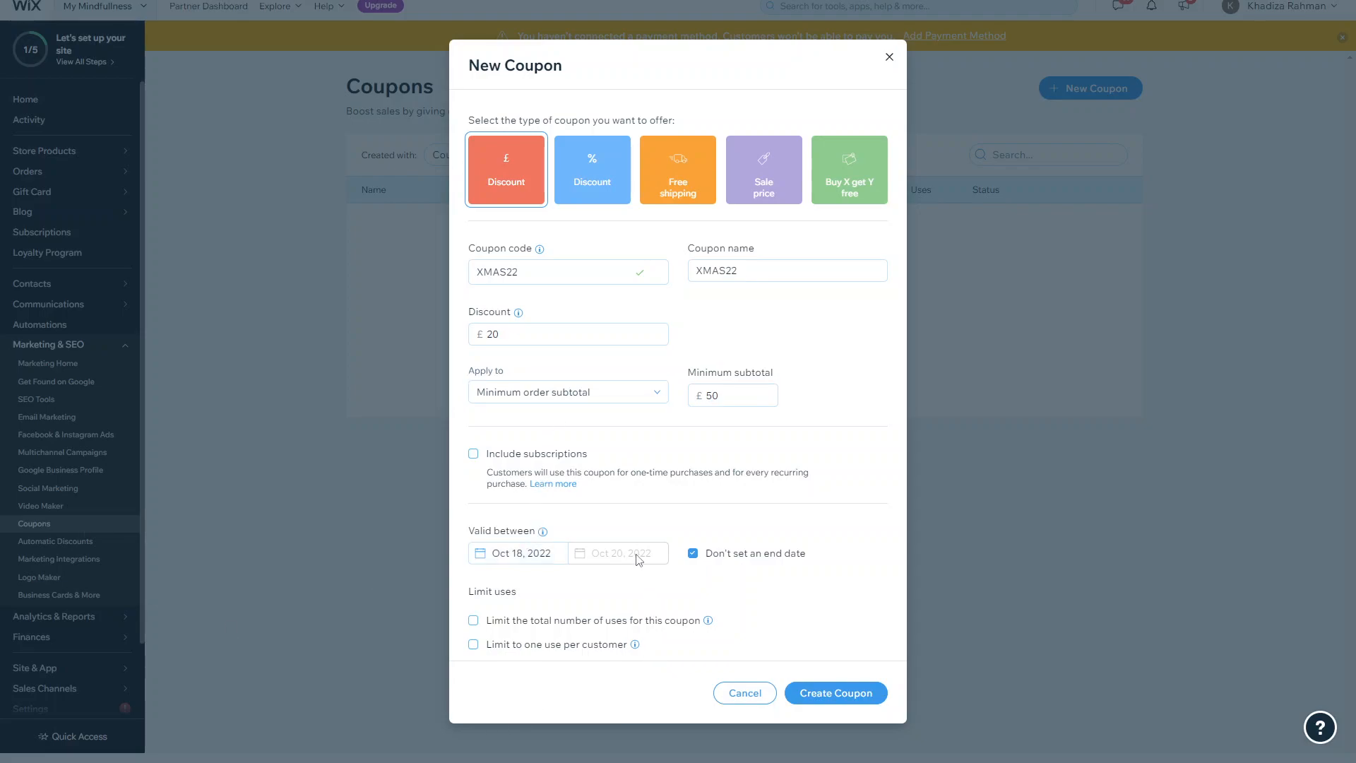
# Give the coupon an end date of October 20, 2022.
pyautogui.click(692, 552)
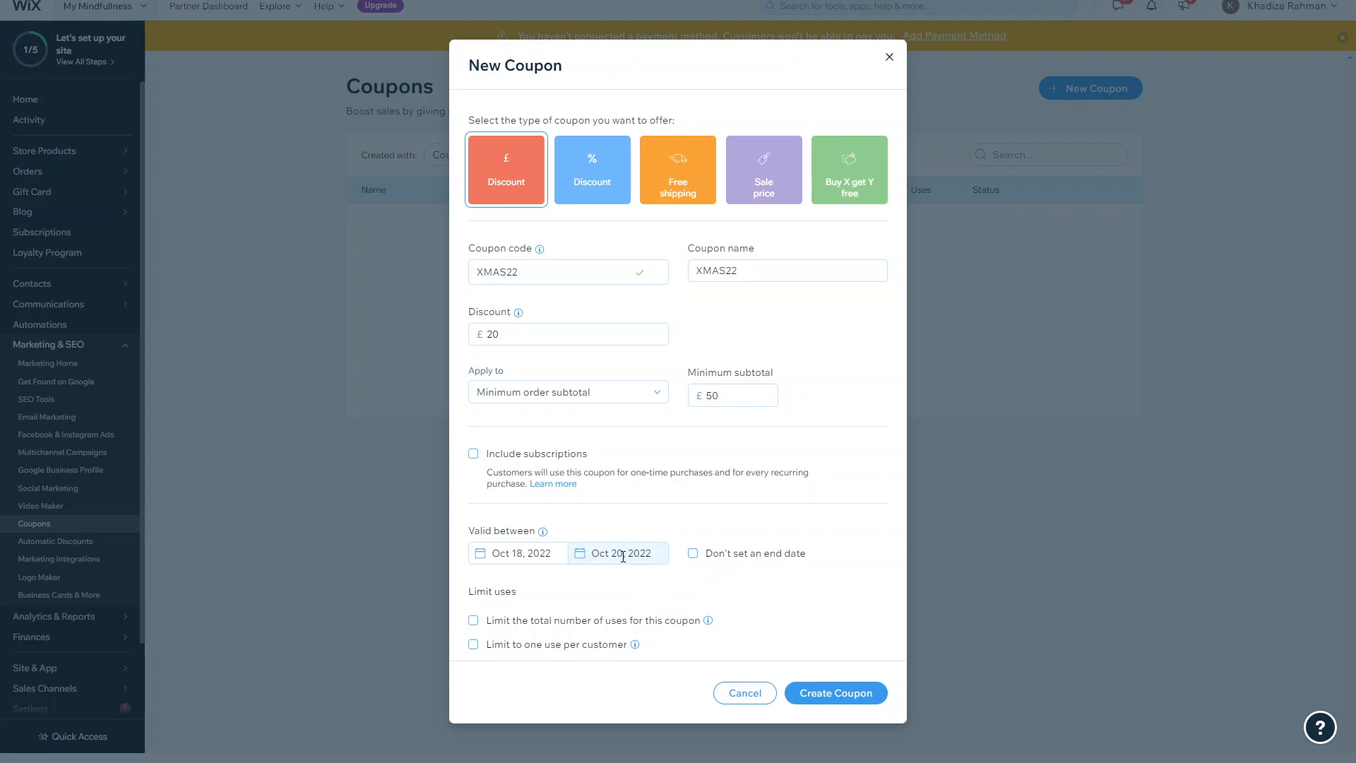
pyautogui.click(617, 553)
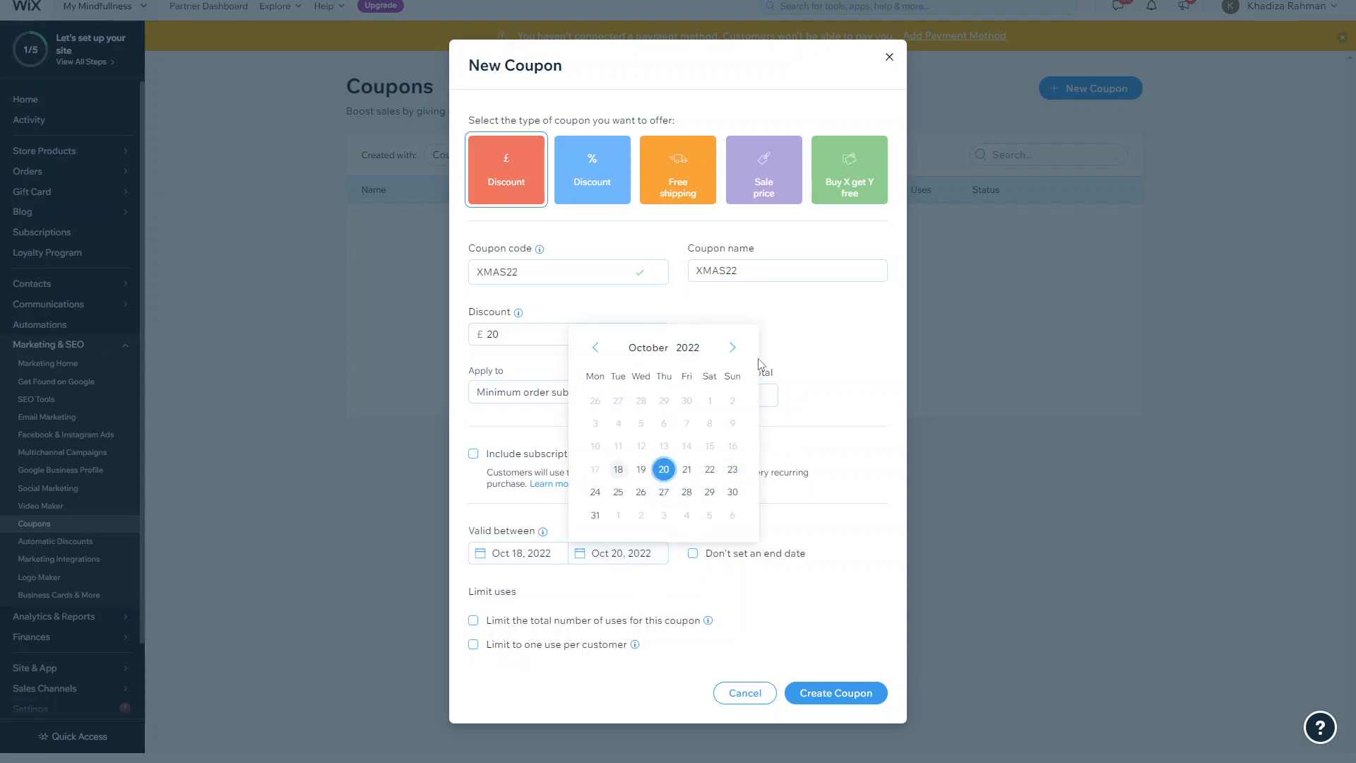
pyautogui.click(732, 348)
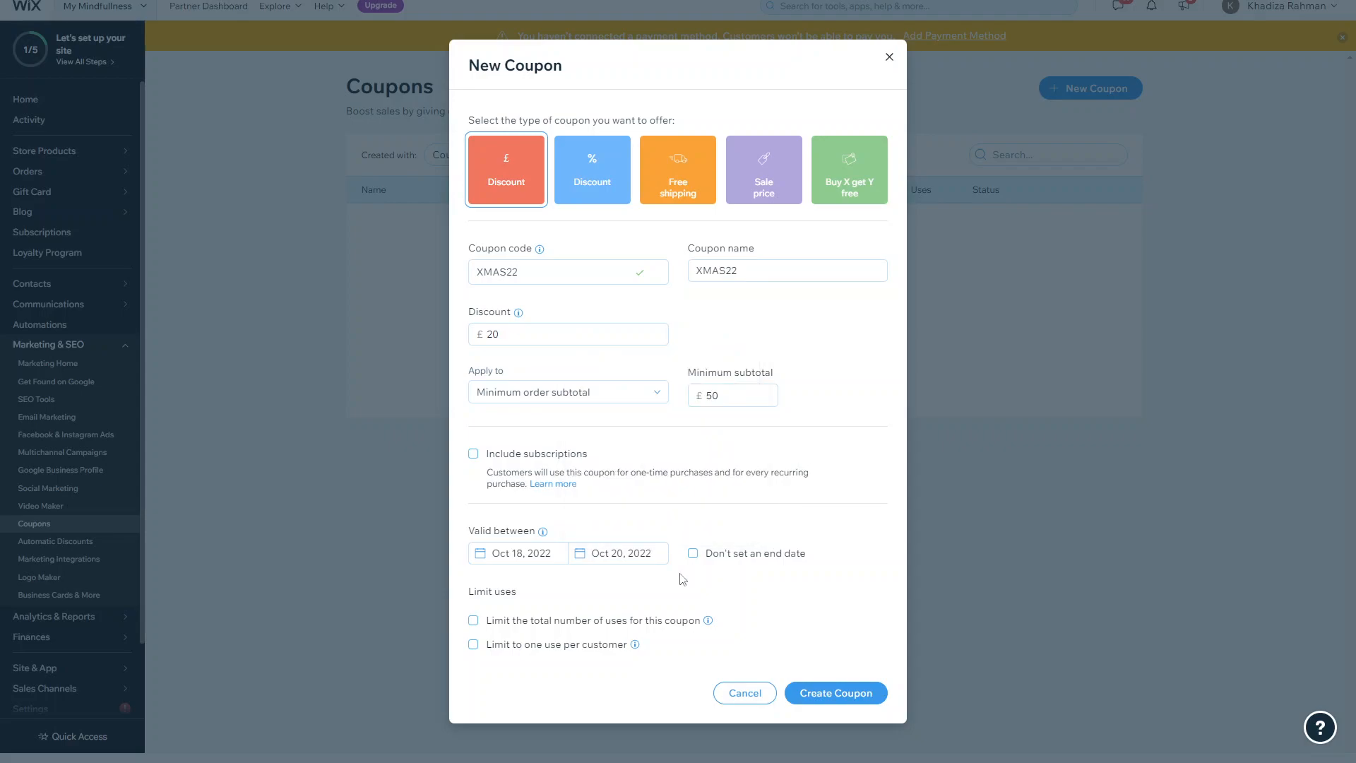
pyautogui.moveTo(651, 591)
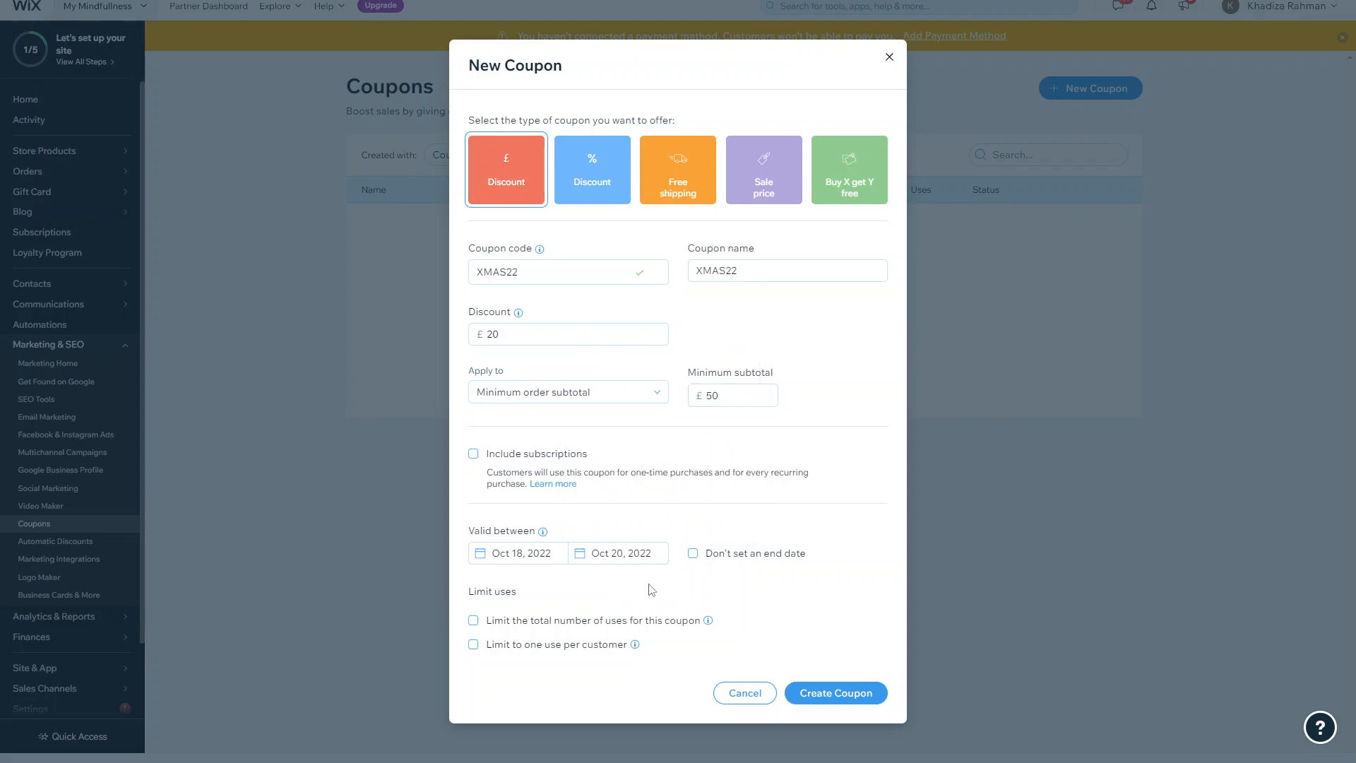
pyautogui.moveTo(534, 589)
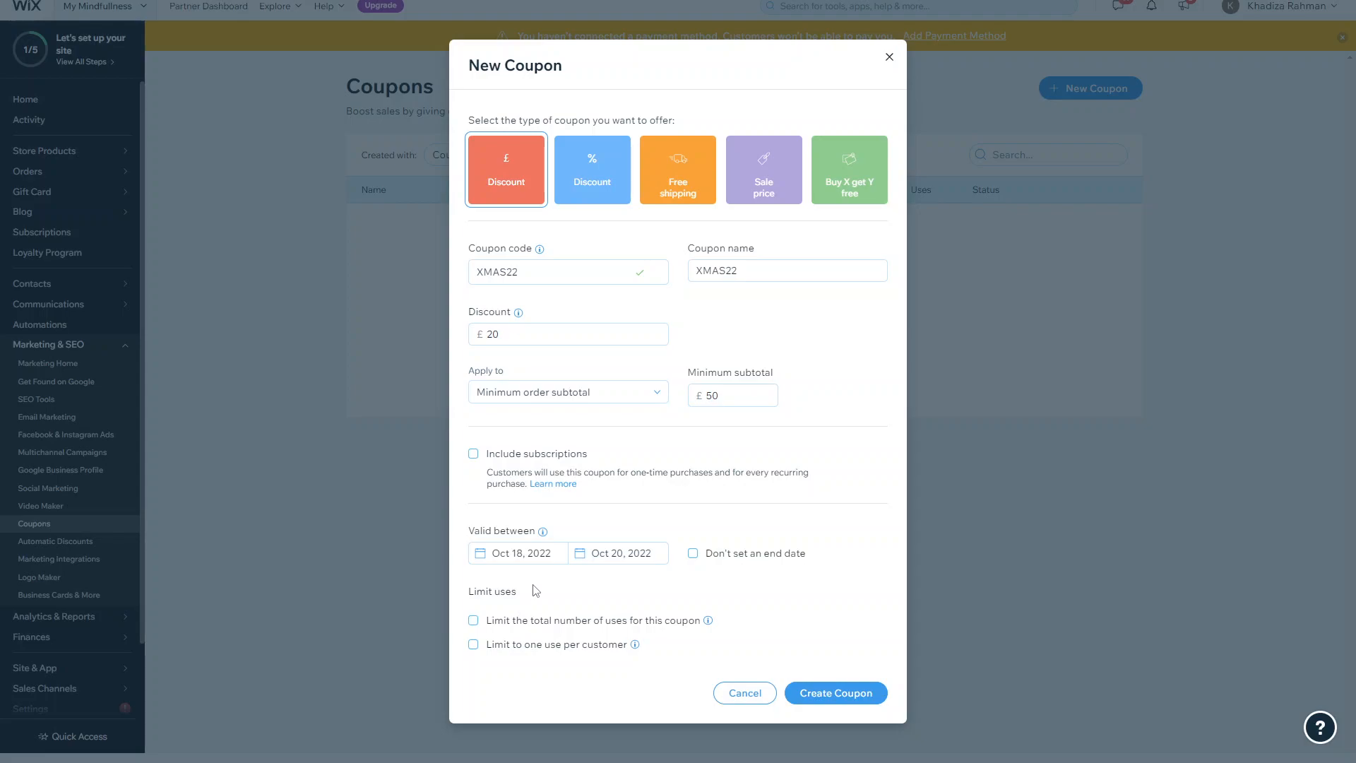
pyautogui.moveTo(673, 633)
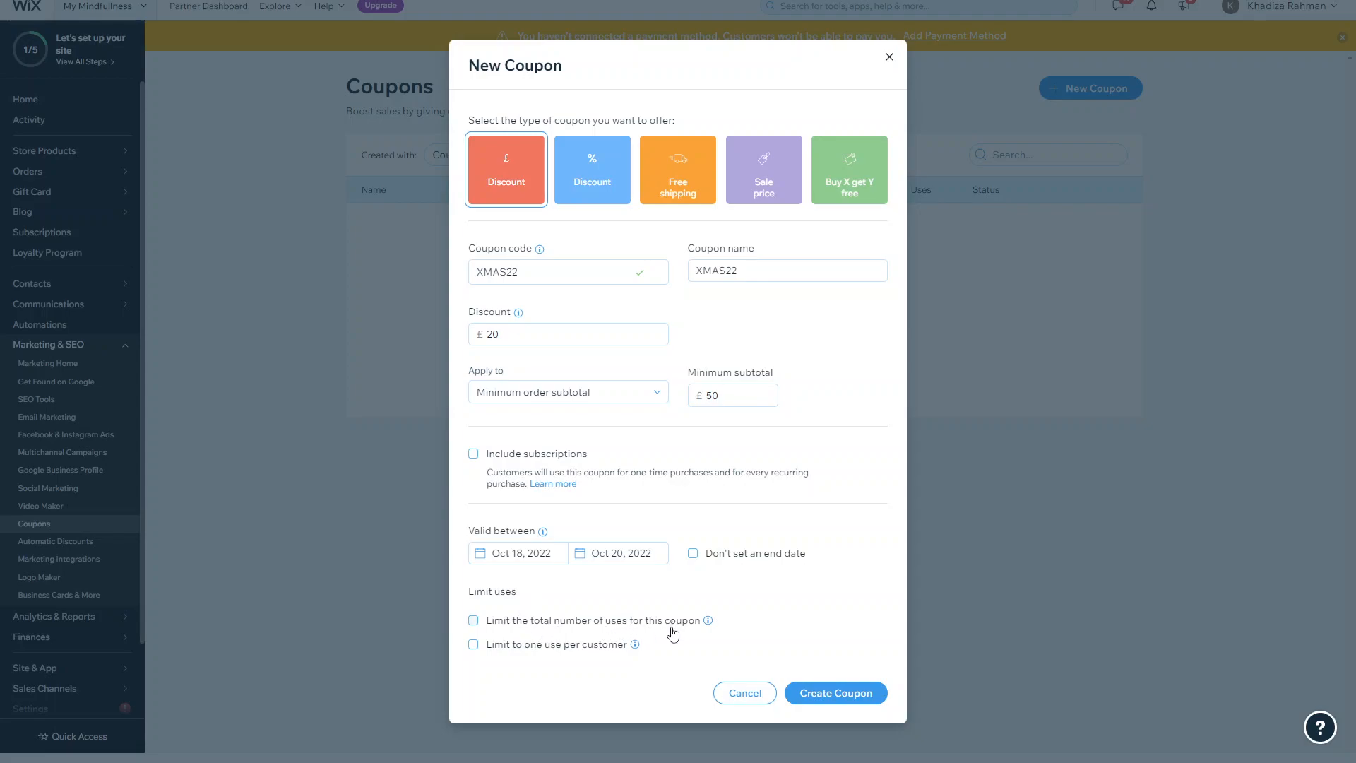
pyautogui.click(473, 621)
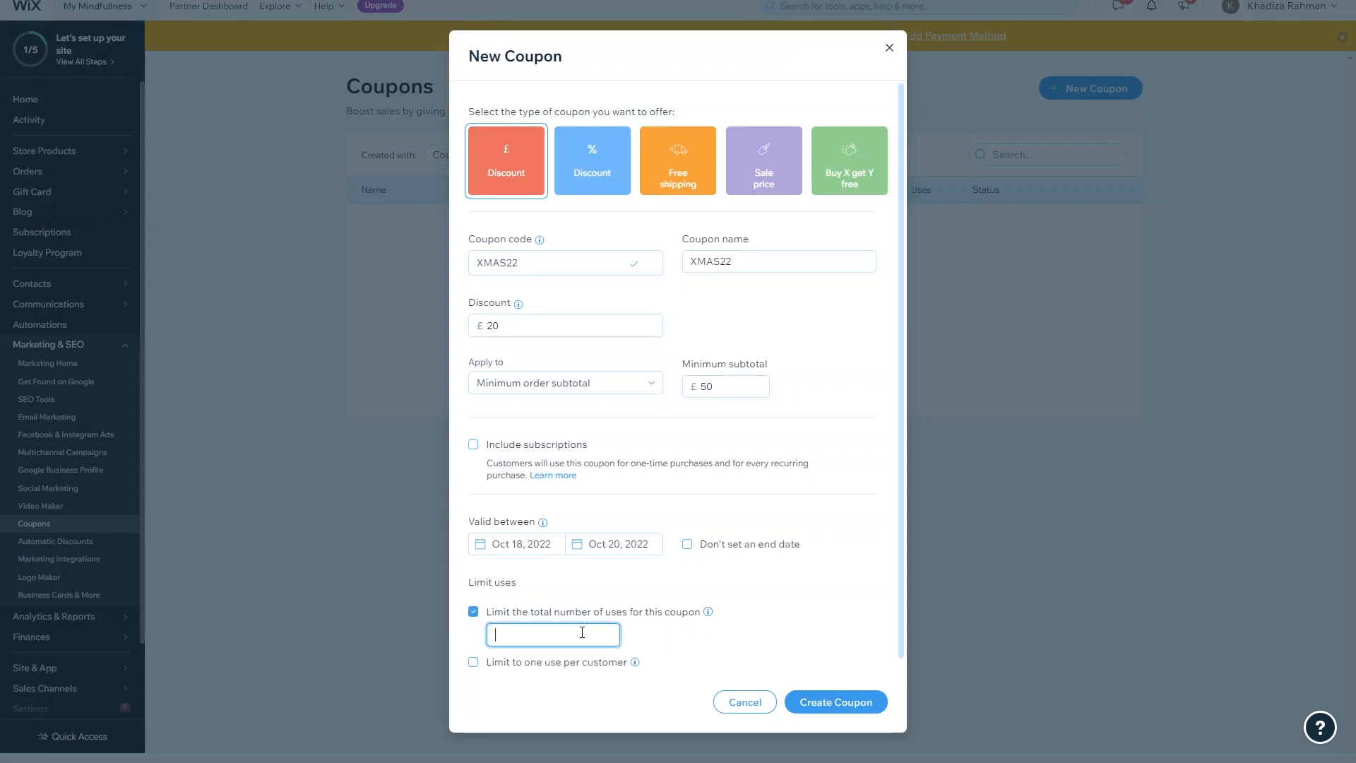
pyautogui.write('200')
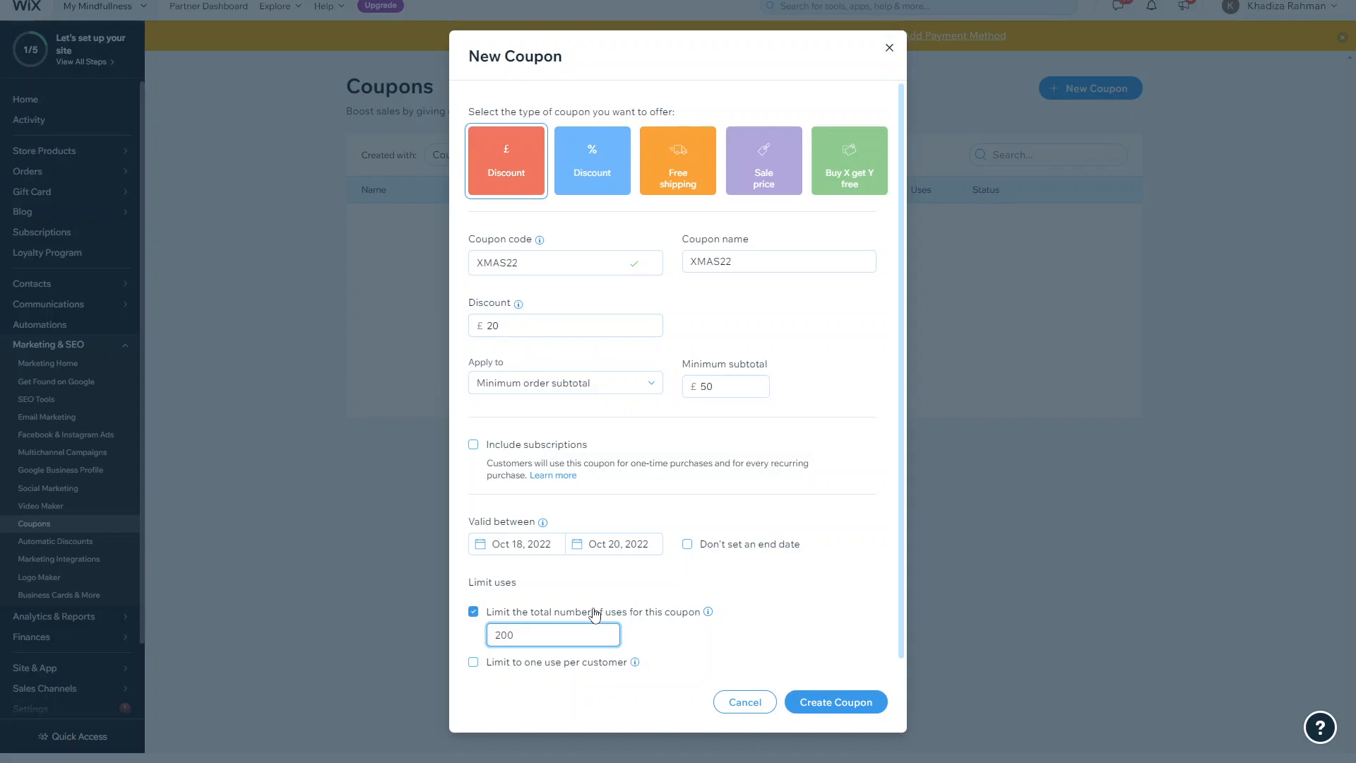
pyautogui.moveTo(679, 618)
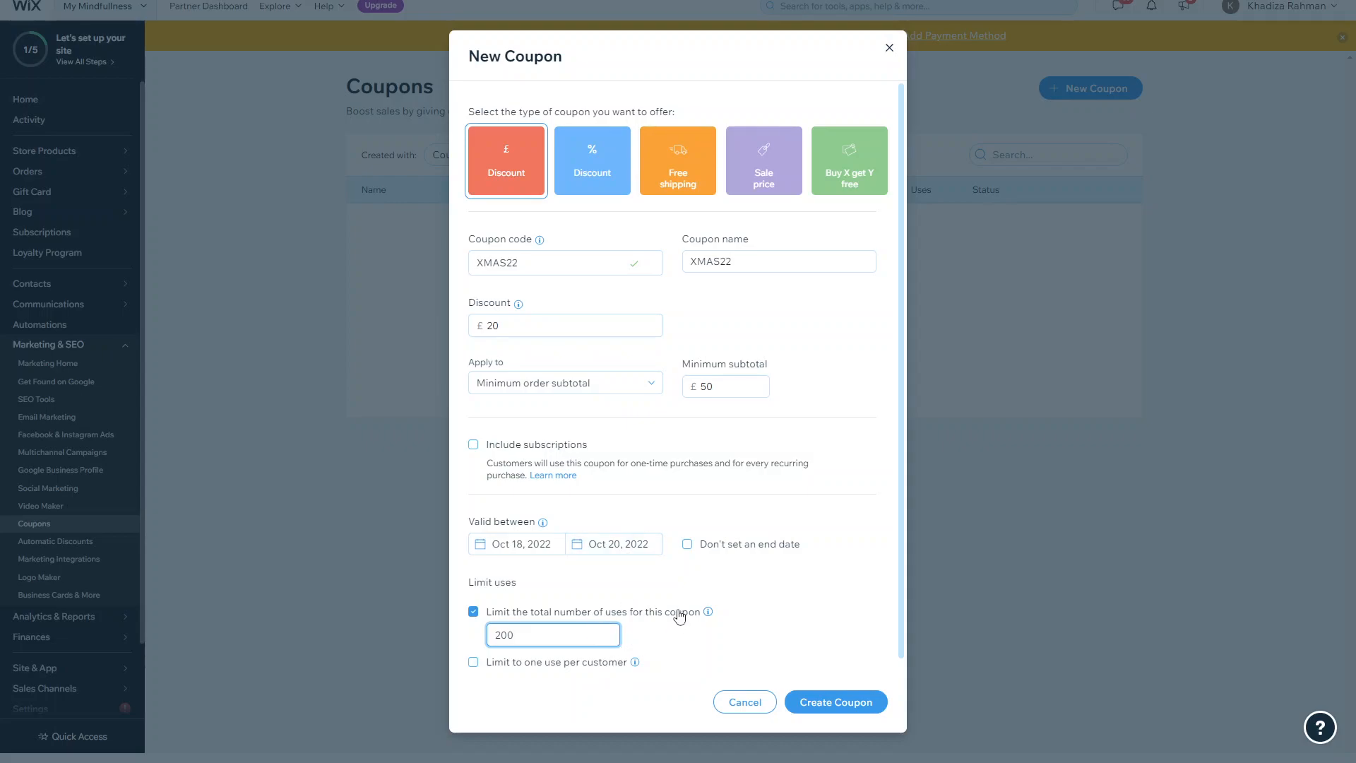
pyautogui.click(473, 644)
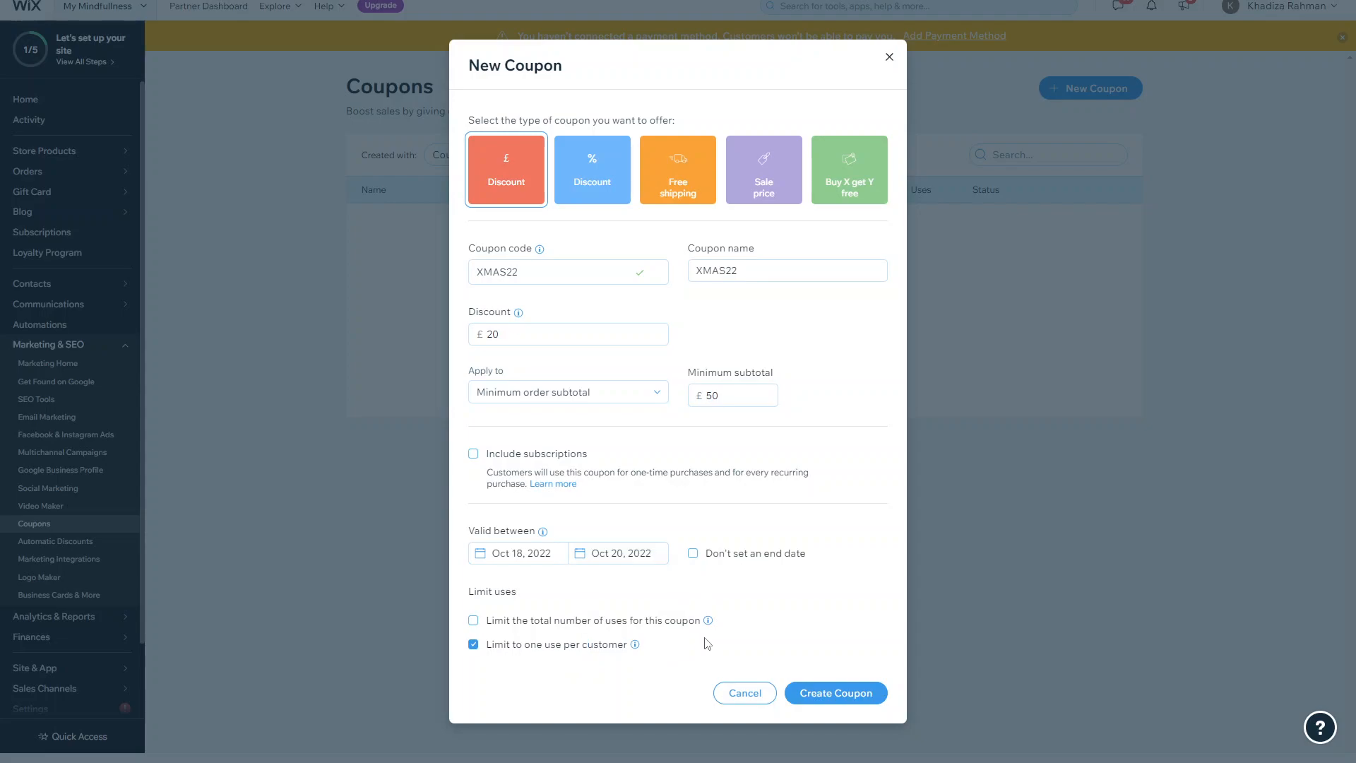
pyautogui.click(474, 644)
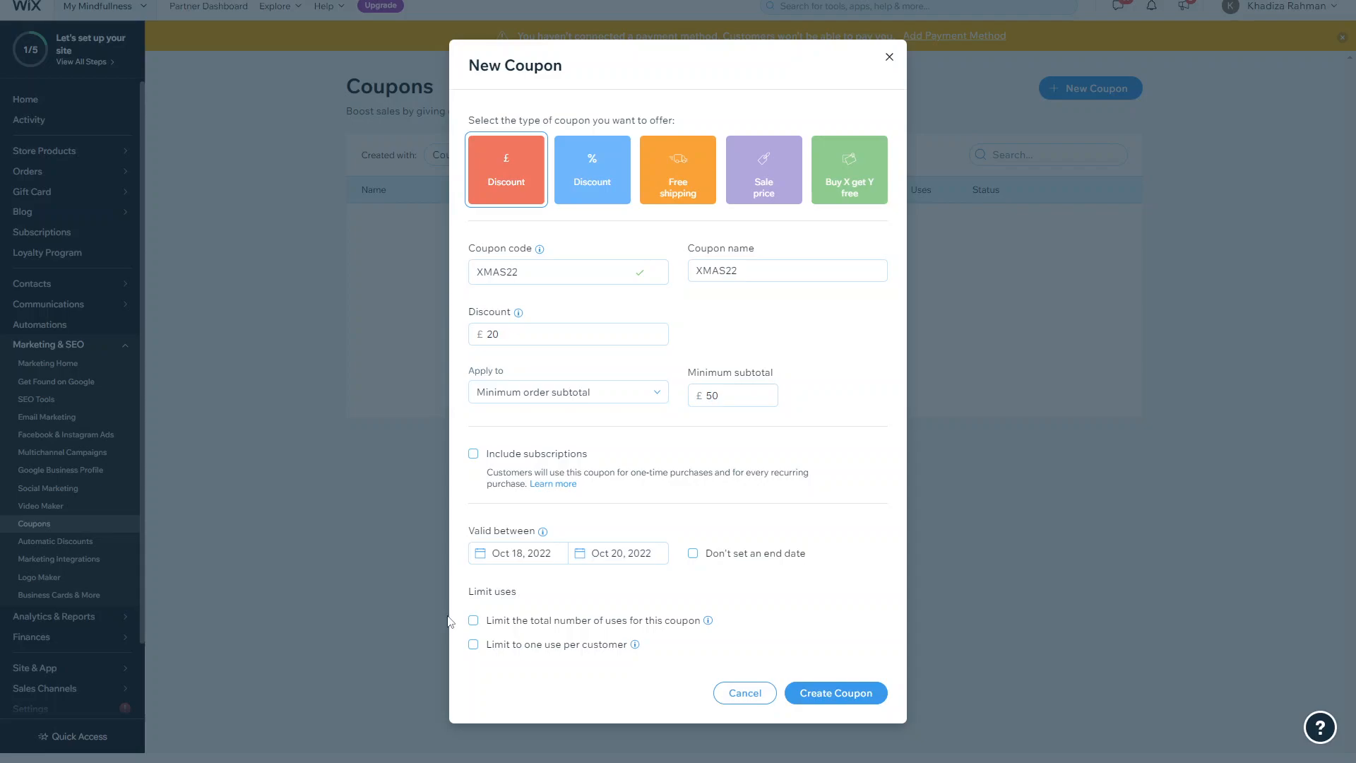
pyautogui.moveTo(553, 195)
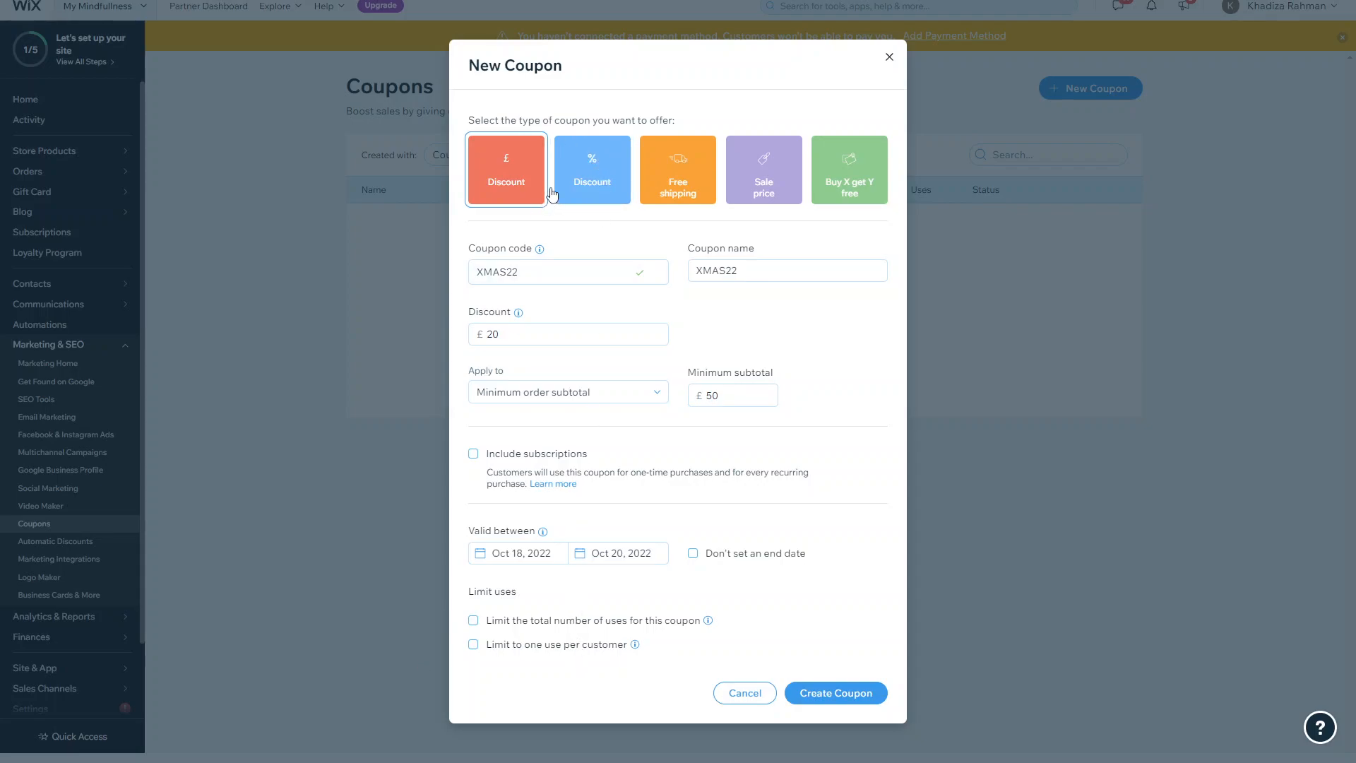
# Make XMAS22 a % Discount with no end date and enter the percentage.
pyautogui.click(592, 170)
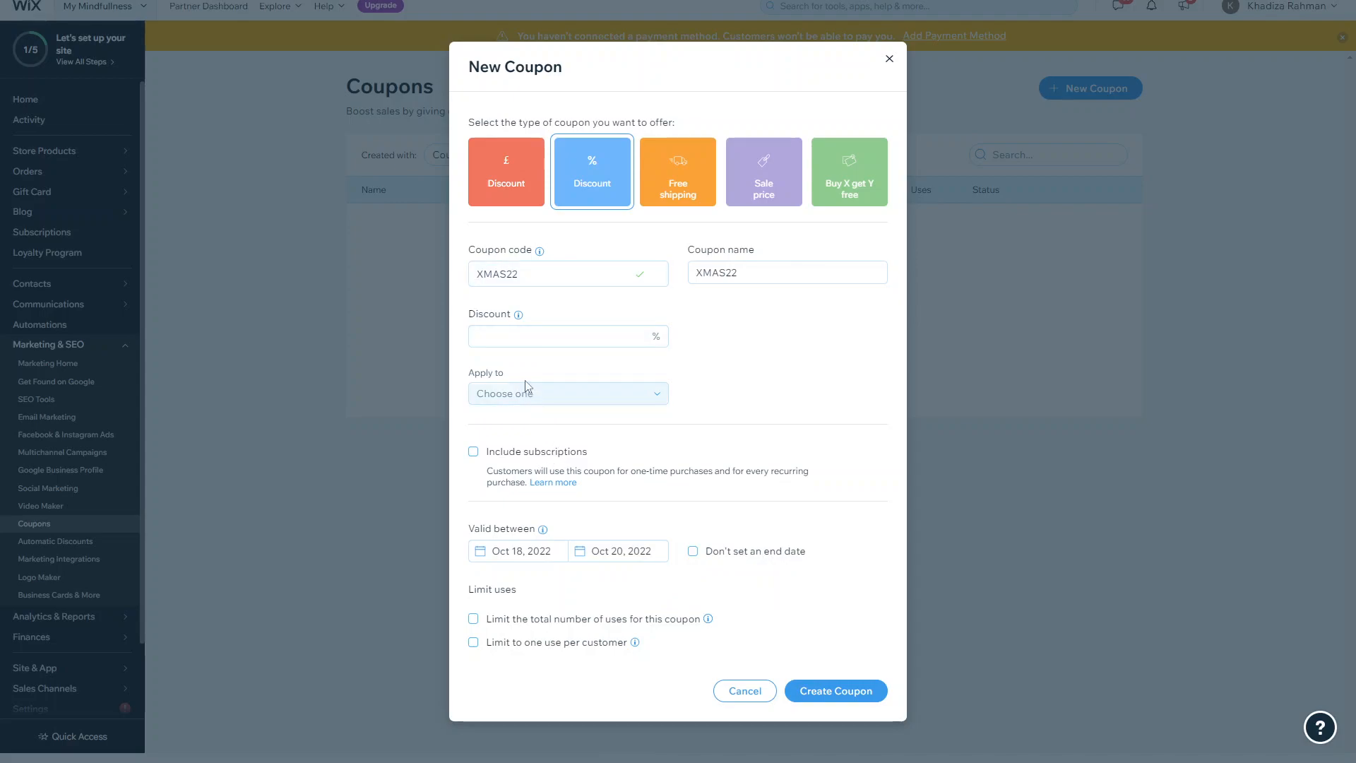
pyautogui.moveTo(543, 528)
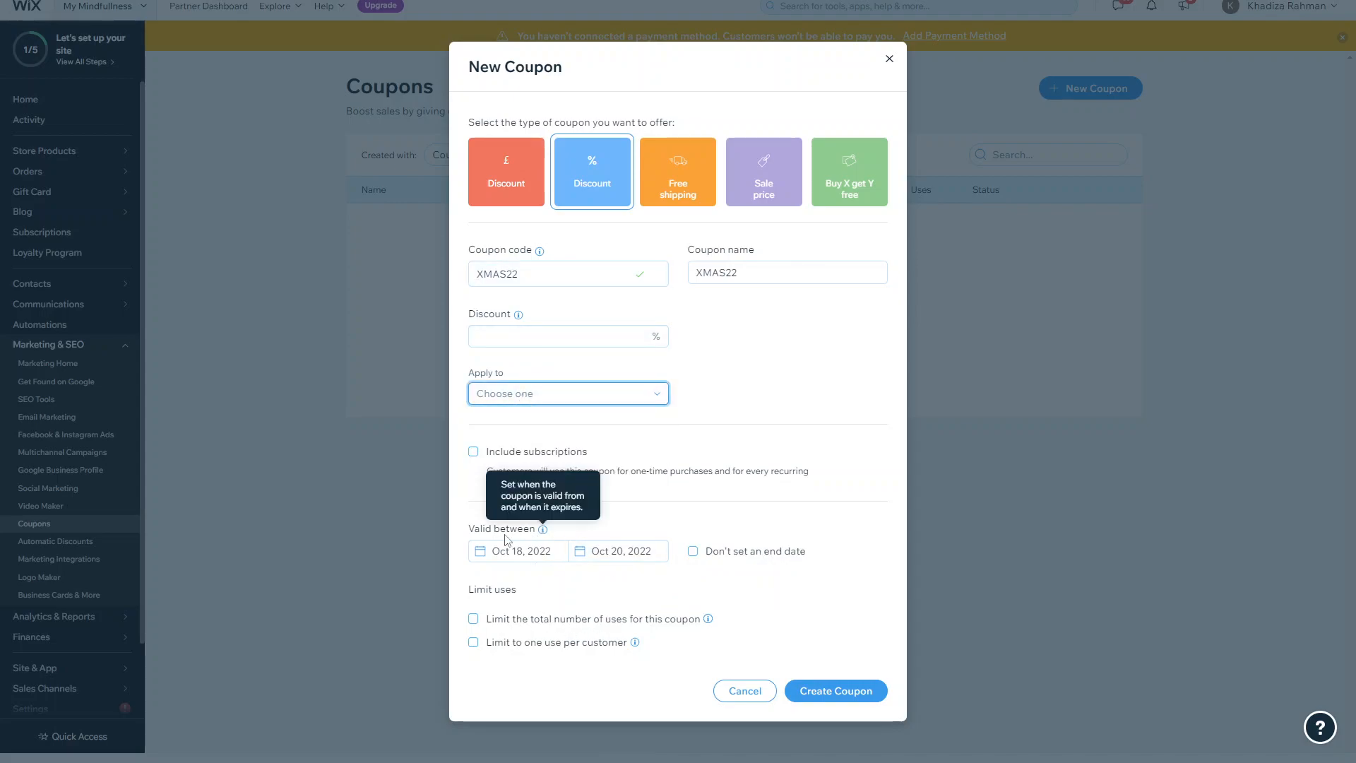
pyautogui.click(692, 551)
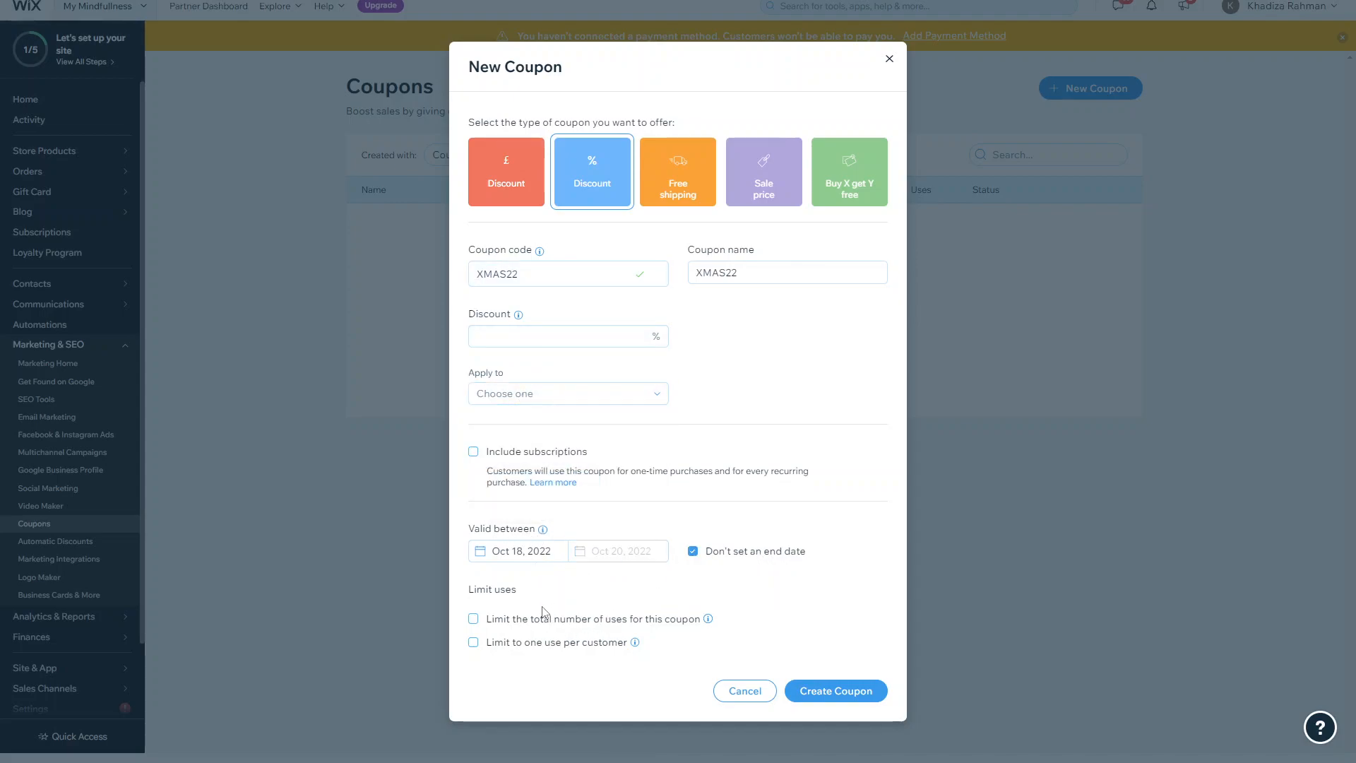
pyautogui.click(562, 336)
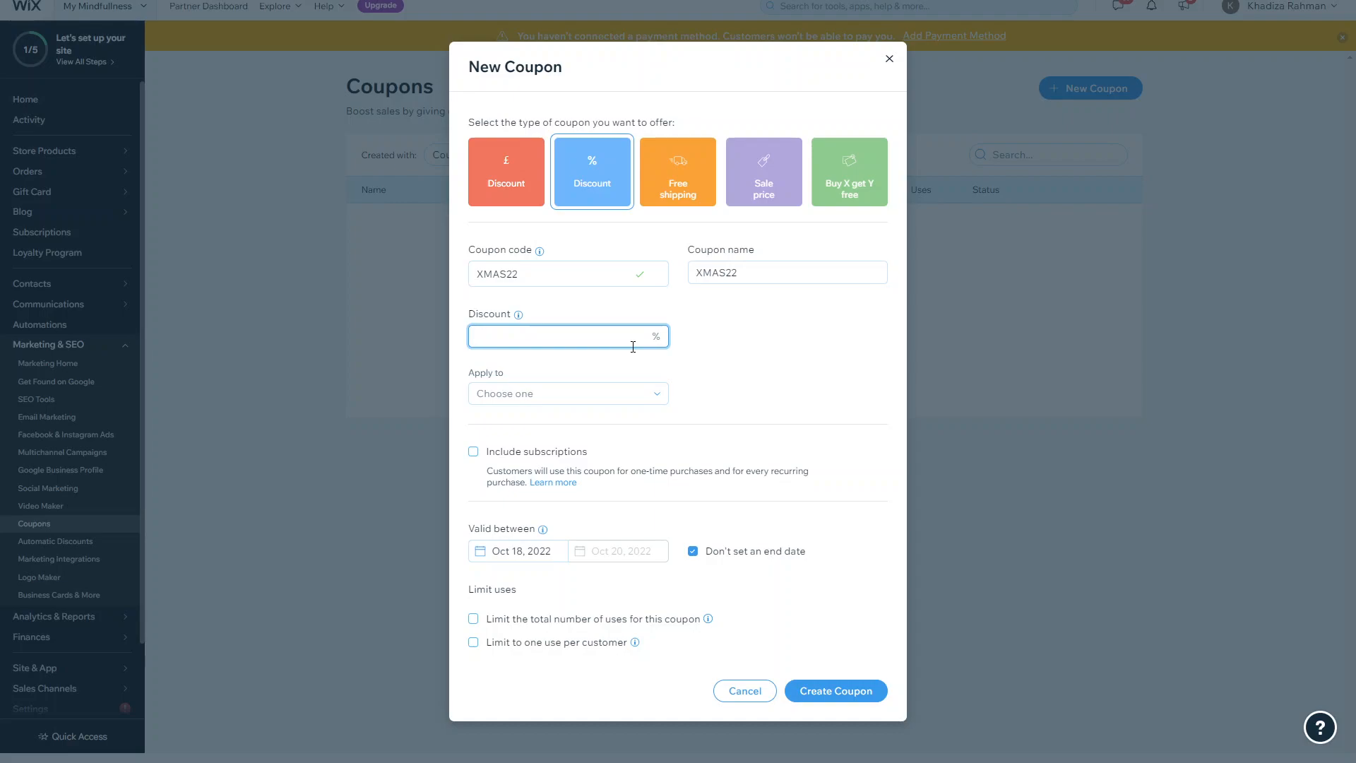
pyautogui.write('10')
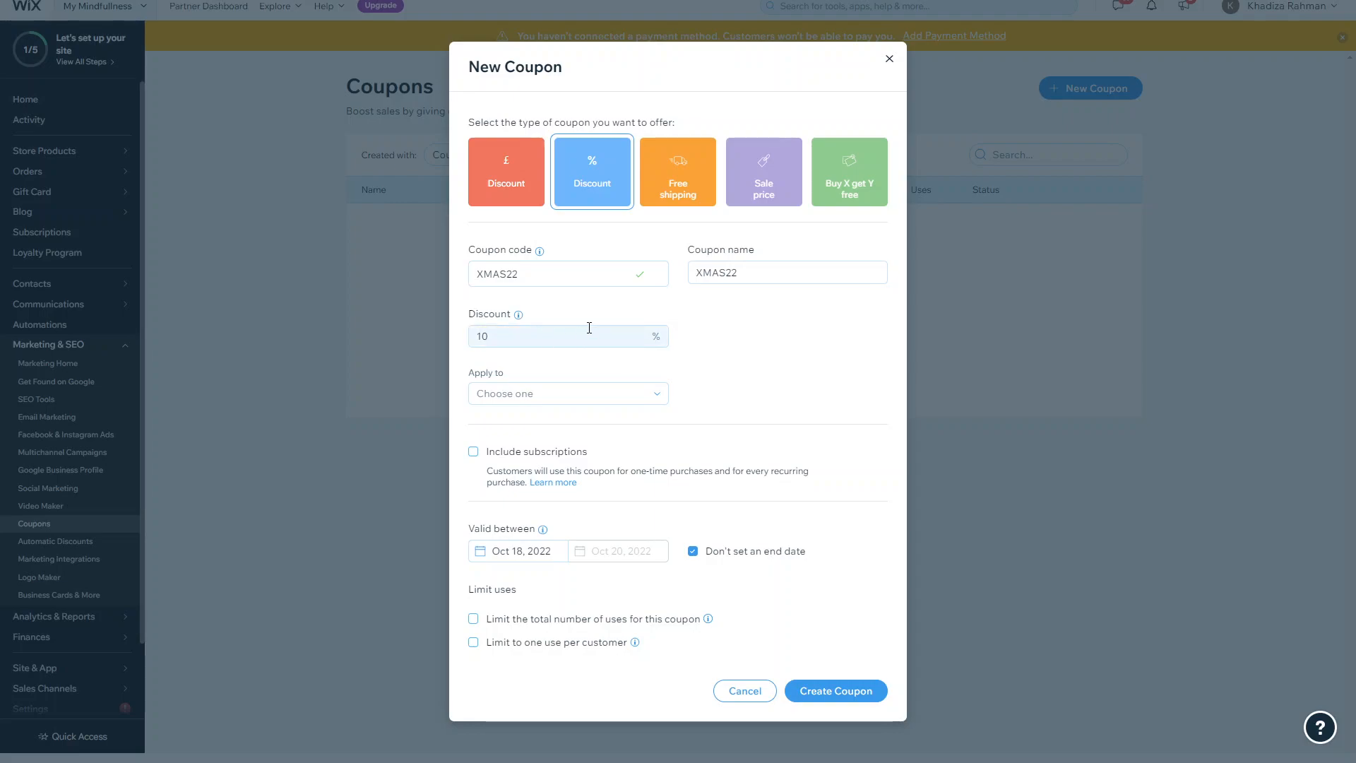
pyautogui.click(568, 337)
pyautogui.write('5')
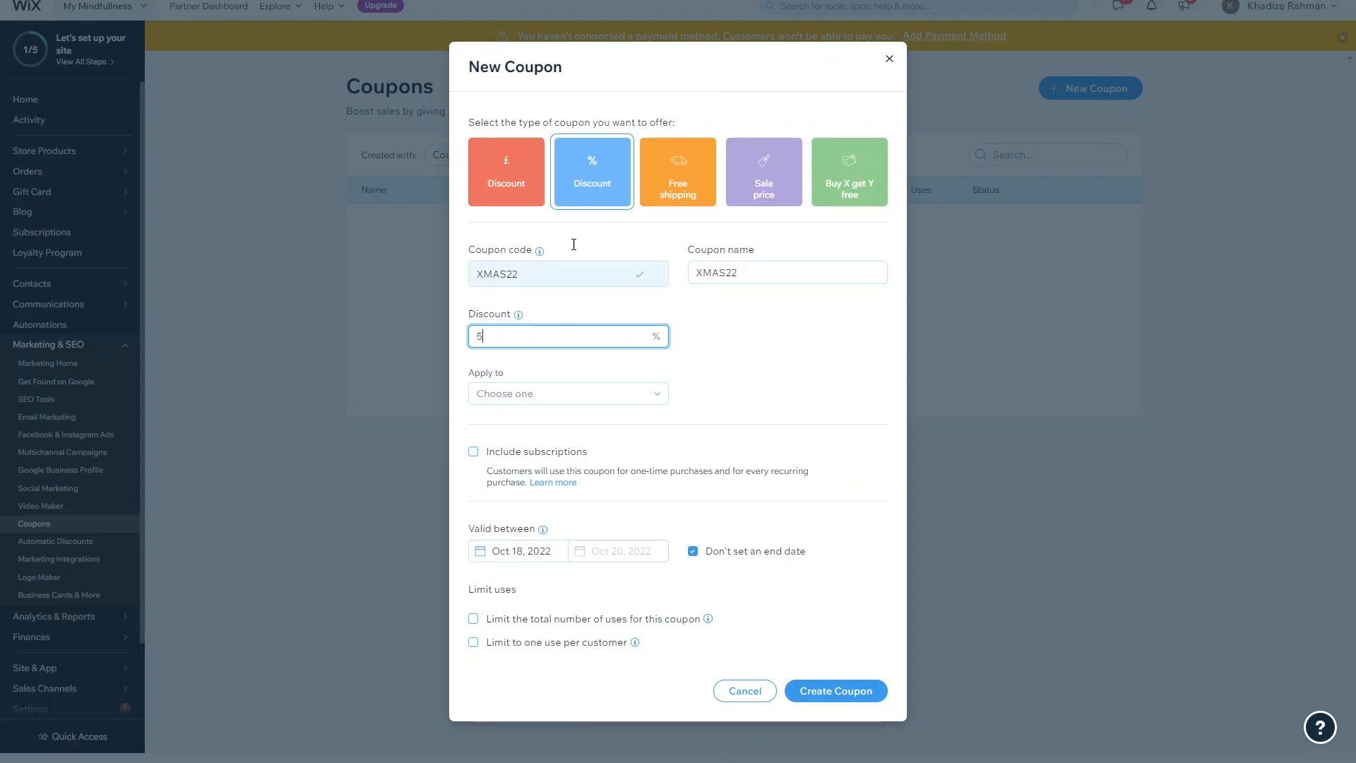
pyautogui.moveTo(679, 171)
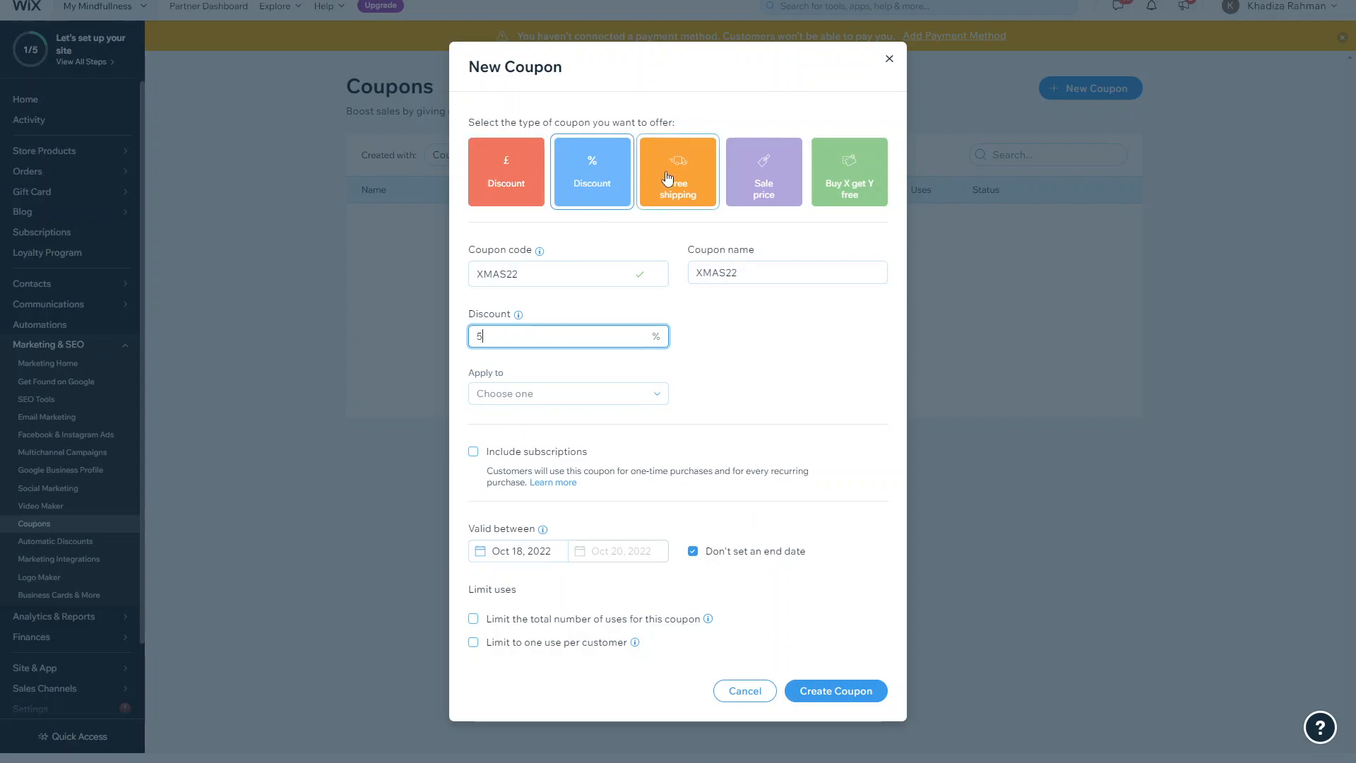
# Try Free shipping on all orders then minimum subtotal, and switch to the Sale price type.
pyautogui.click(677, 171)
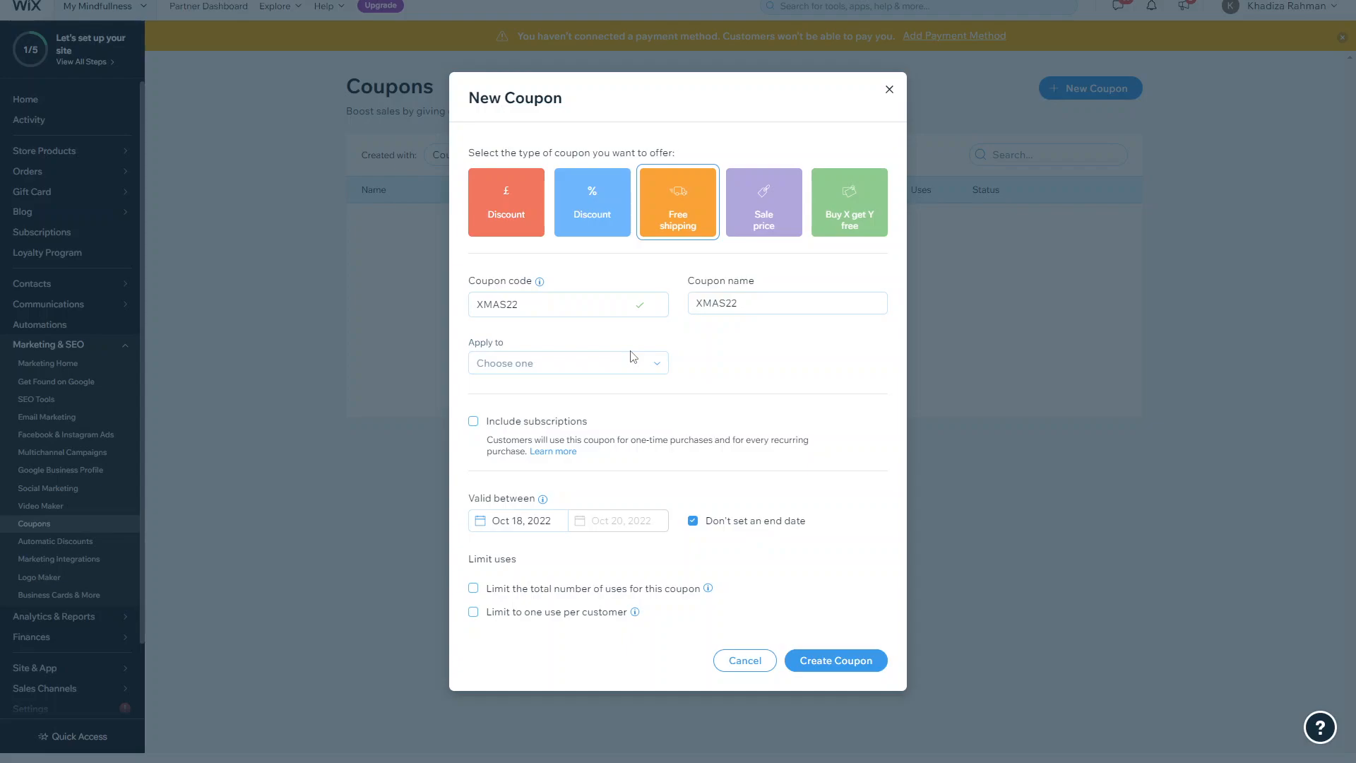
pyautogui.click(568, 363)
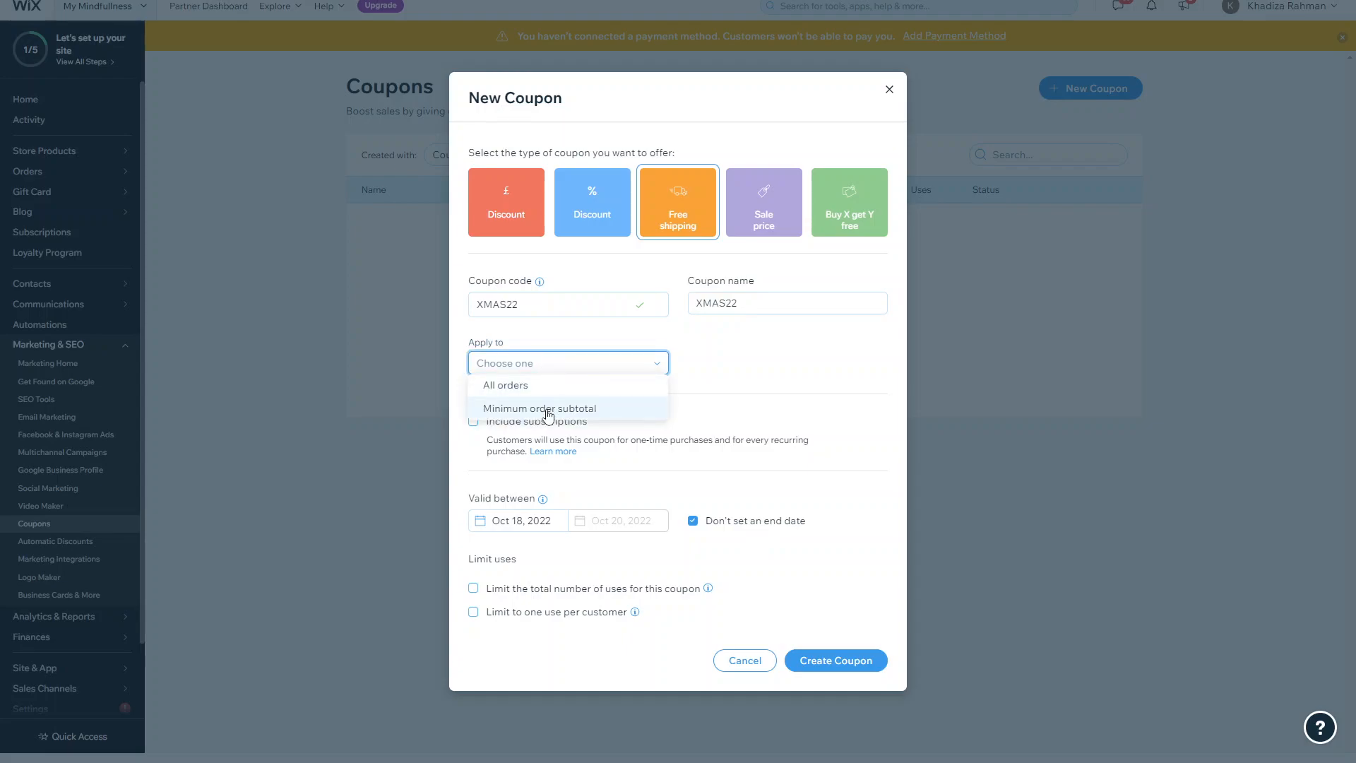
pyautogui.click(506, 385)
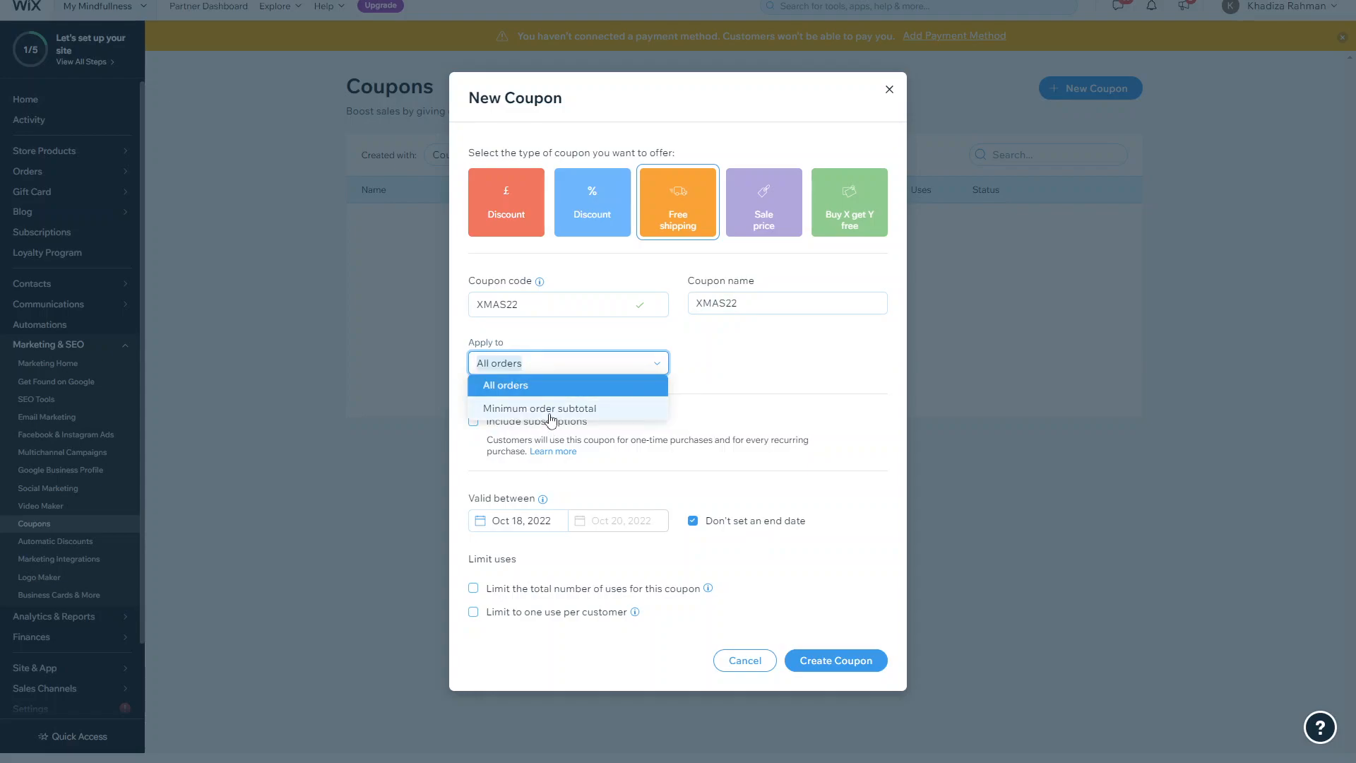
pyautogui.click(539, 408)
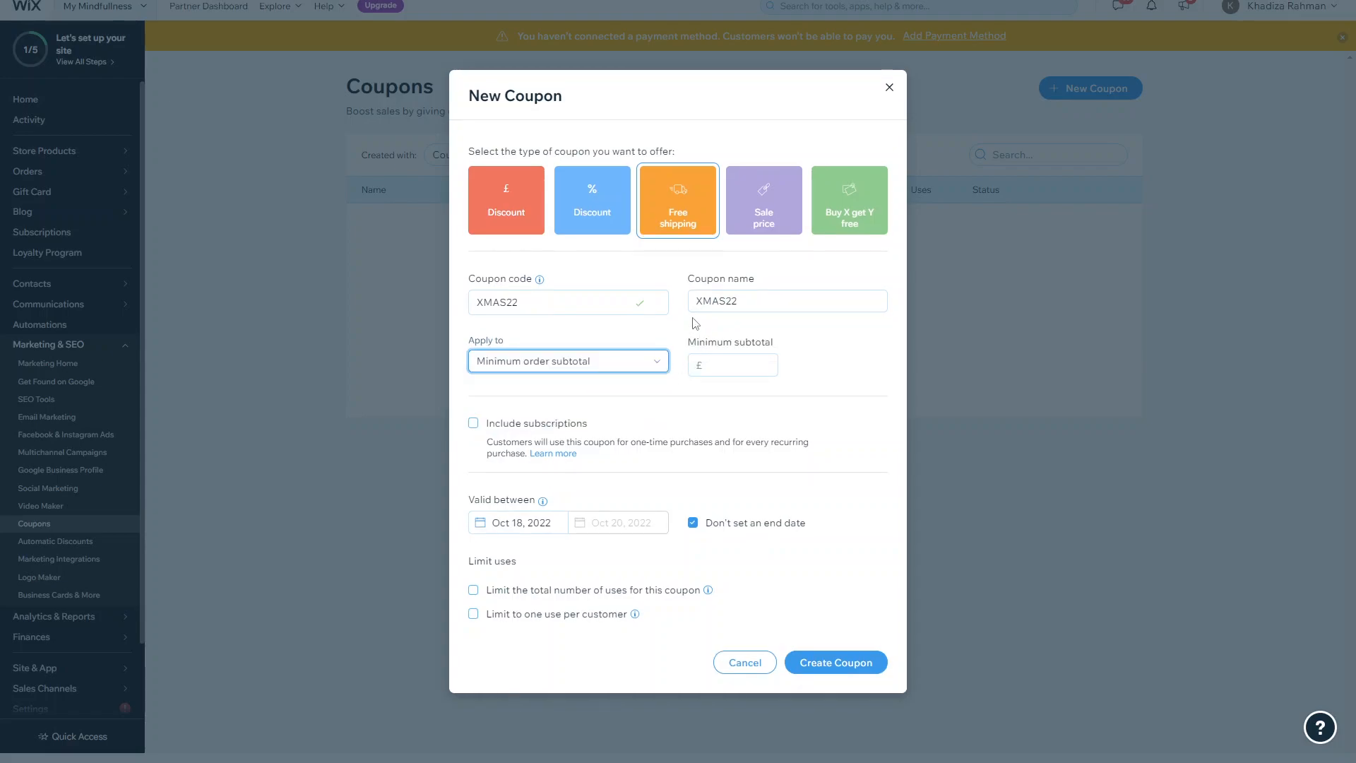
pyautogui.moveTo(561, 595)
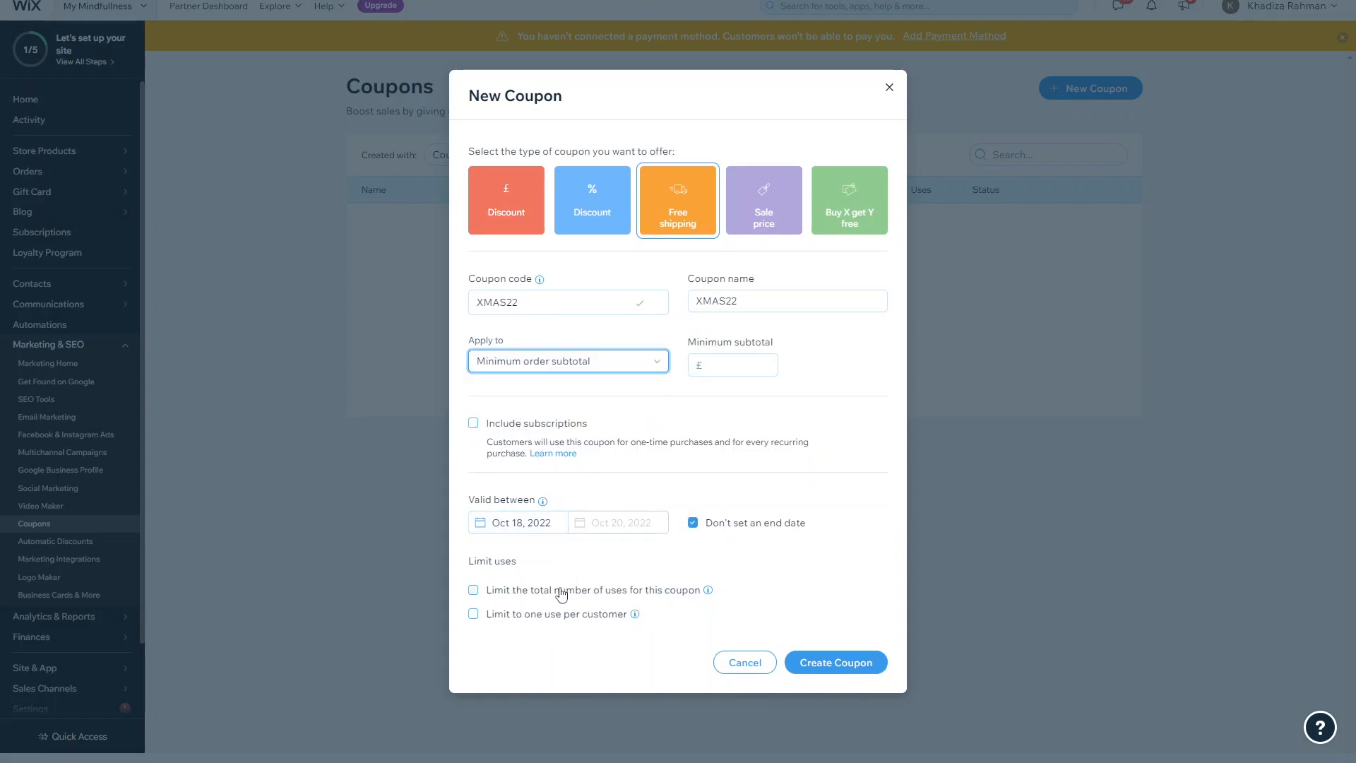
pyautogui.click(762, 171)
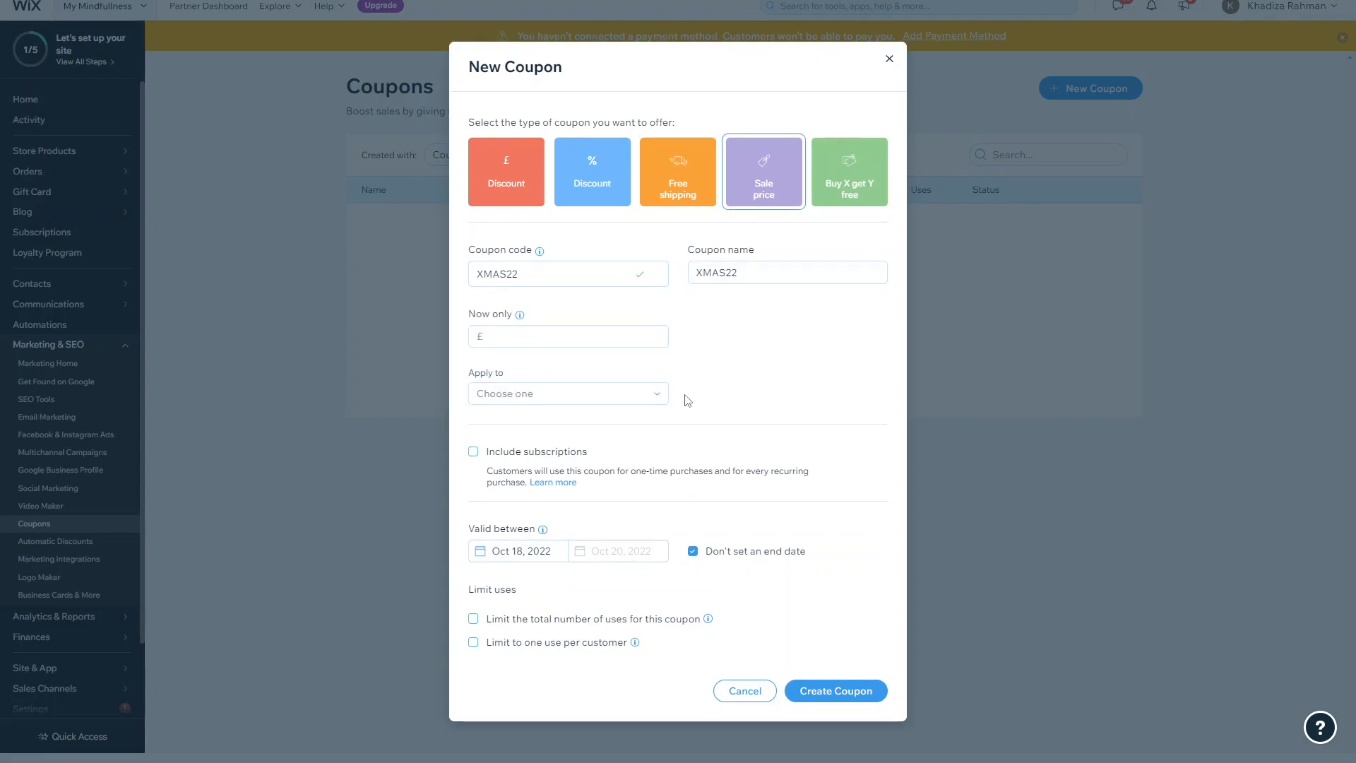
pyautogui.moveTo(619, 288)
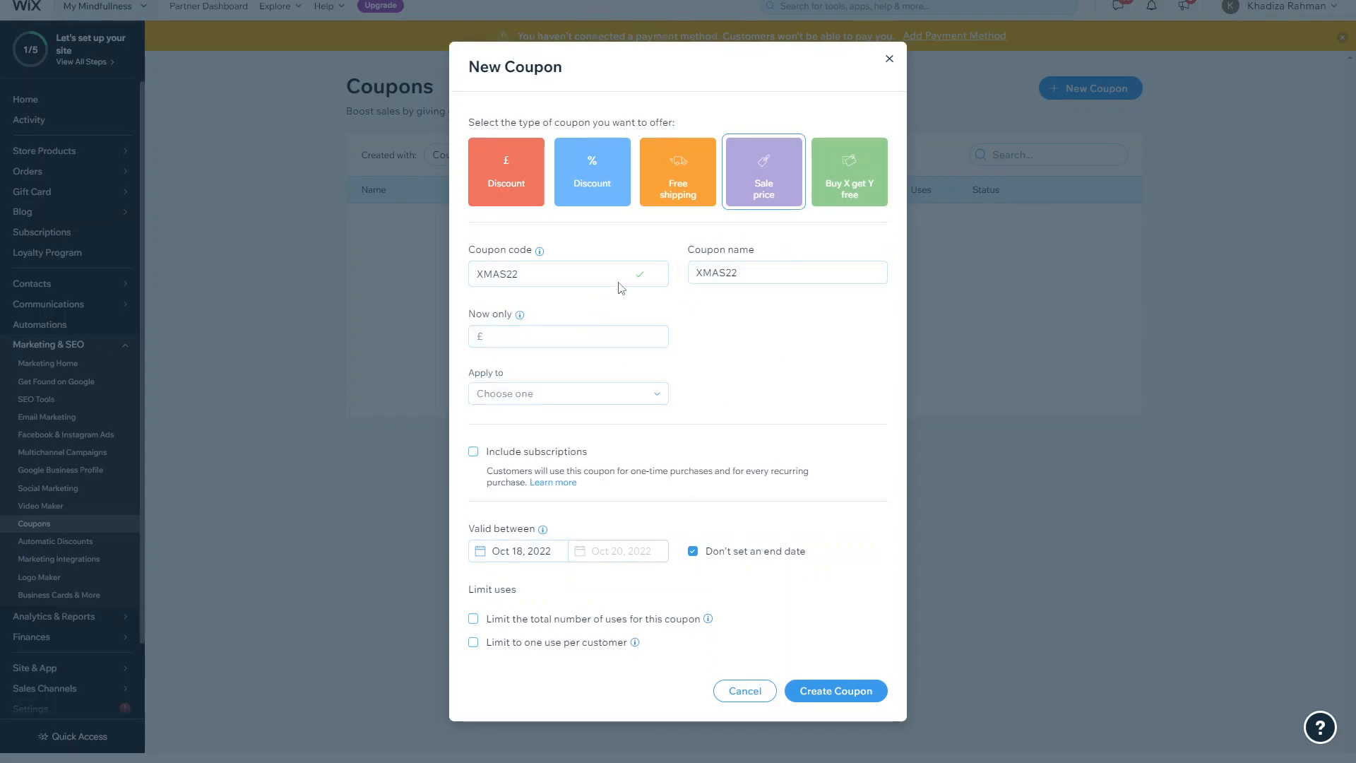
pyautogui.moveTo(518, 314)
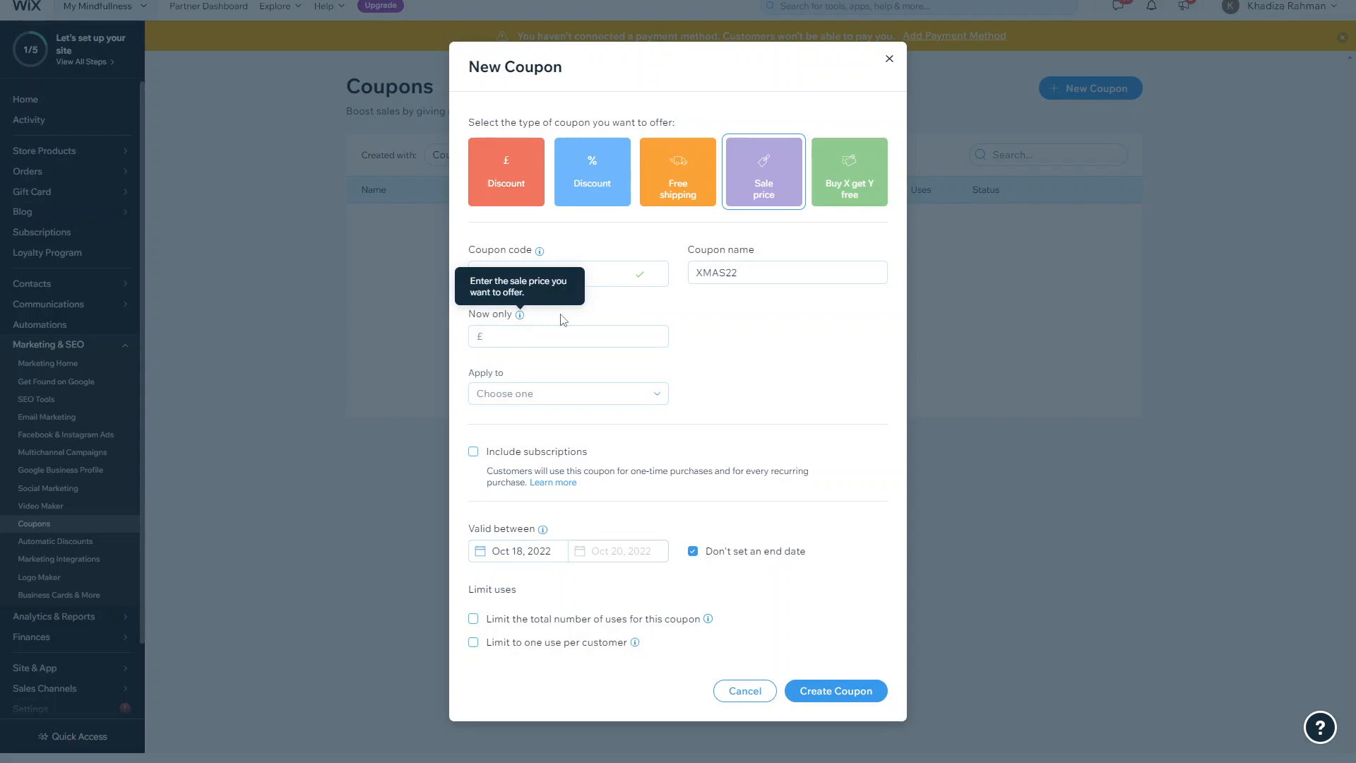
# Set a sale price of 23 and try applying it to a specific collection and product.
pyautogui.click(568, 392)
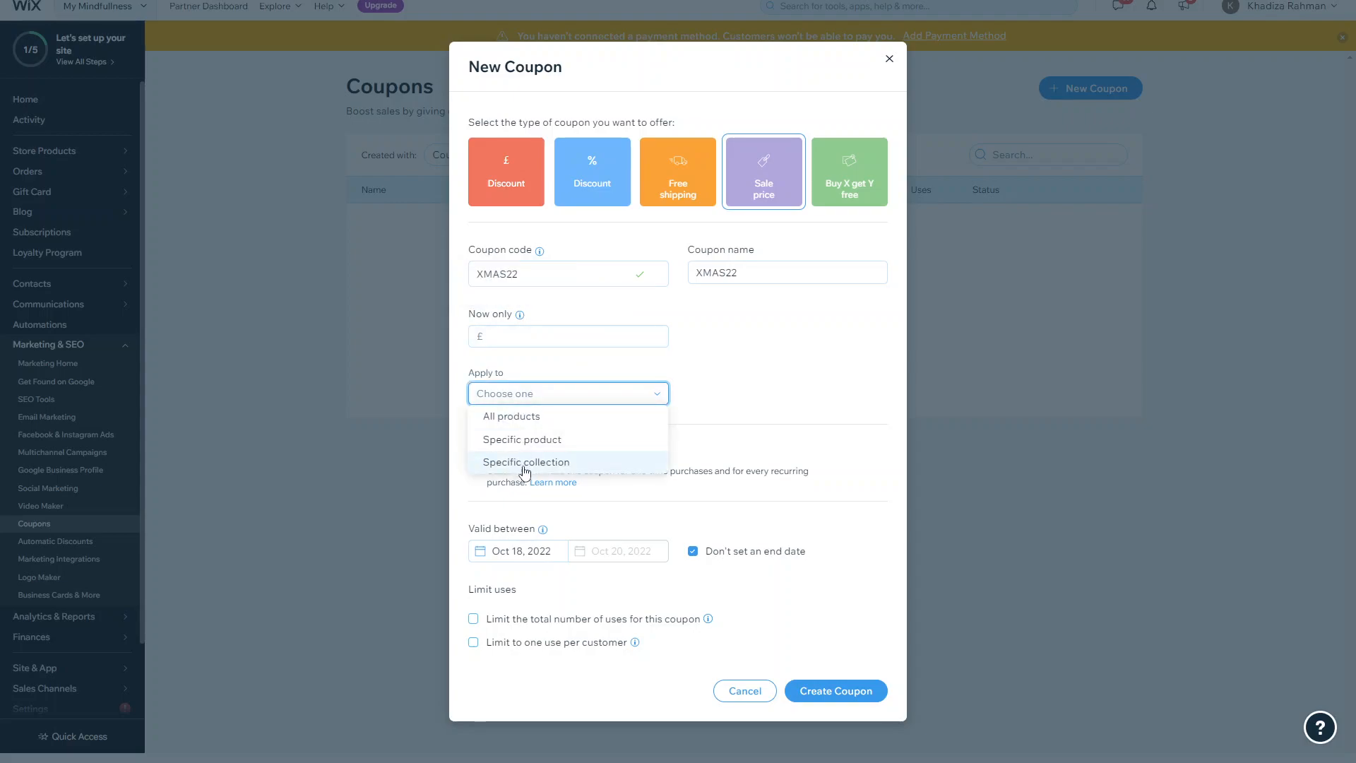
pyautogui.click(525, 461)
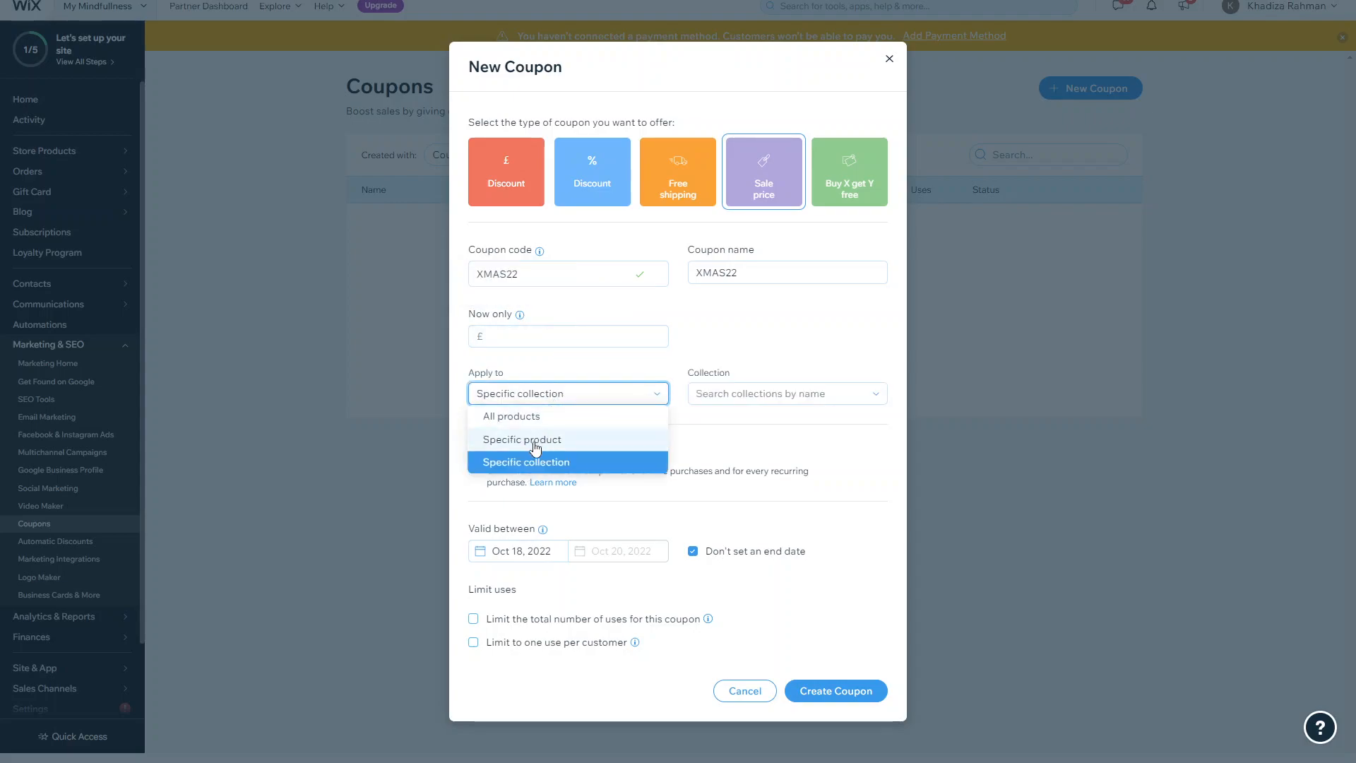
pyautogui.click(522, 439)
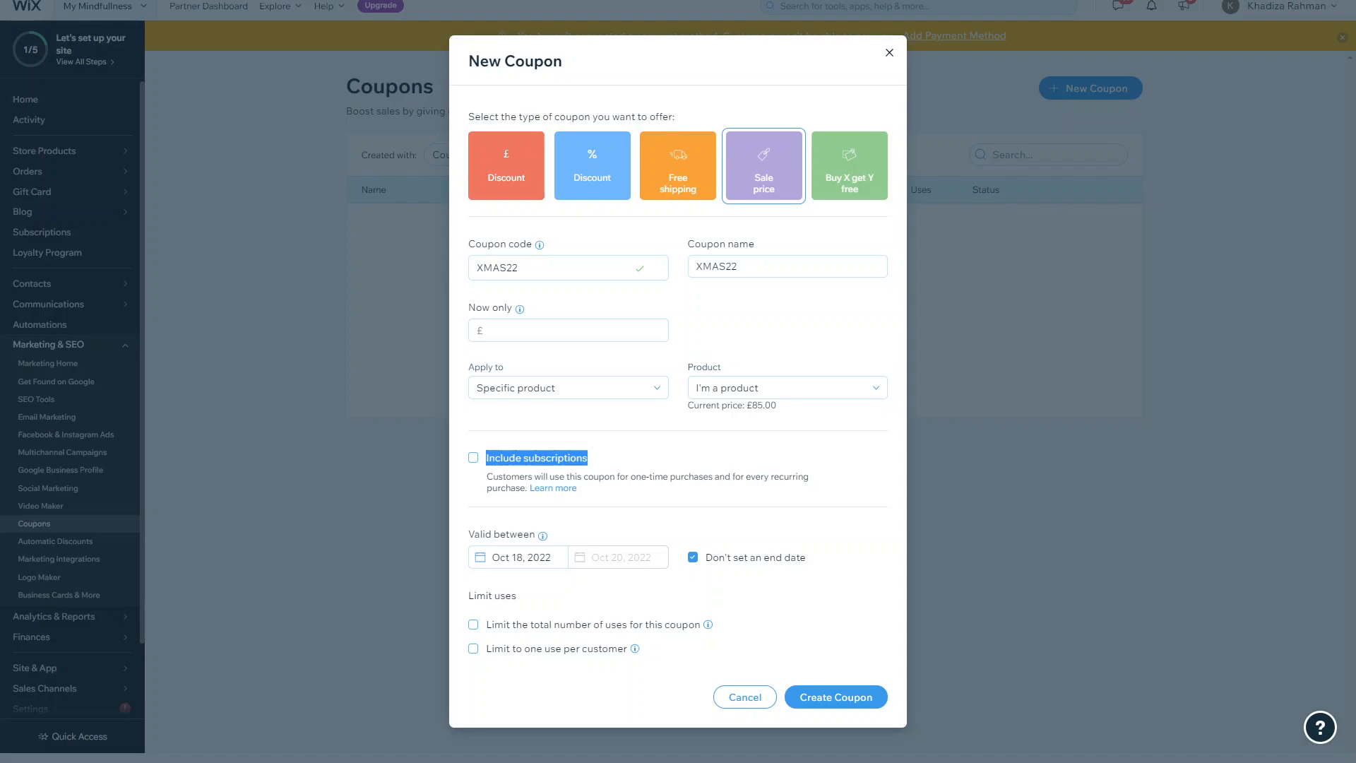
pyautogui.click(567, 329)
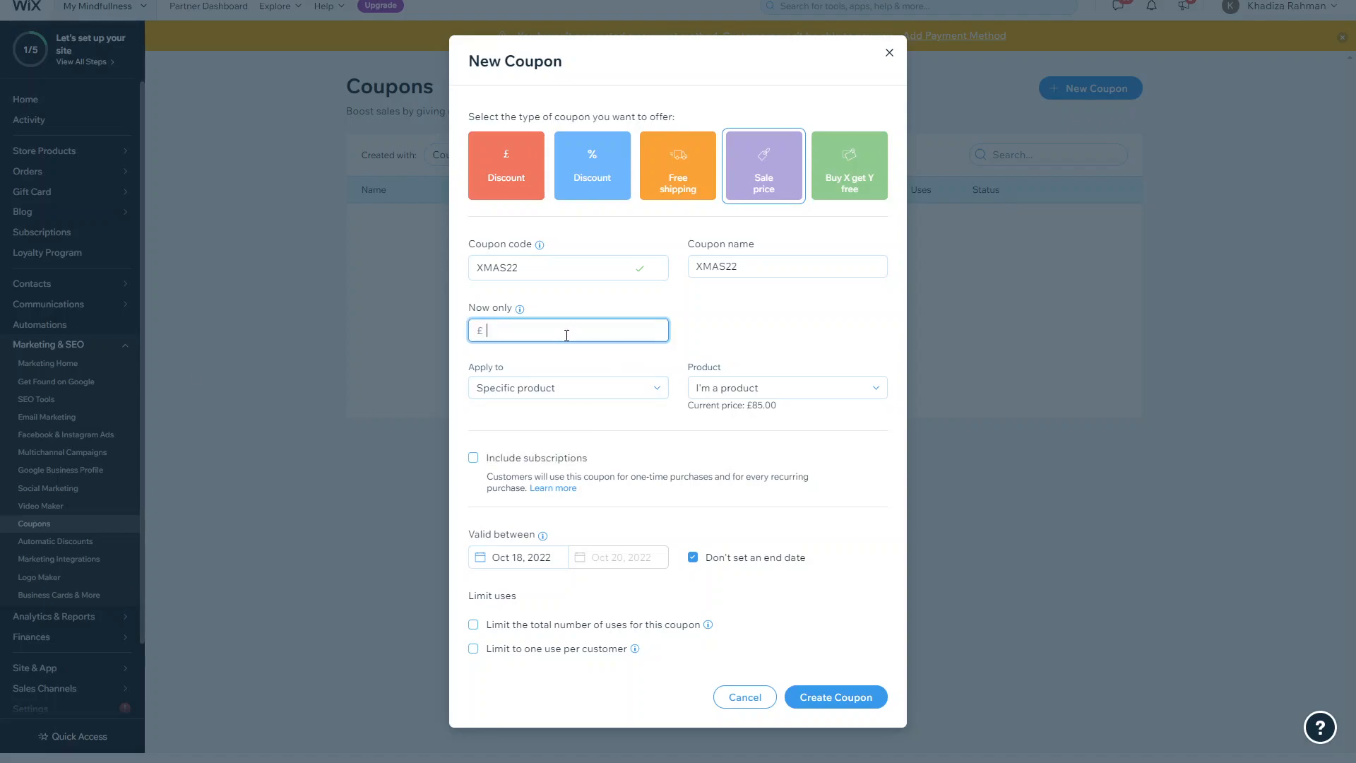
pyautogui.write('23')
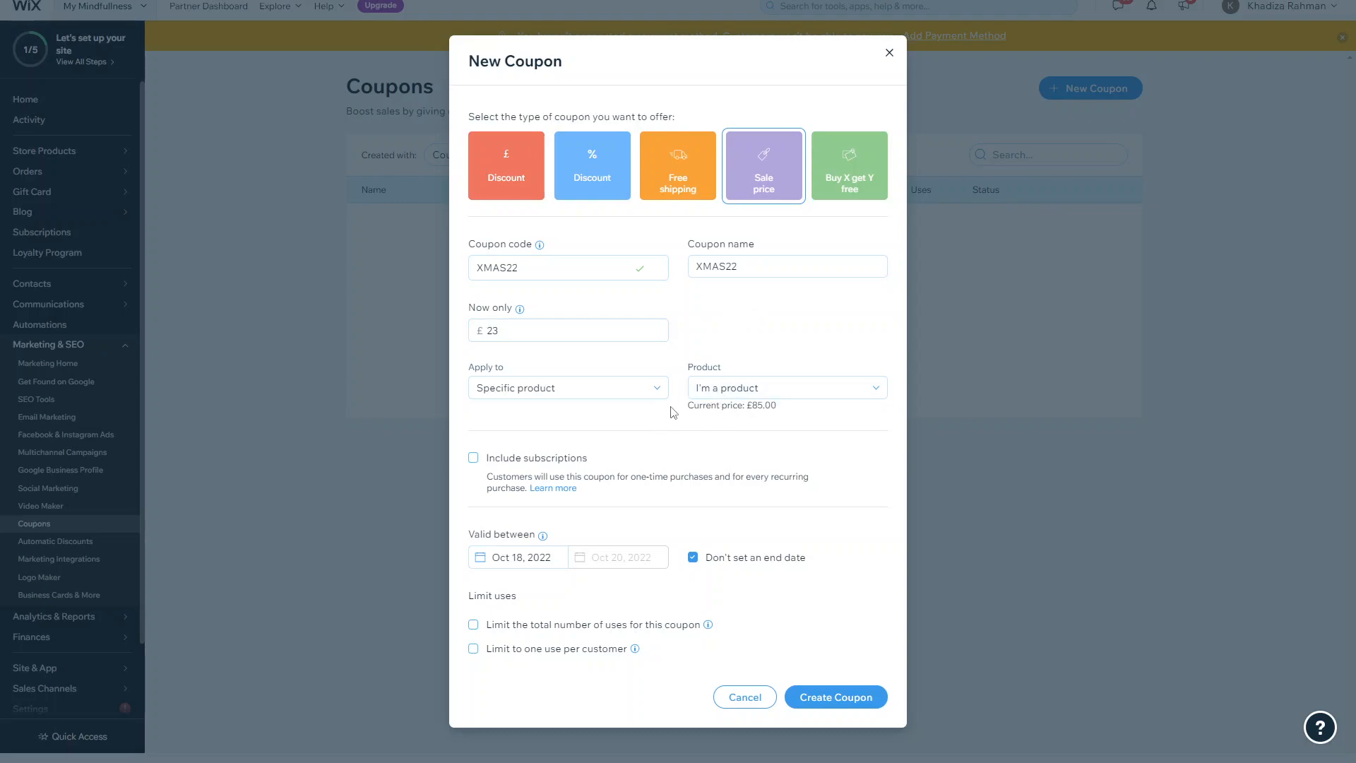
pyautogui.click(568, 387)
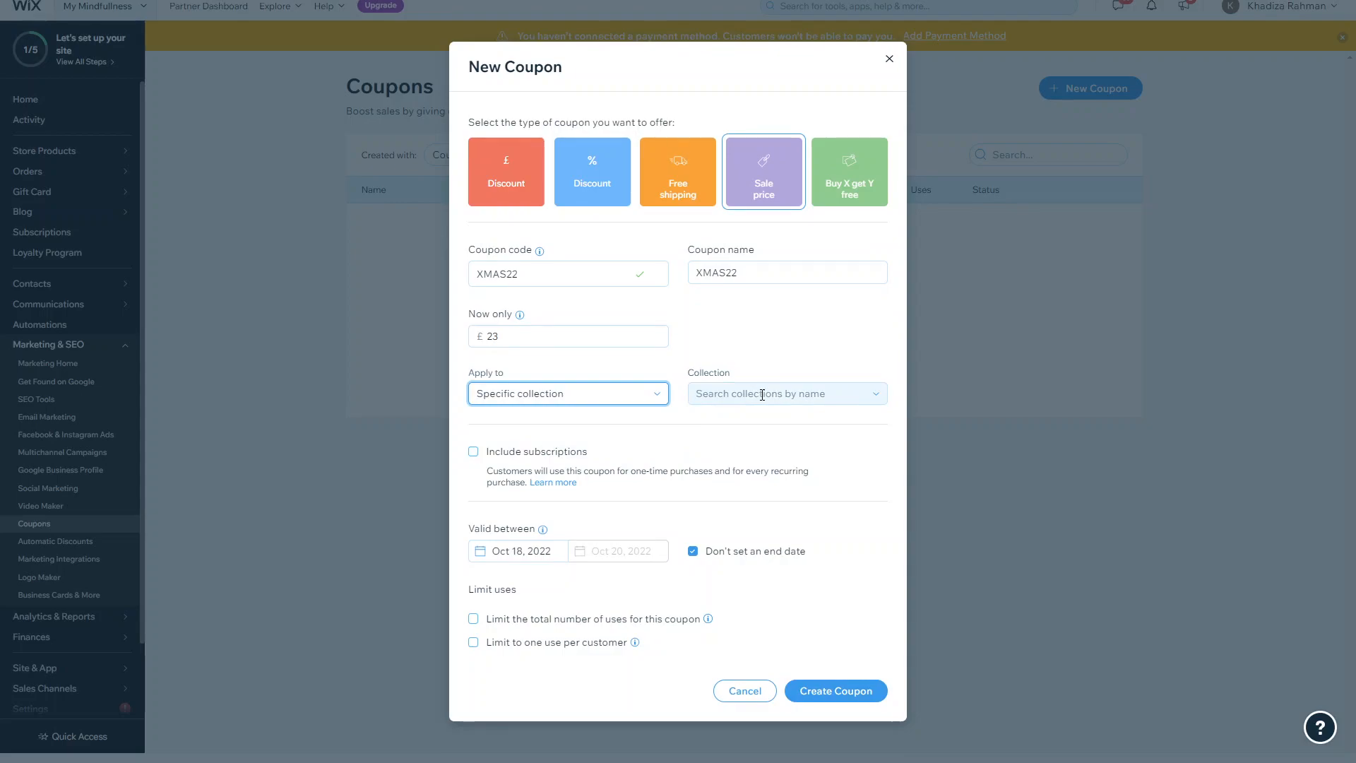
pyautogui.moveTo(559, 322)
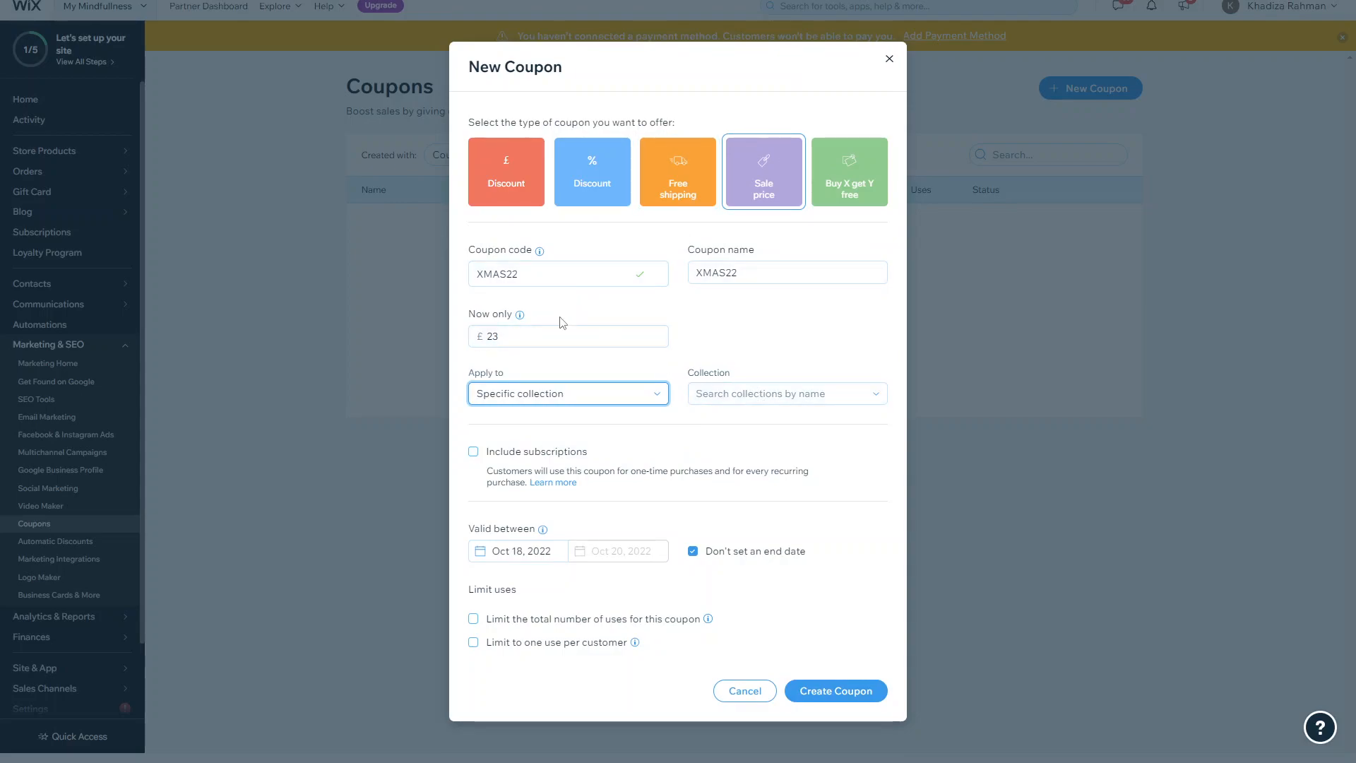
pyautogui.moveTo(633, 302)
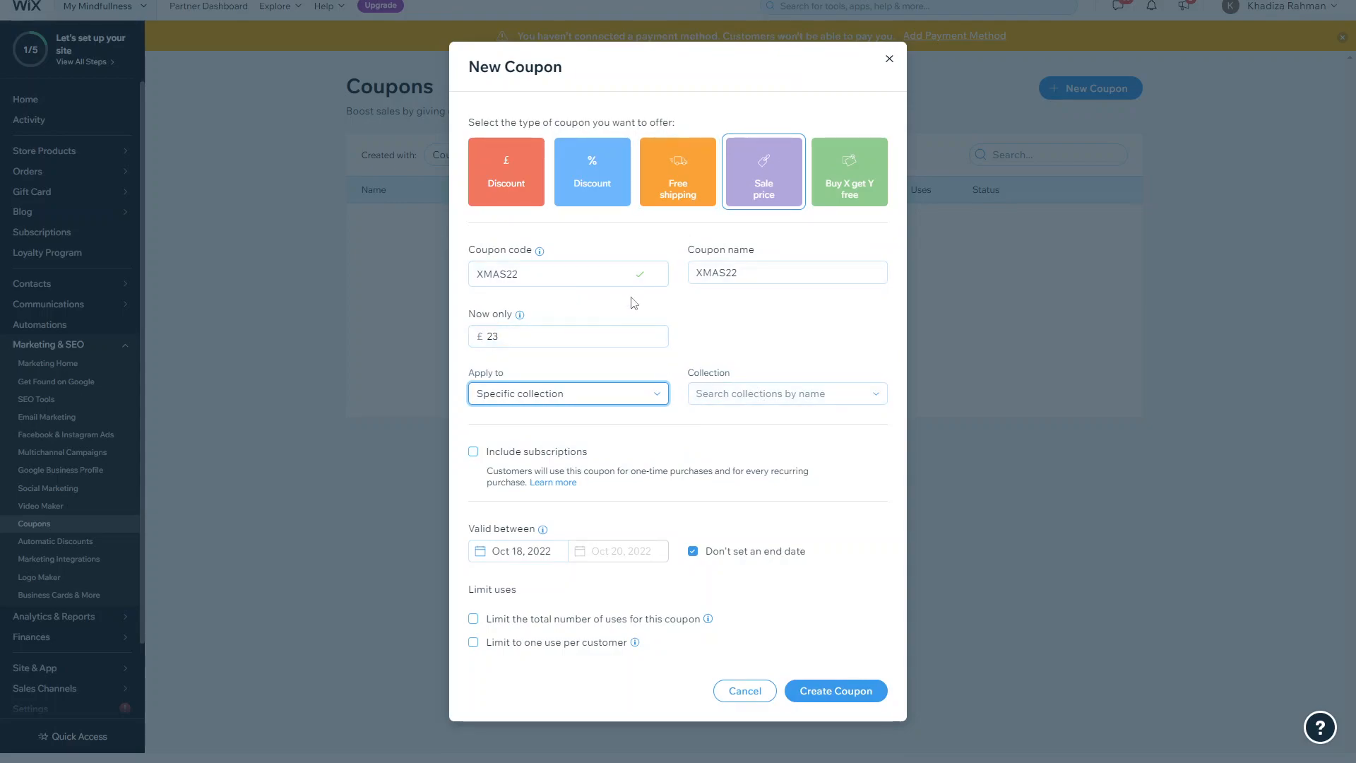
pyautogui.moveTo(622, 599)
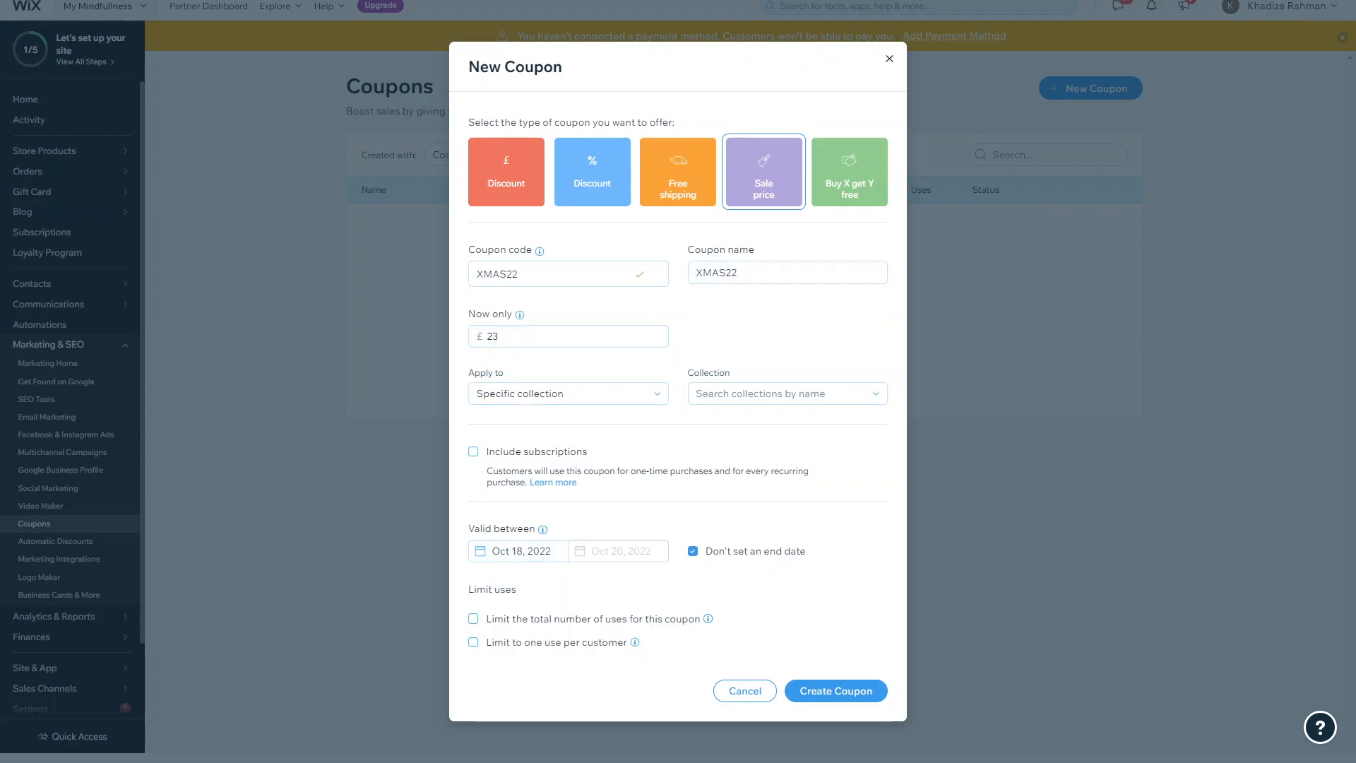
pyautogui.moveTo(558, 581)
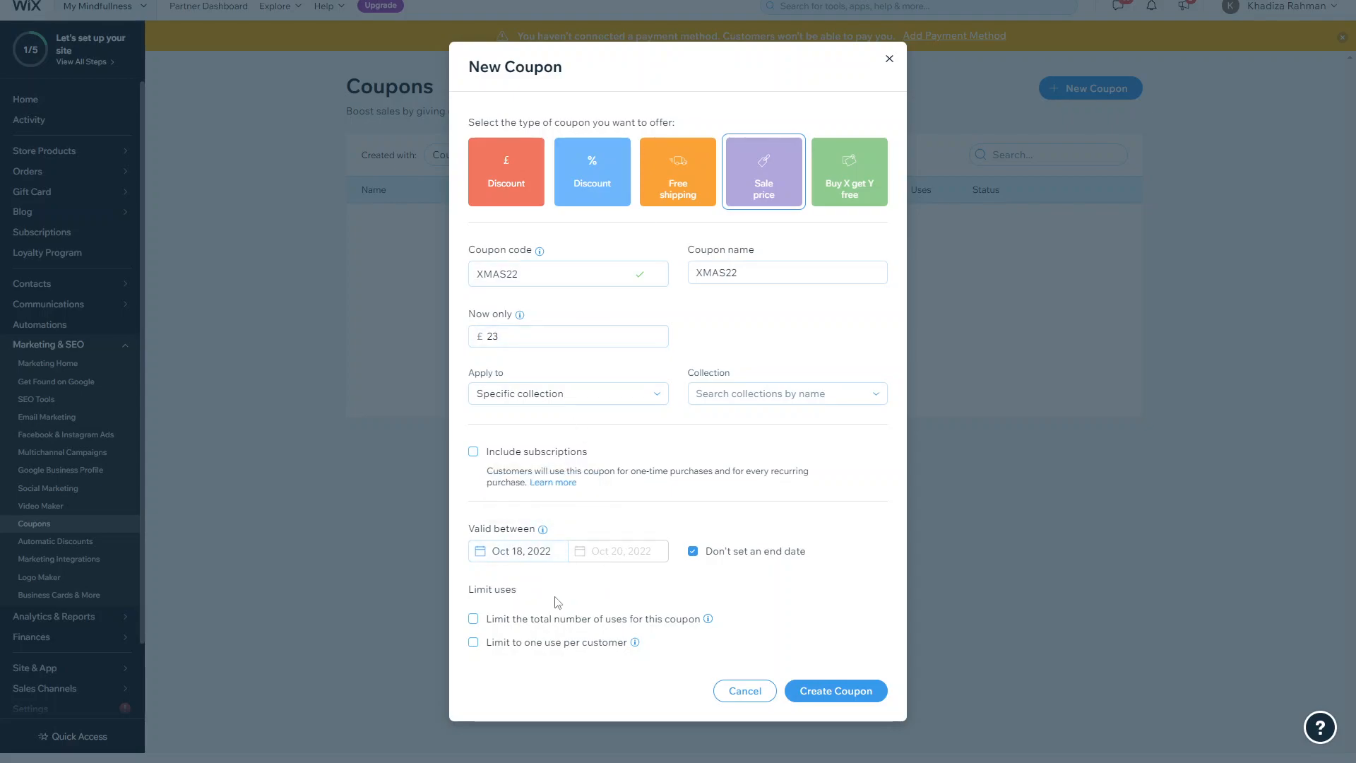
pyautogui.moveTo(930, 226)
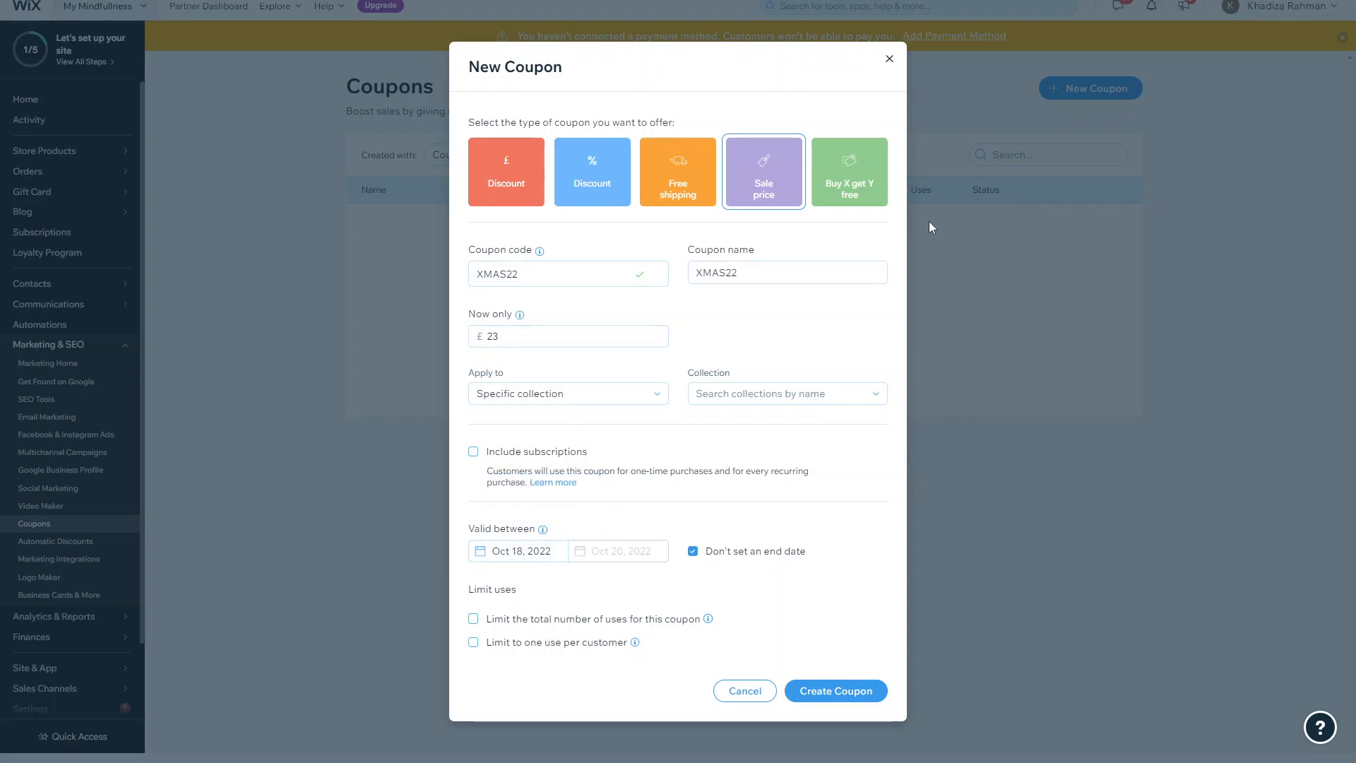
# Change the coupon to a buy X get Y free offer.
pyautogui.click(849, 171)
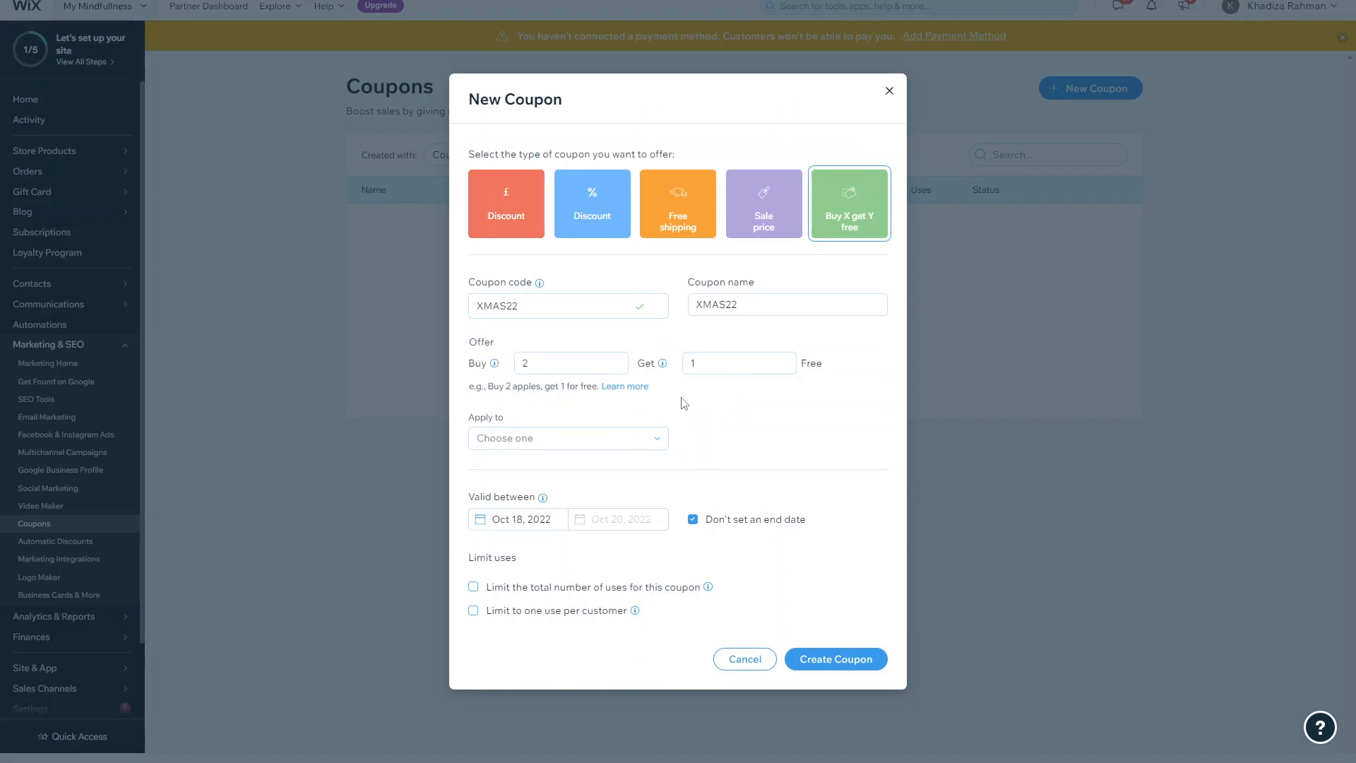
pyautogui.moveTo(849, 248)
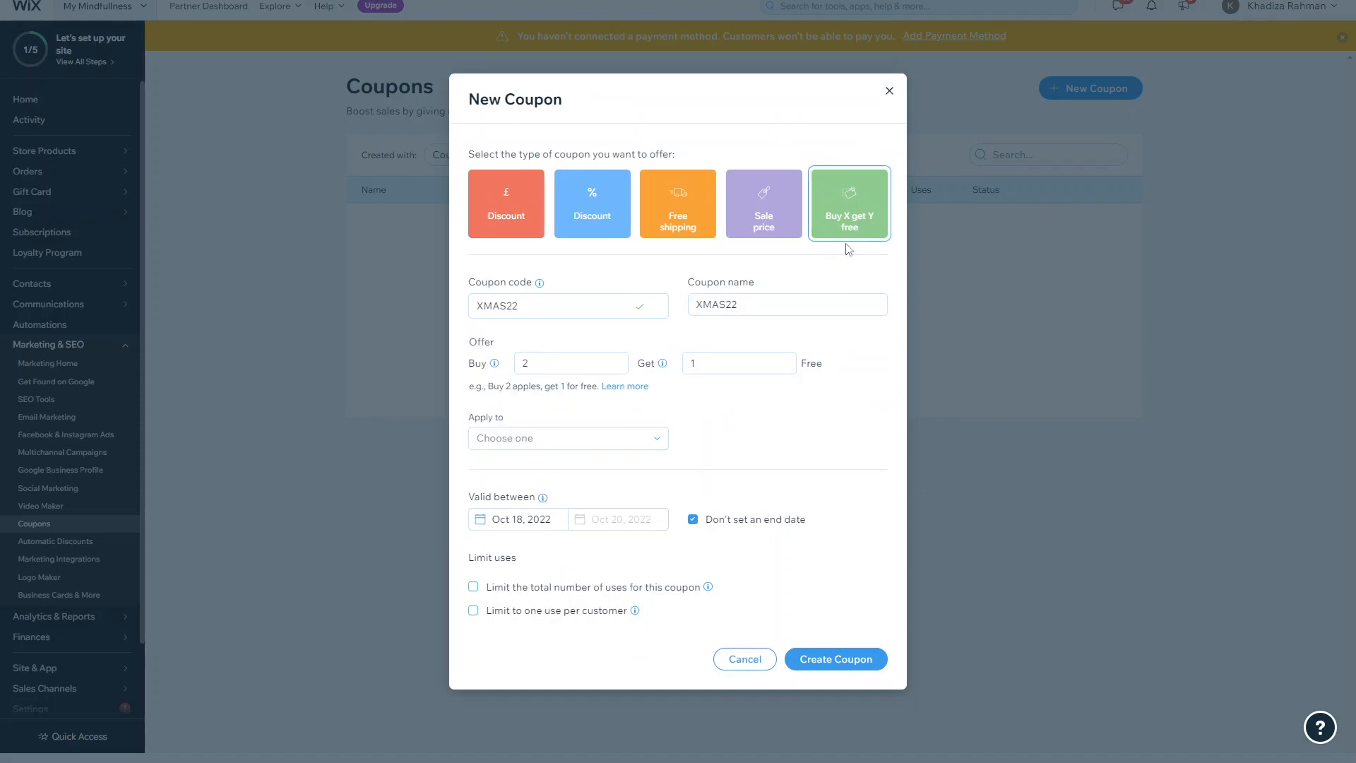
pyautogui.moveTo(877, 229)
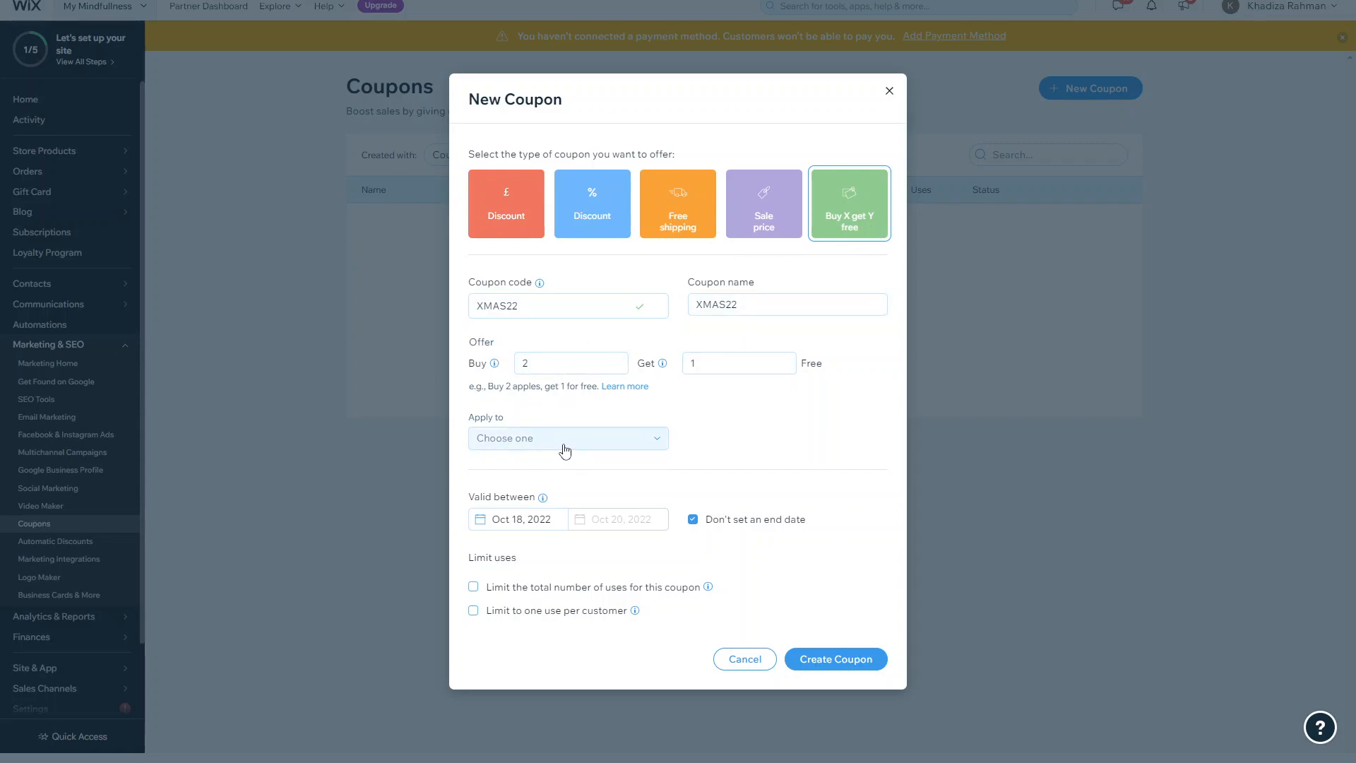
# Limit the offer to a specific product, choosing Yoga Mat then I'm a product.
pyautogui.click(567, 438)
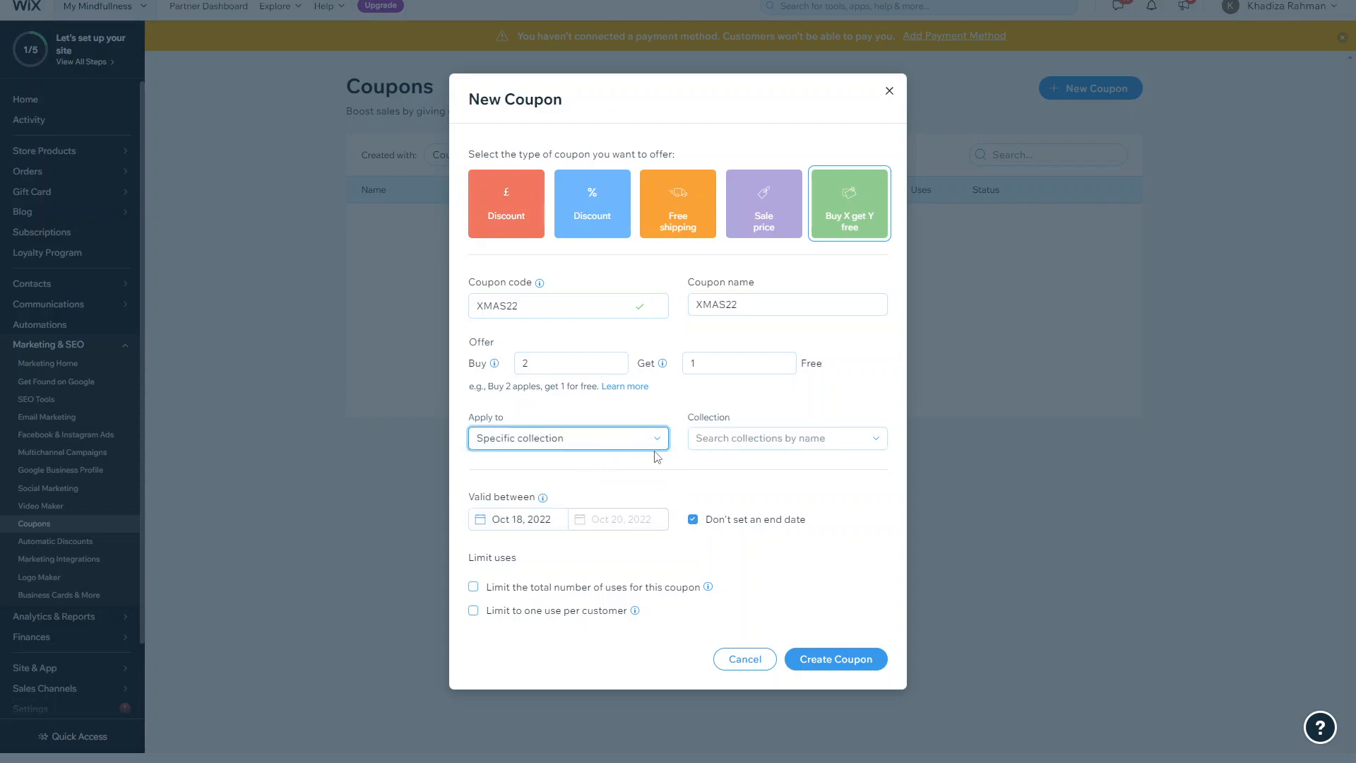
pyautogui.click(568, 438)
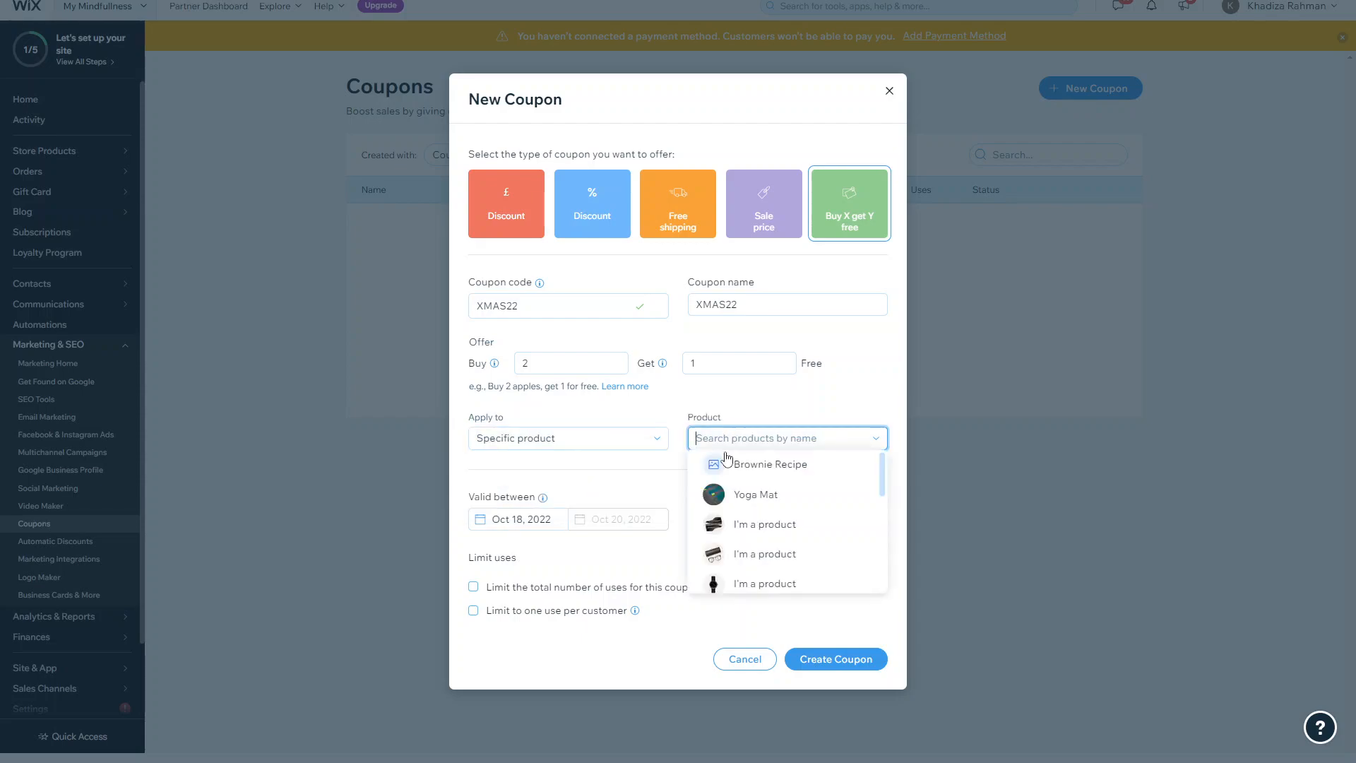
pyautogui.click(754, 495)
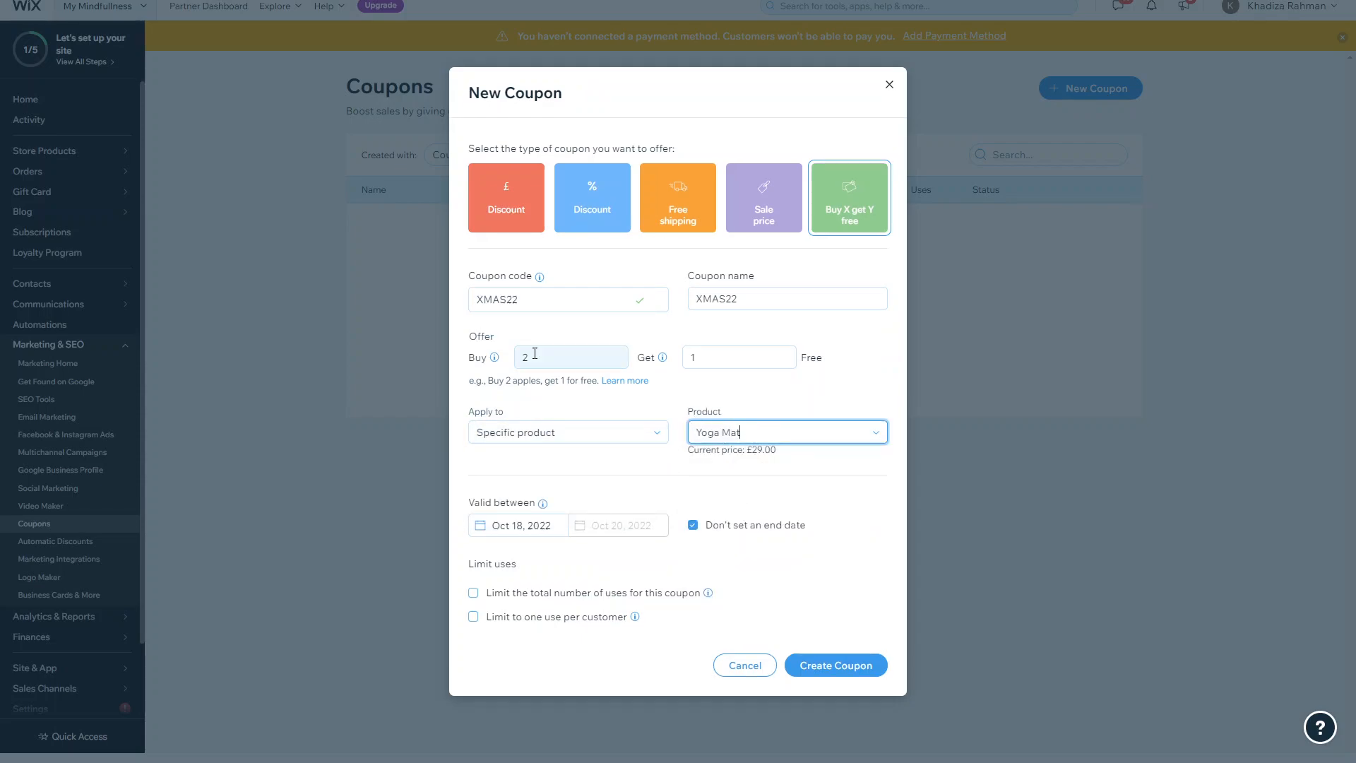
pyautogui.click(785, 433)
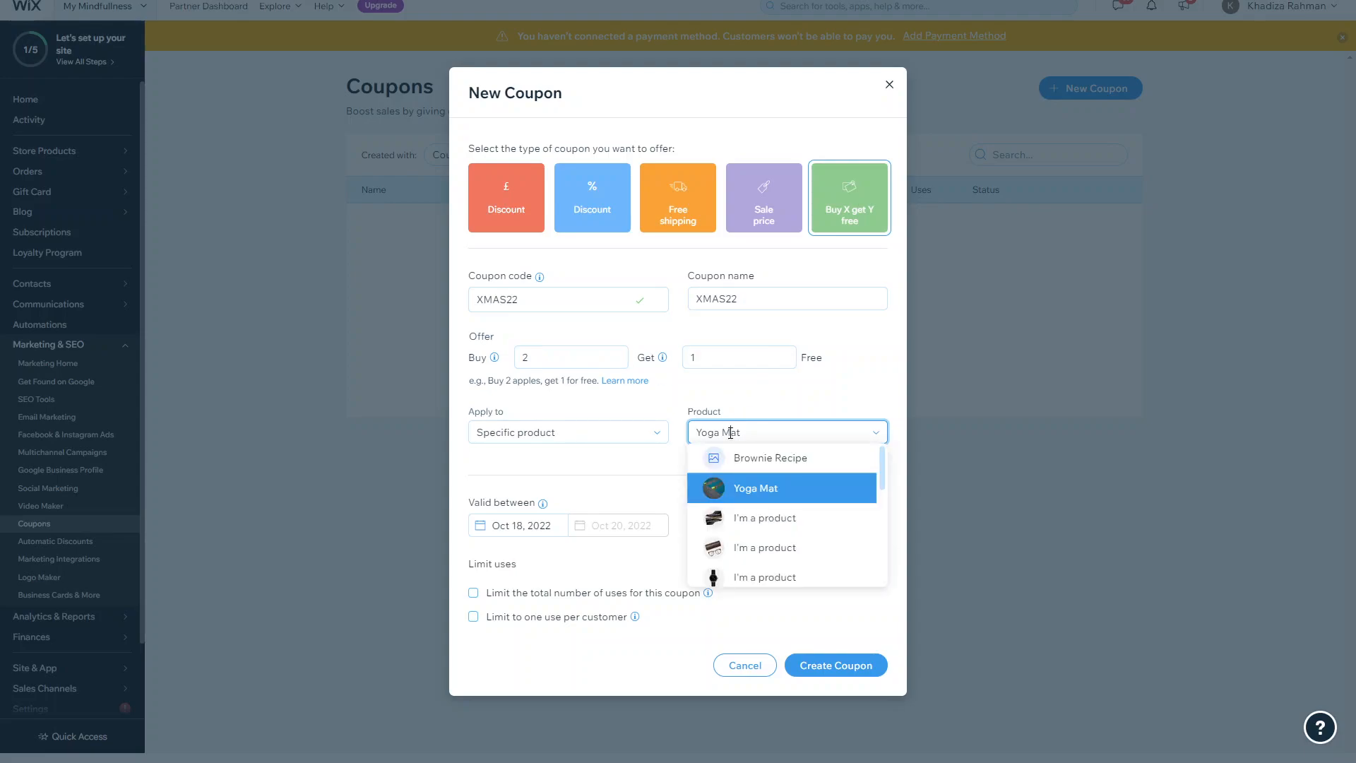
pyautogui.click(764, 517)
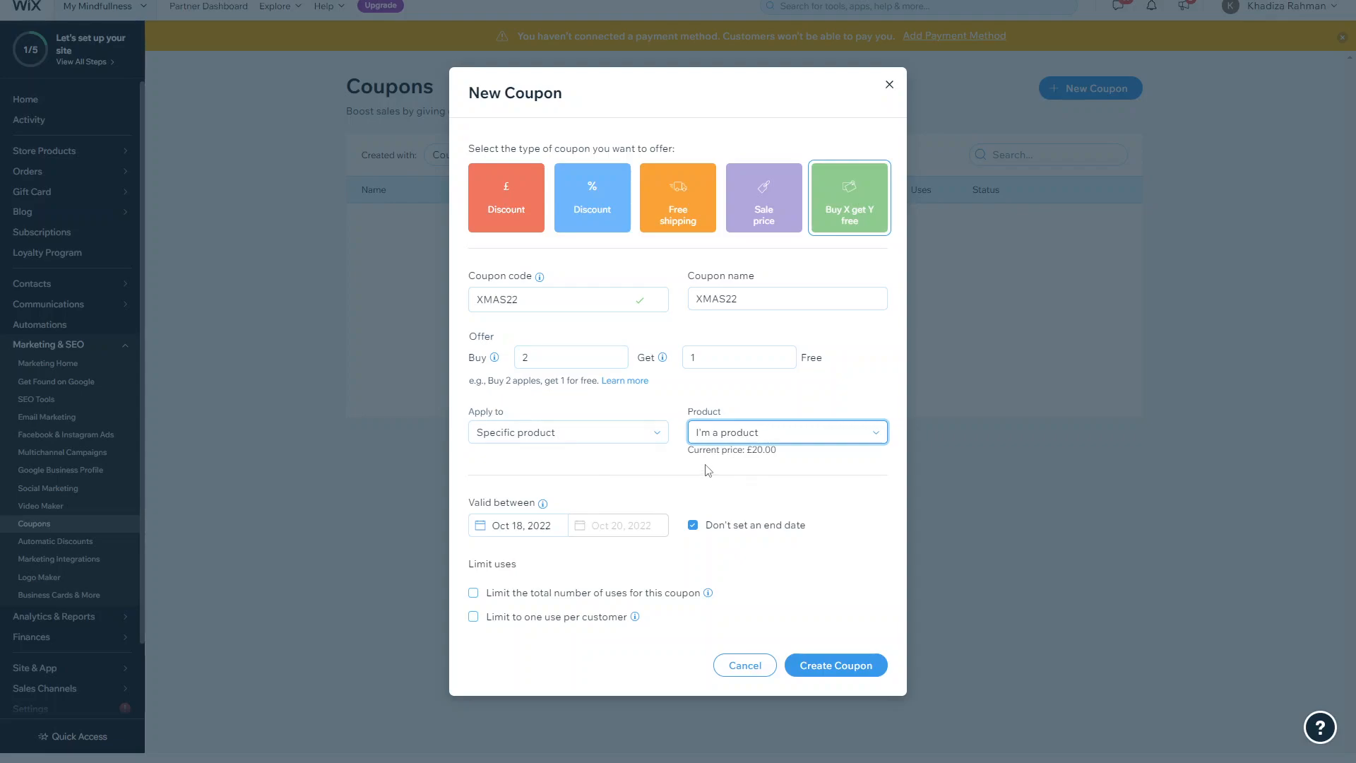
pyautogui.moveTo(728, 391)
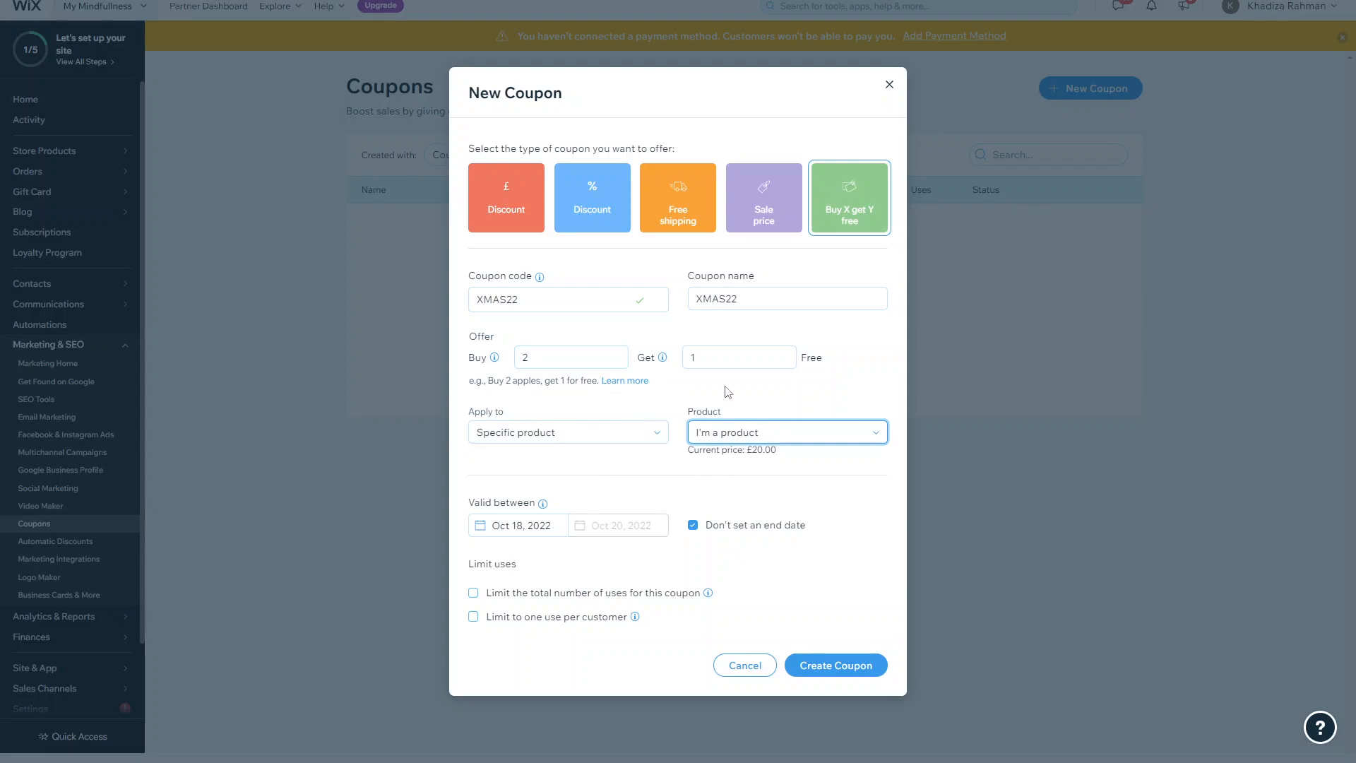
pyautogui.moveTo(702, 326)
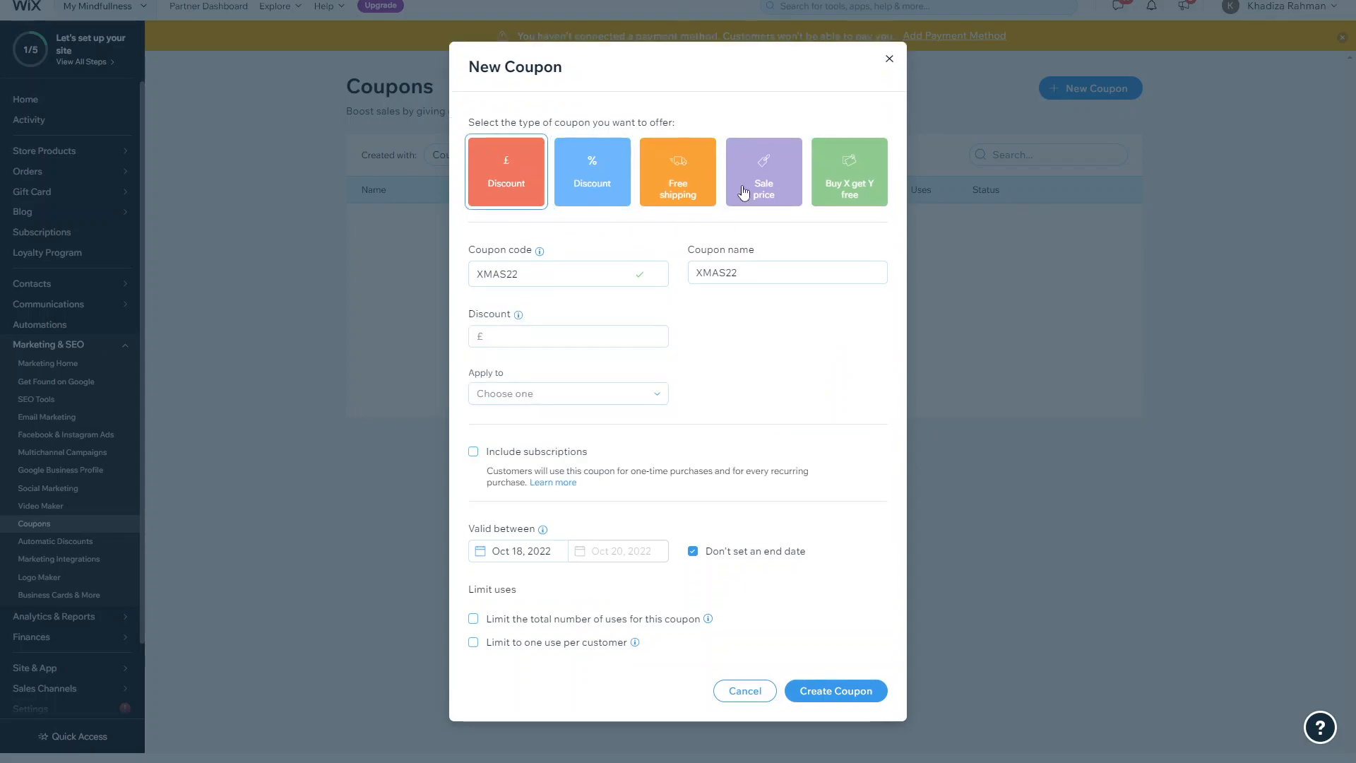
# Create the XMAS22 coupon: £45 discount applied above a minimum order subtotal of £29.
pyautogui.click(568, 336)
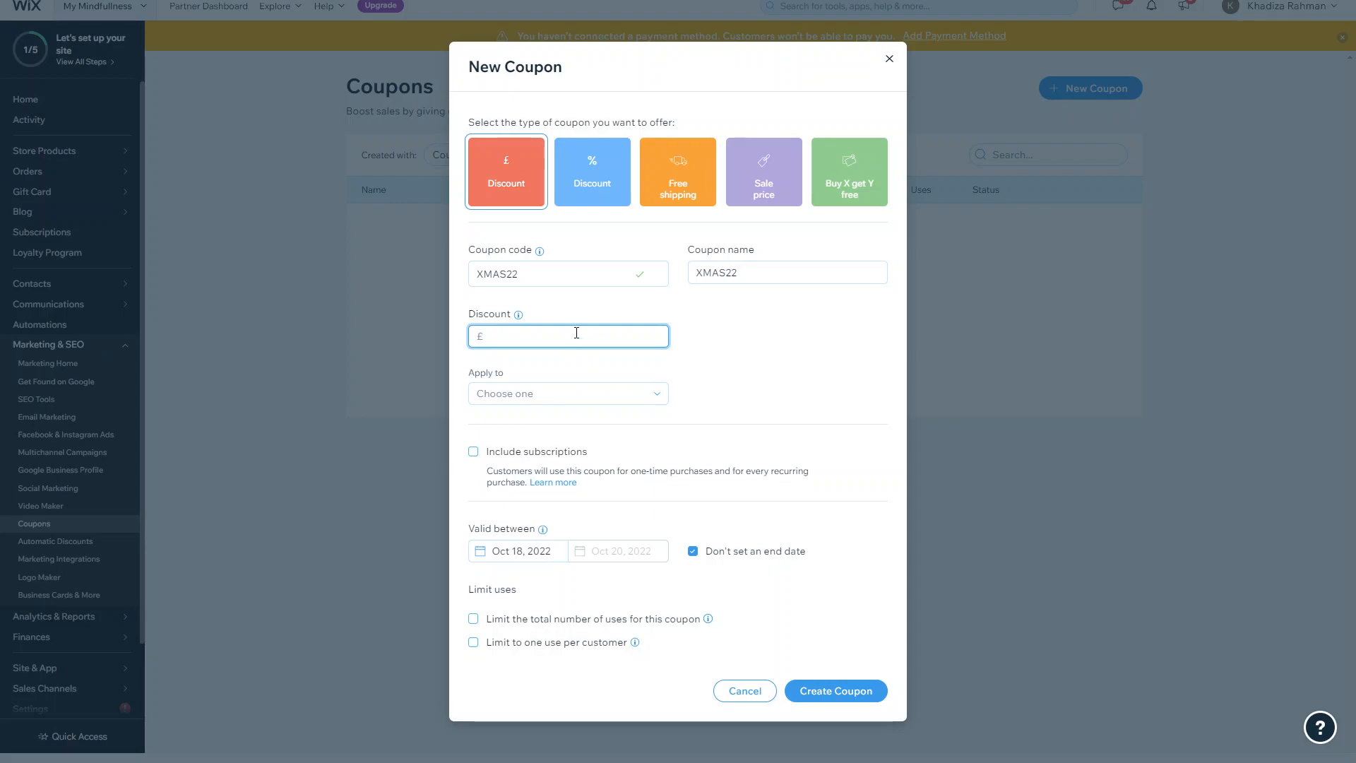
pyautogui.click(568, 393)
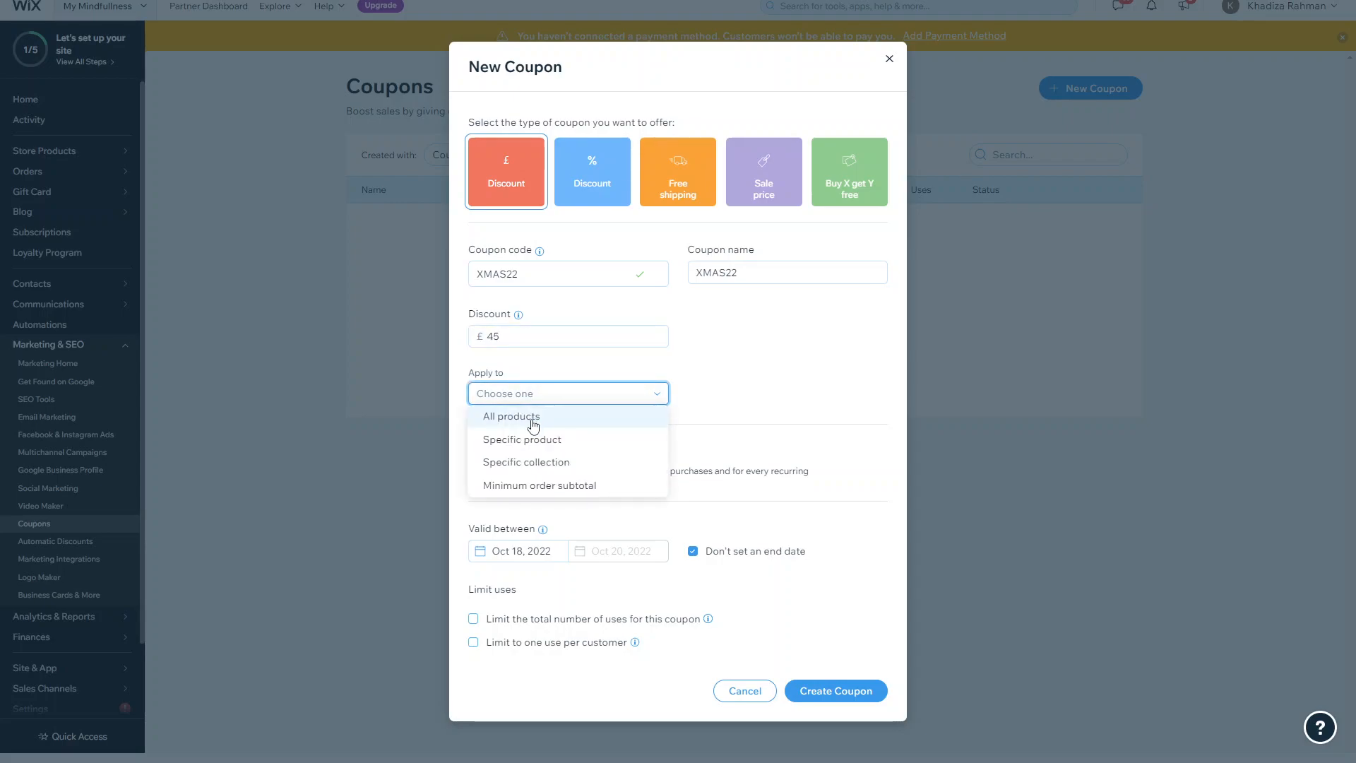
pyautogui.click(538, 484)
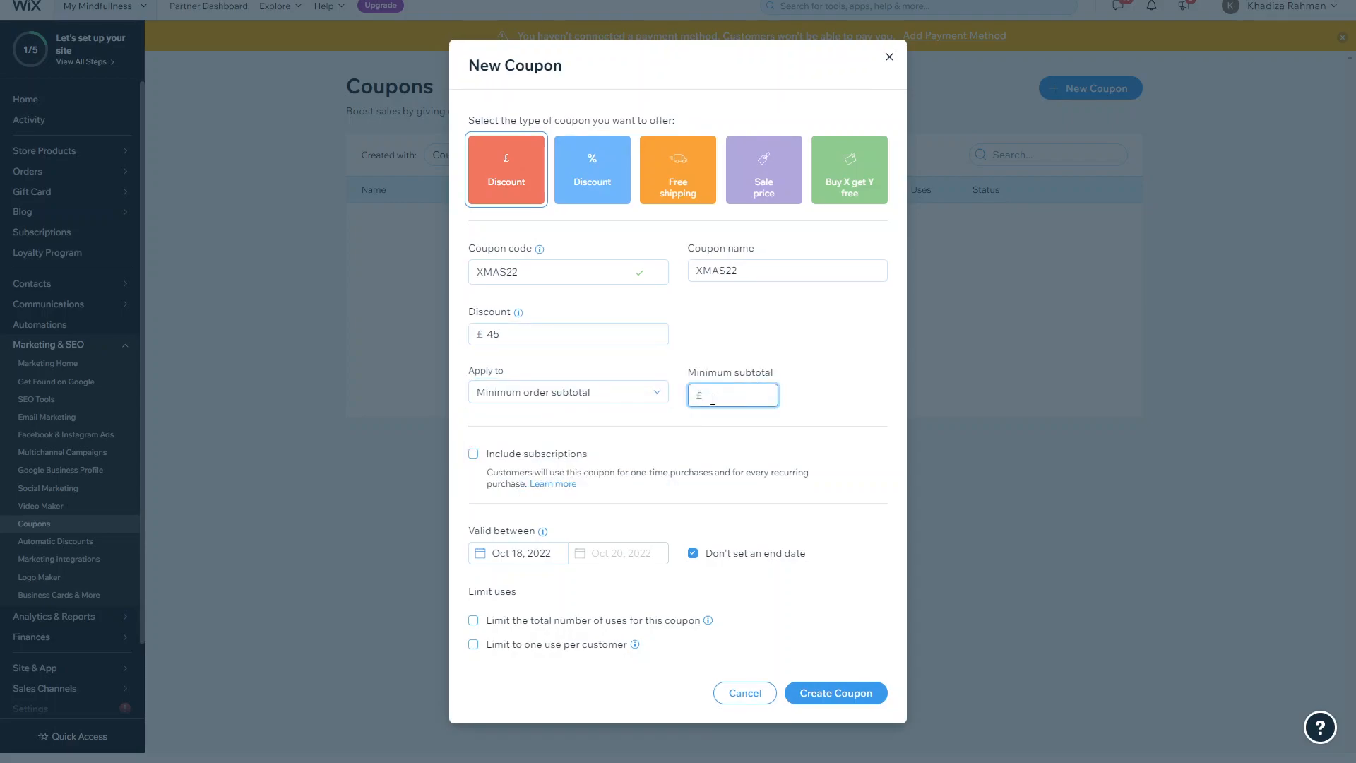
pyautogui.write('29')
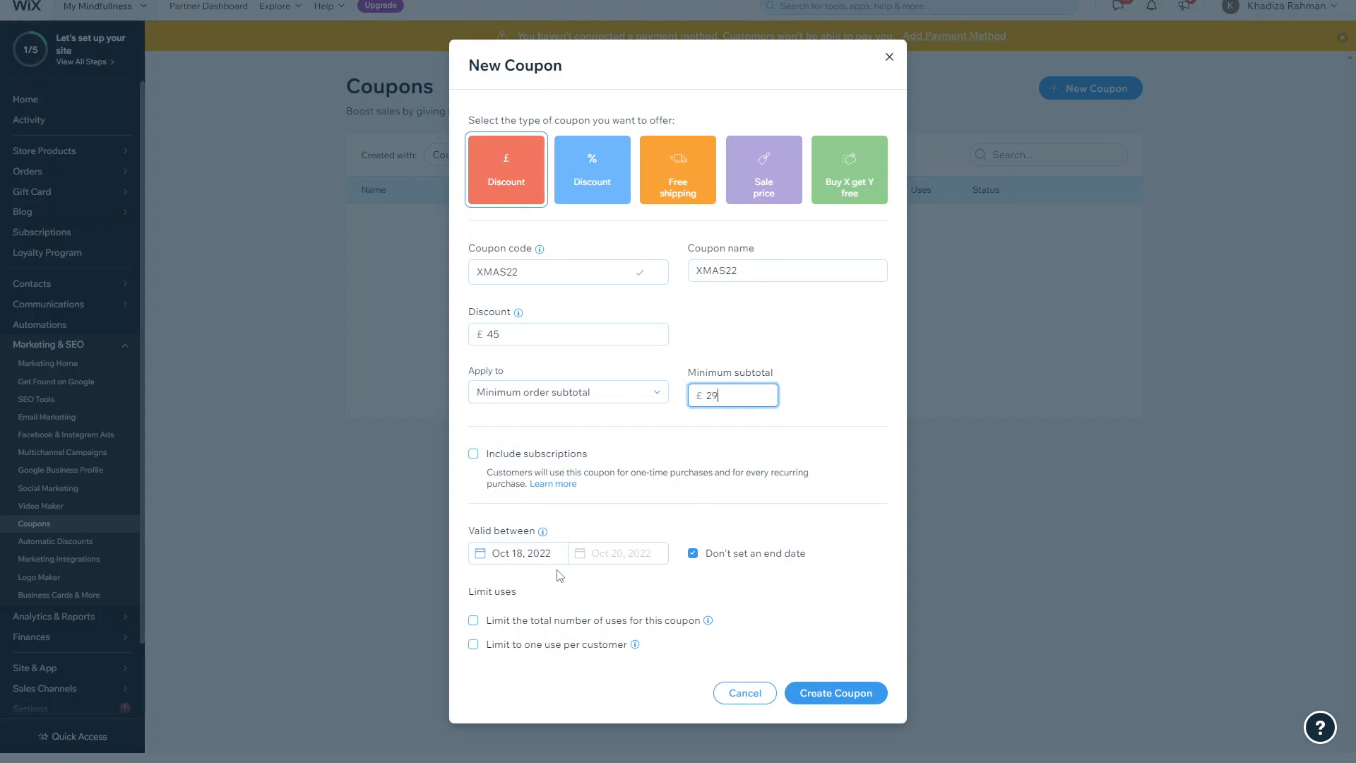
pyautogui.moveTo(788, 677)
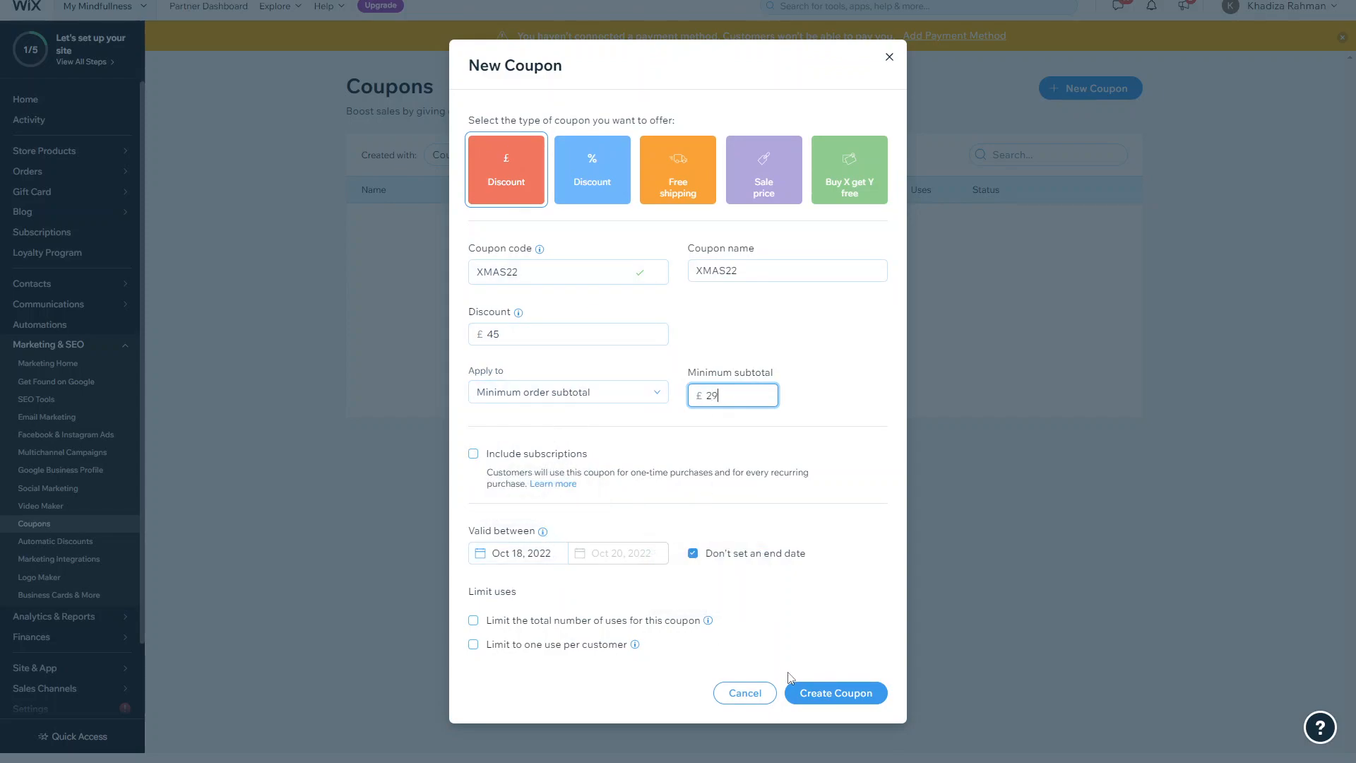
pyautogui.click(833, 692)
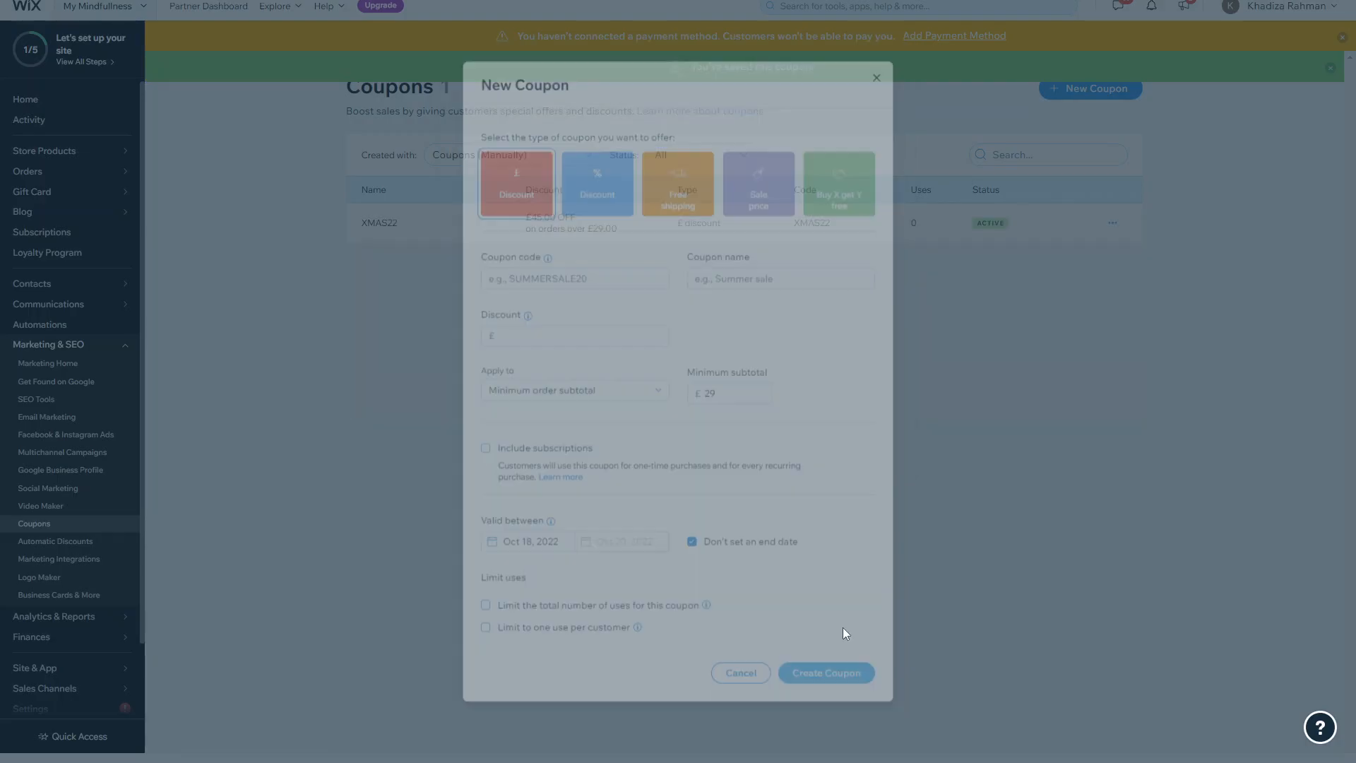
# Deactivate the XMAS22 coupon from its actions menu so it shows as not active.
pyautogui.click(823, 672)
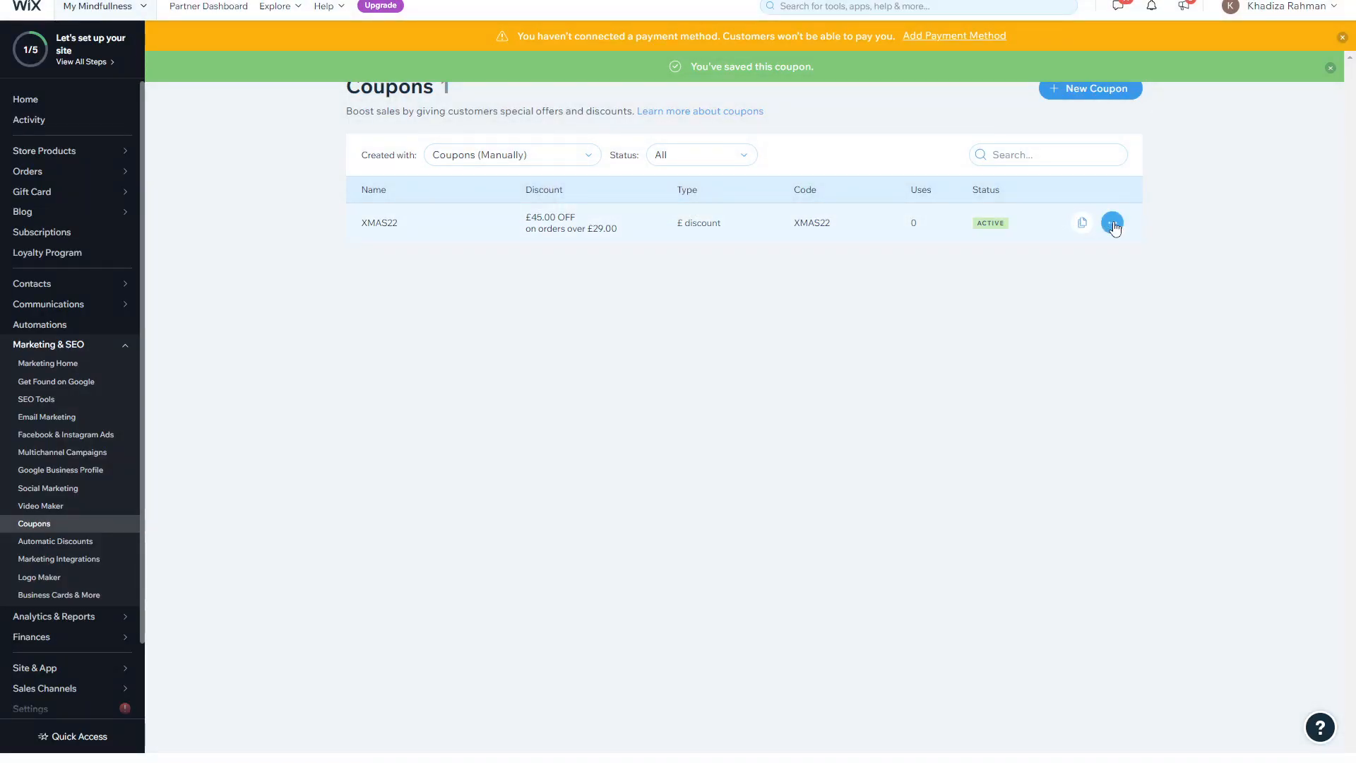
pyautogui.moveTo(1157, 231)
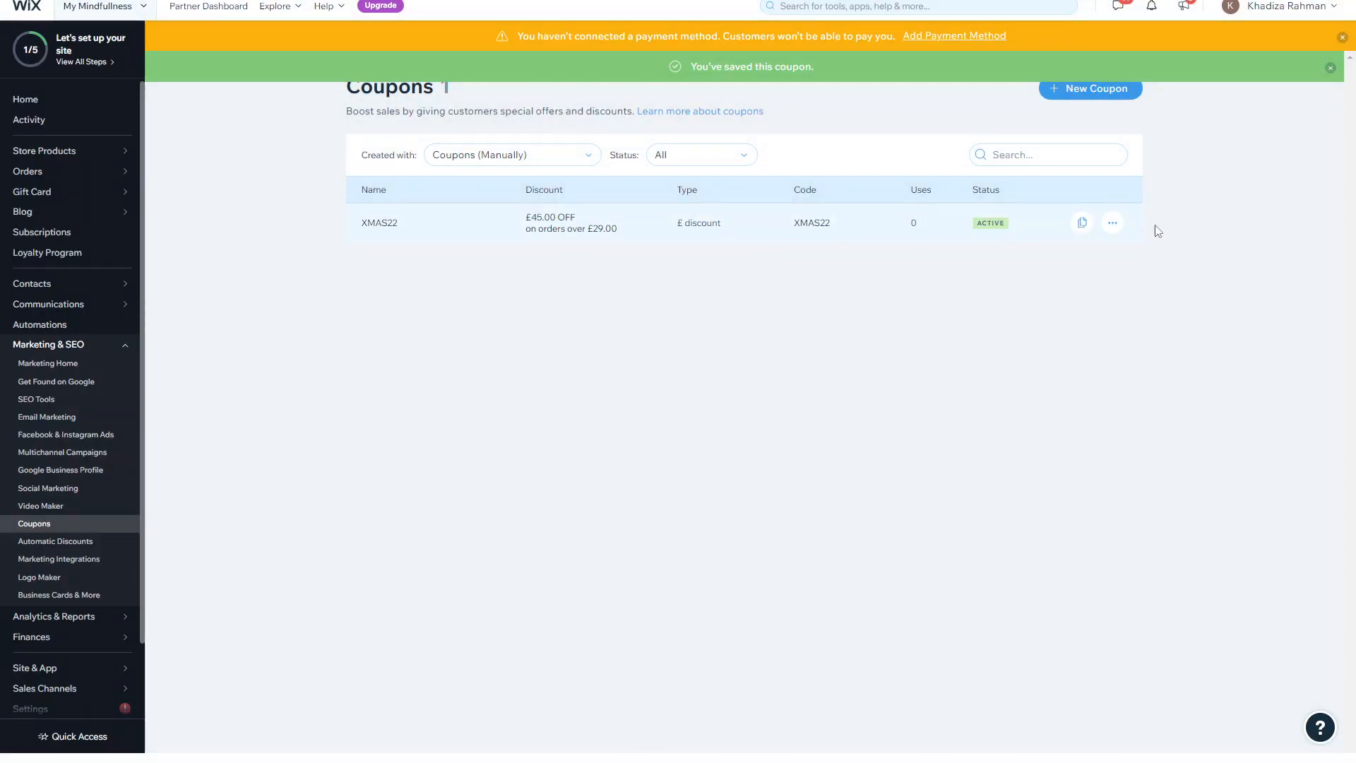
pyautogui.click(1112, 222)
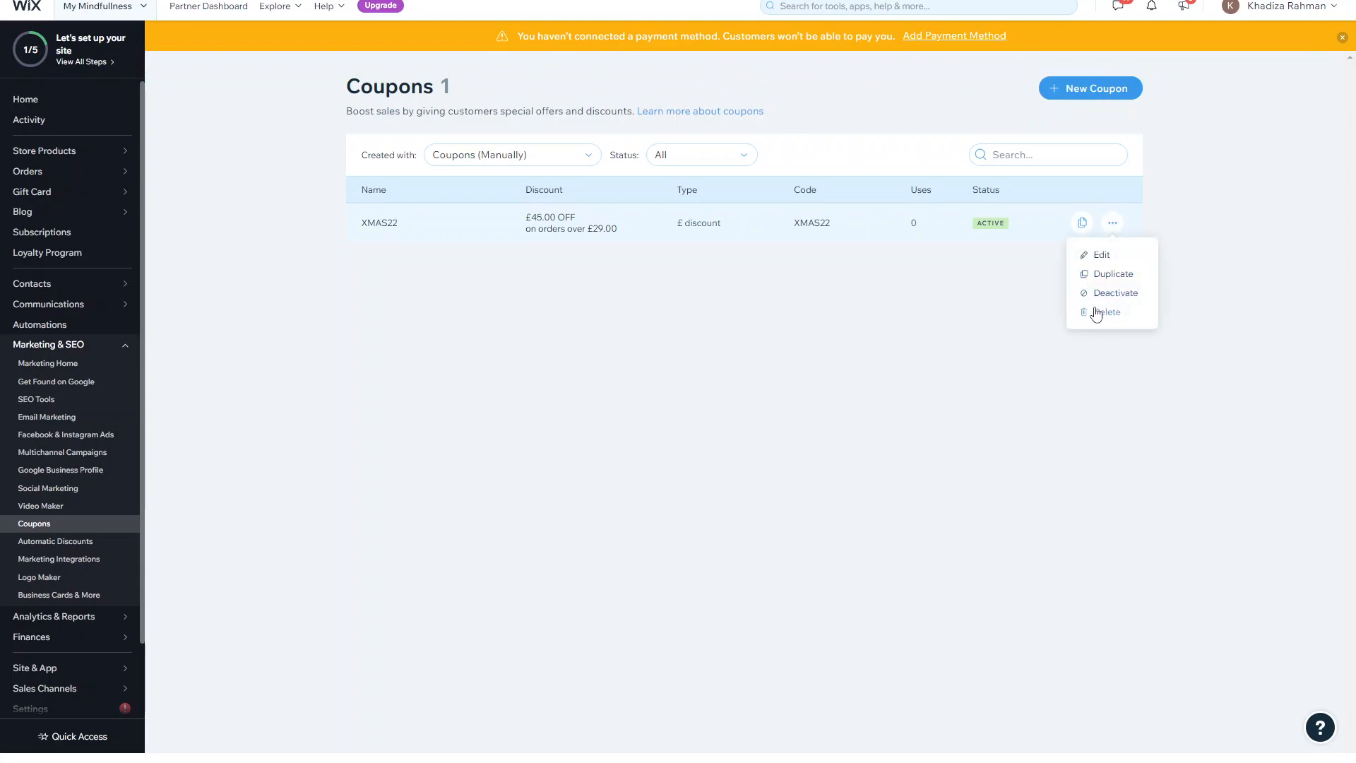
pyautogui.click(1114, 293)
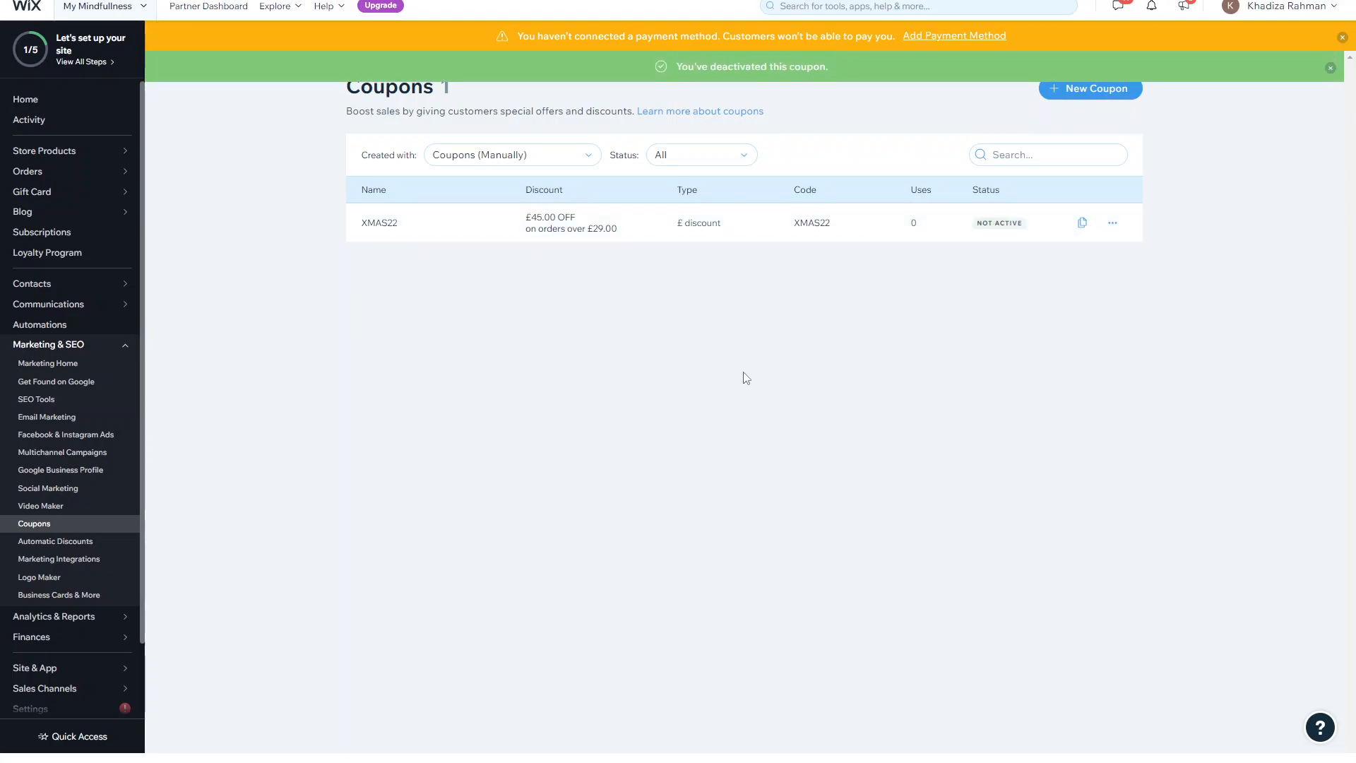
pyautogui.moveTo(844, 431)
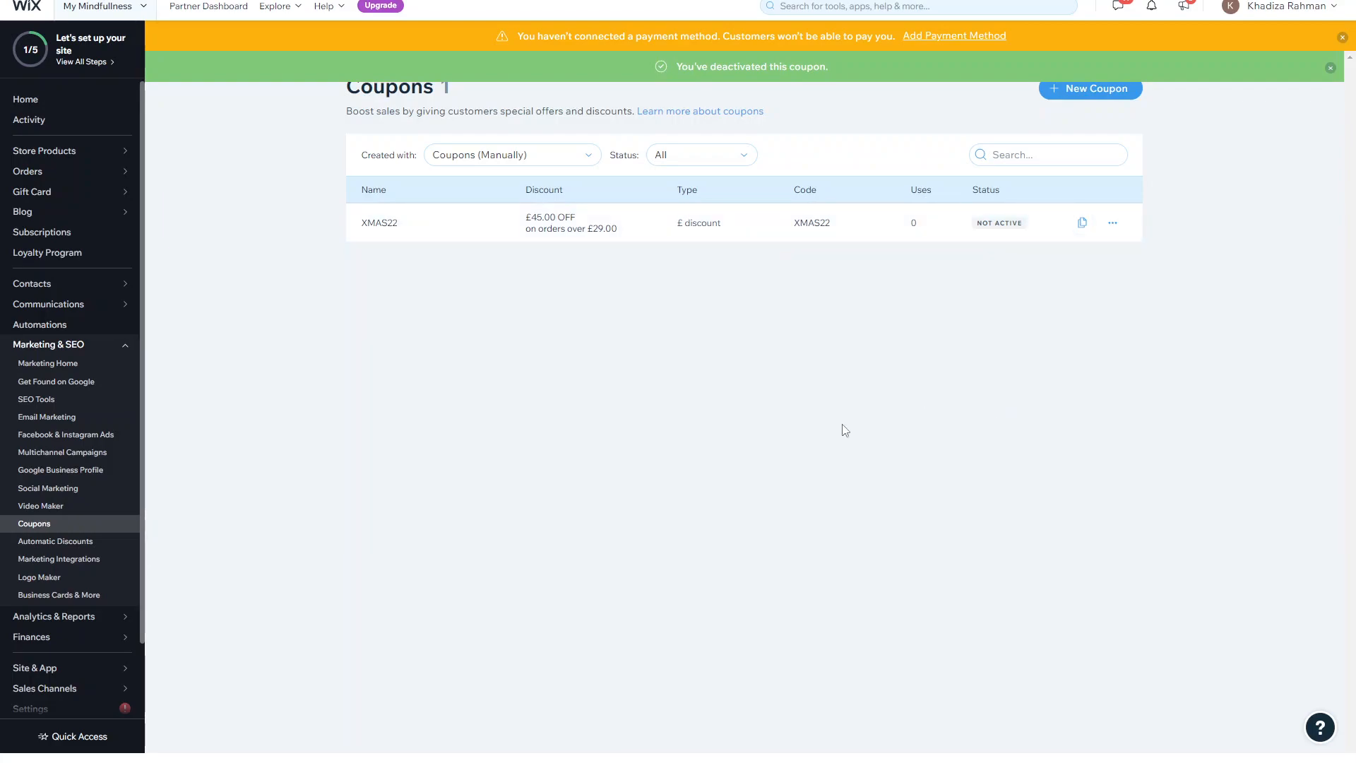
pyautogui.click(1329, 68)
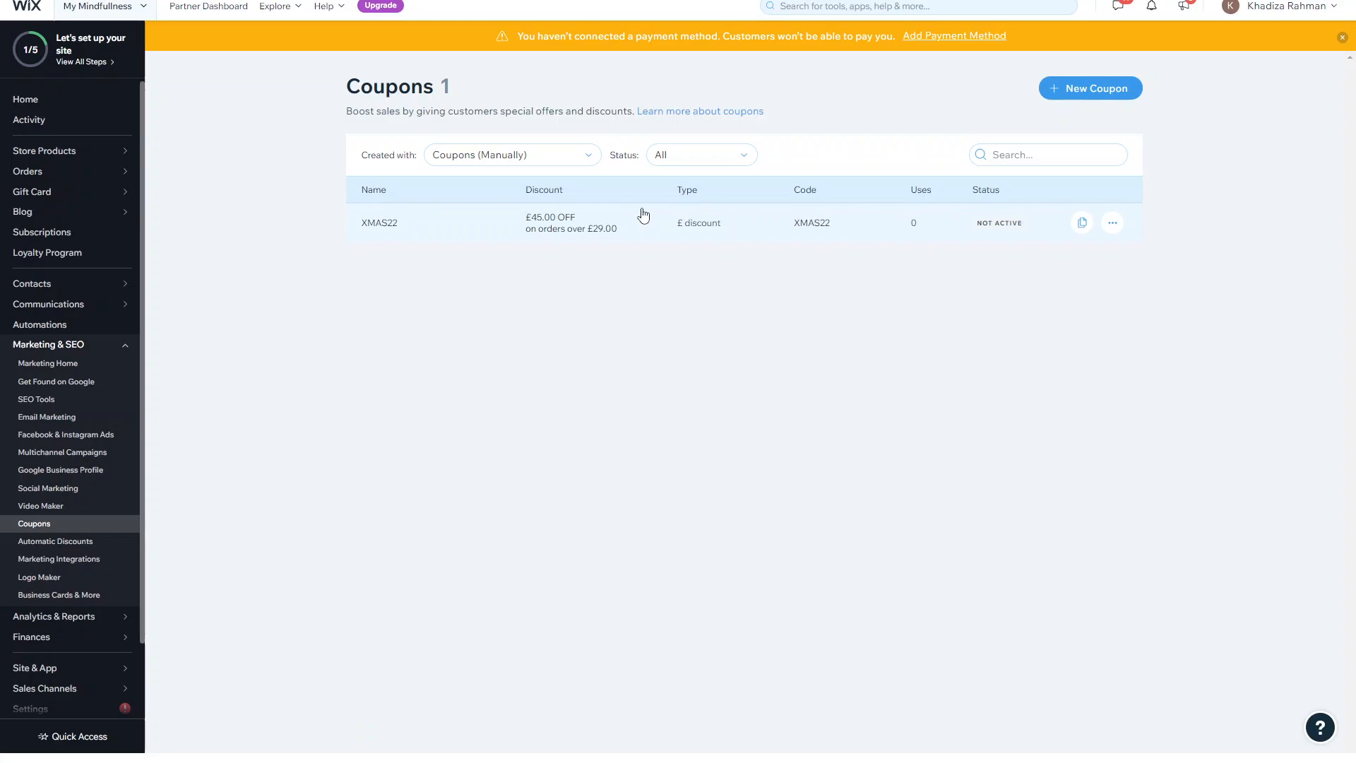
pyautogui.moveTo(762, 336)
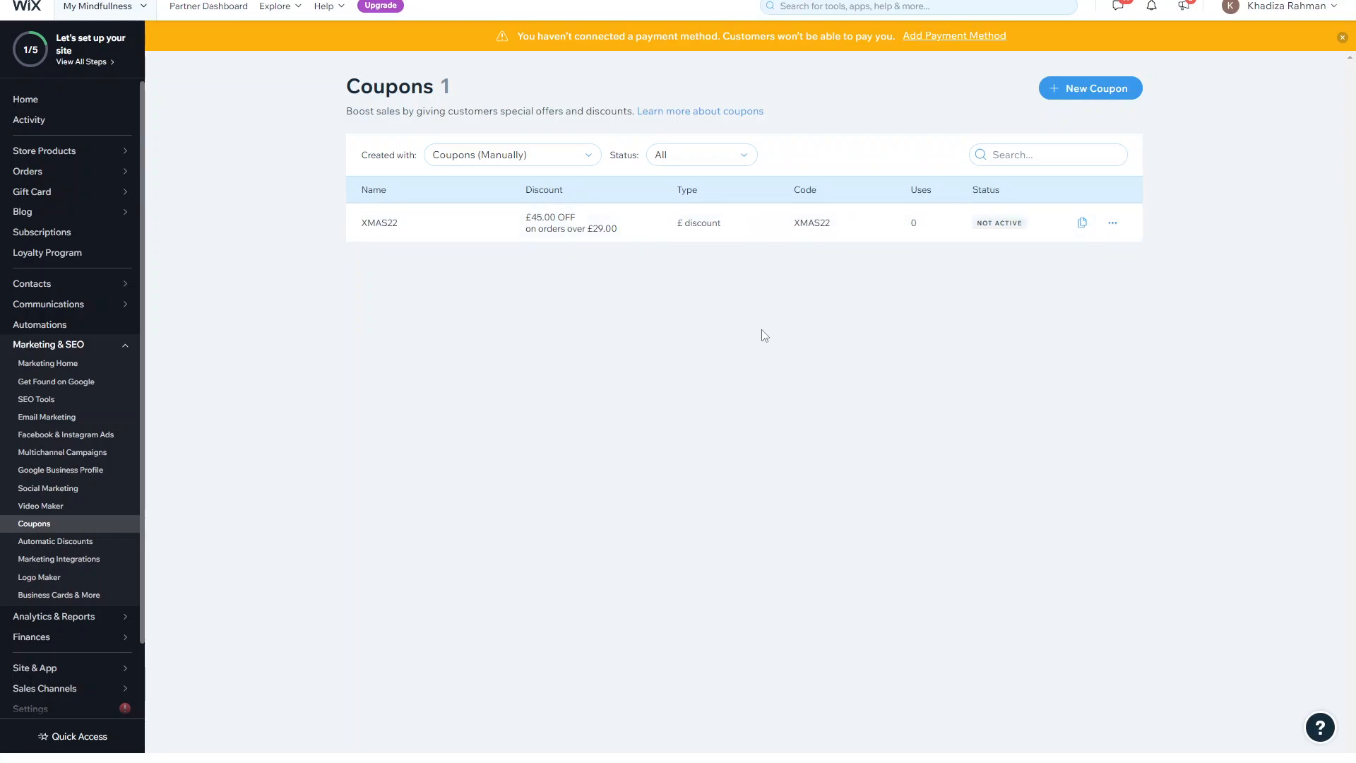